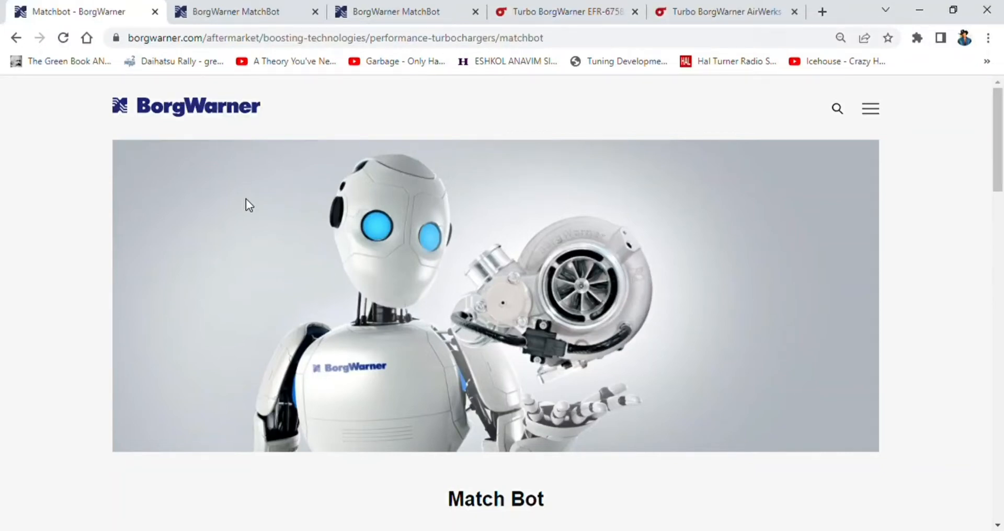
pyautogui.moveTo(255, 143)
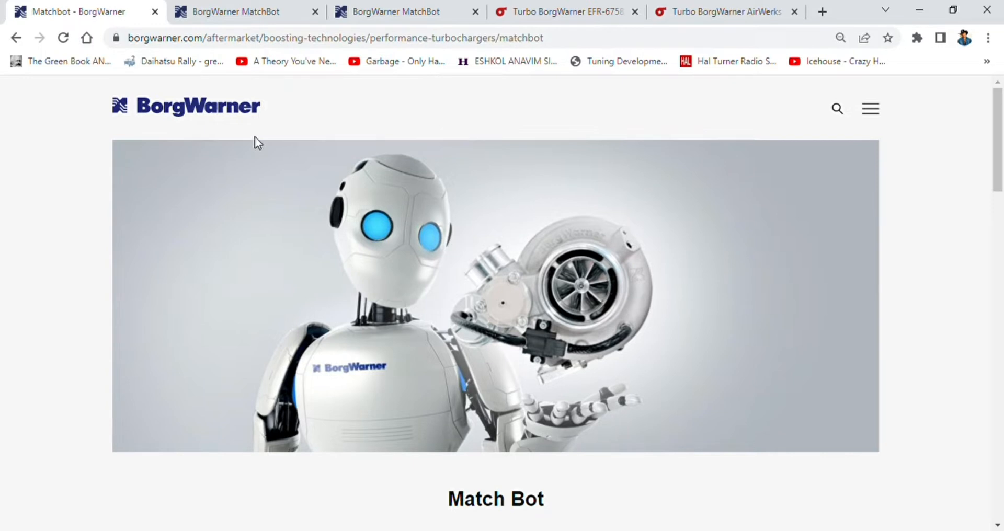
pyautogui.moveTo(263, 52)
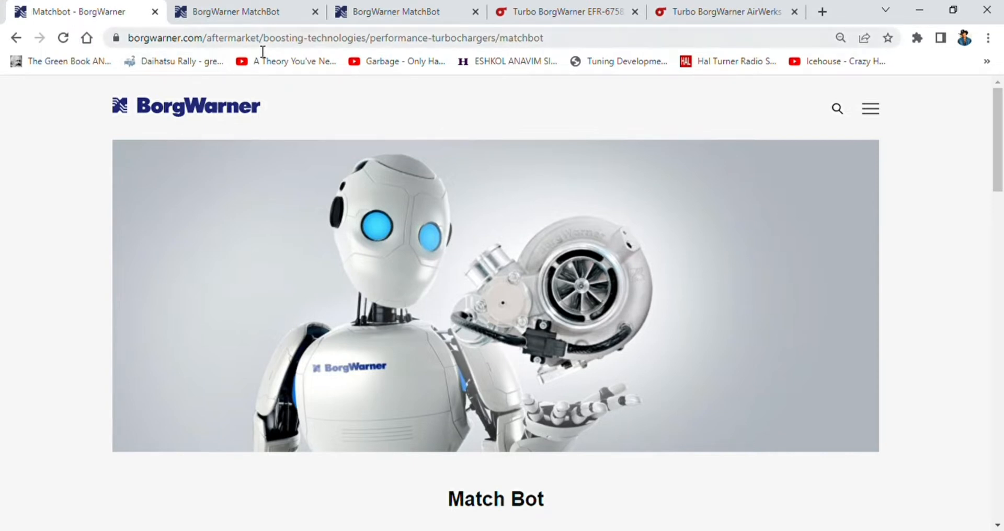
pyautogui.moveTo(425, 178)
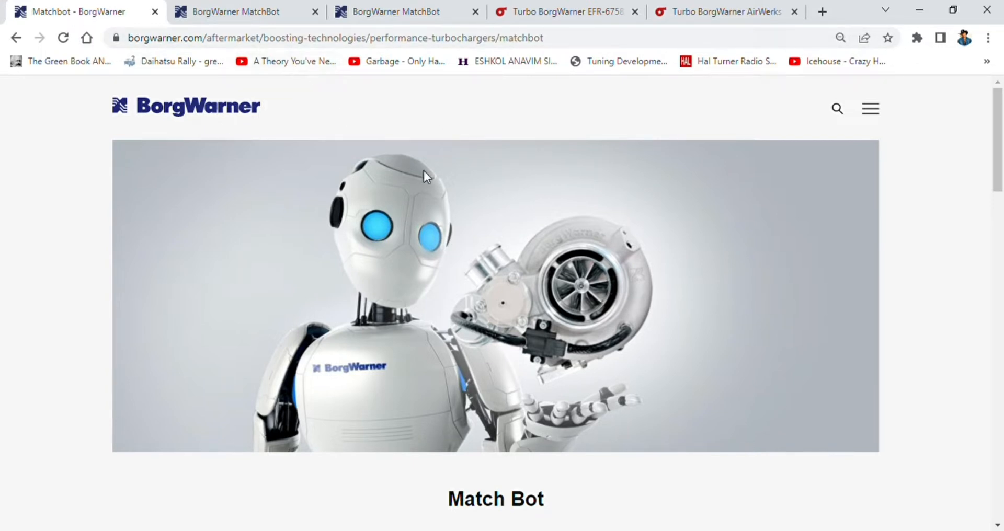
pyautogui.moveTo(157, 373)
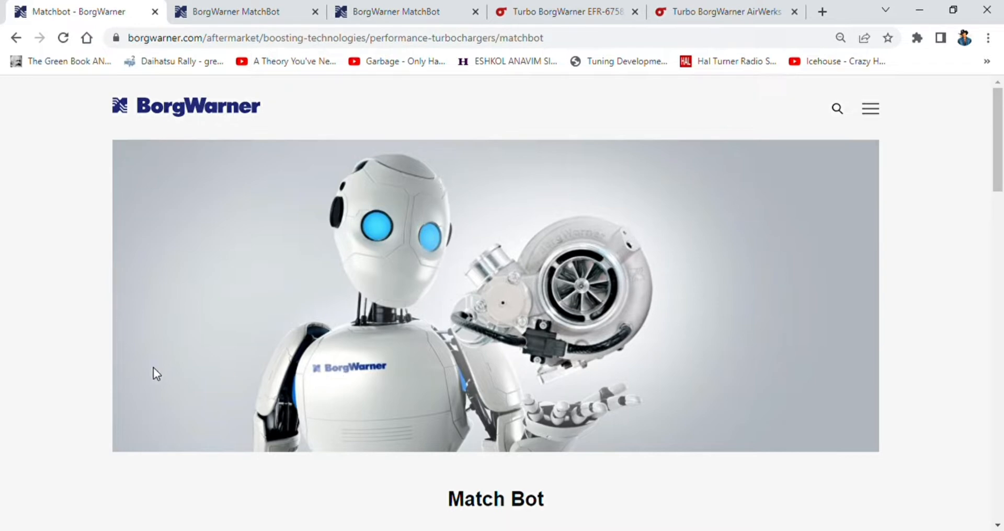
pyautogui.moveTo(153, 175)
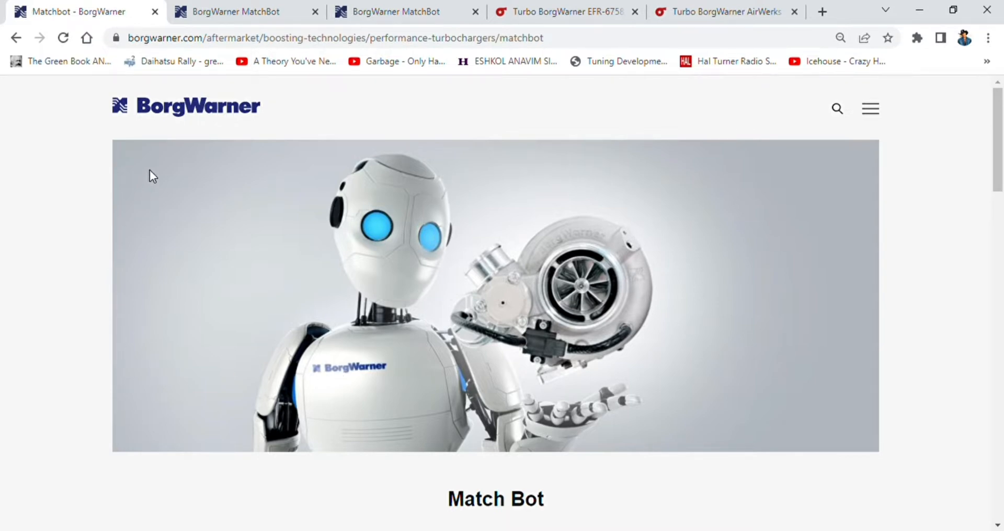
pyautogui.moveTo(76, 214)
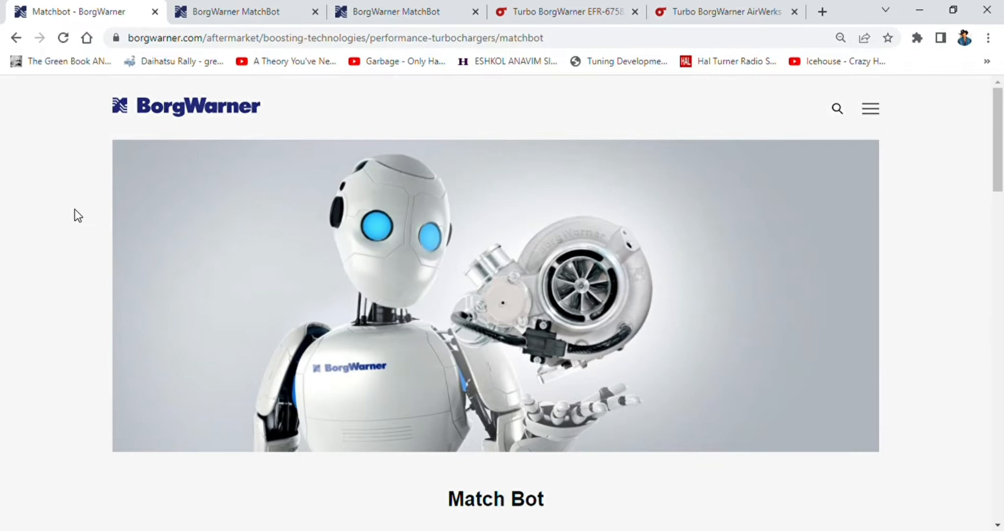
# Step: Launch the MatchBot tool and close its introduction page to reach the engine form
pyautogui.scroll(-3)
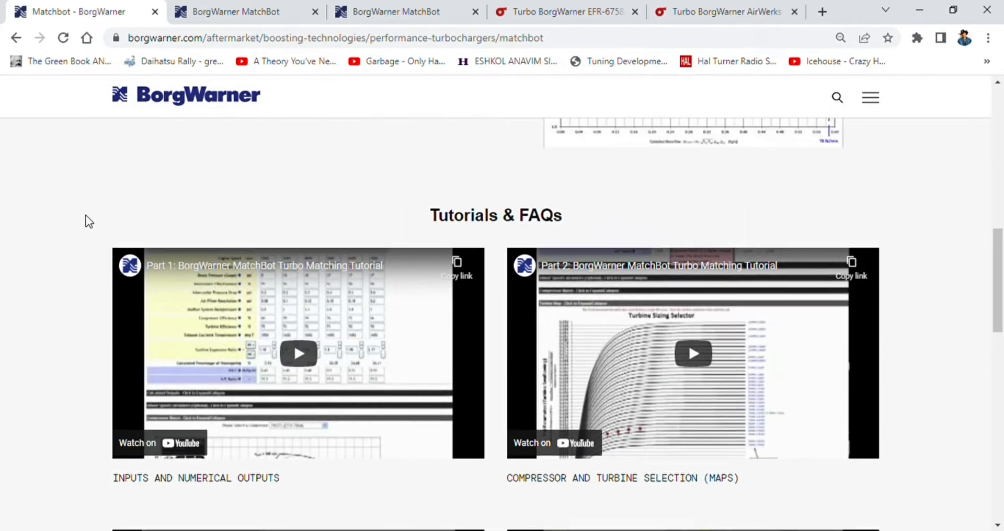
pyautogui.scroll(3)
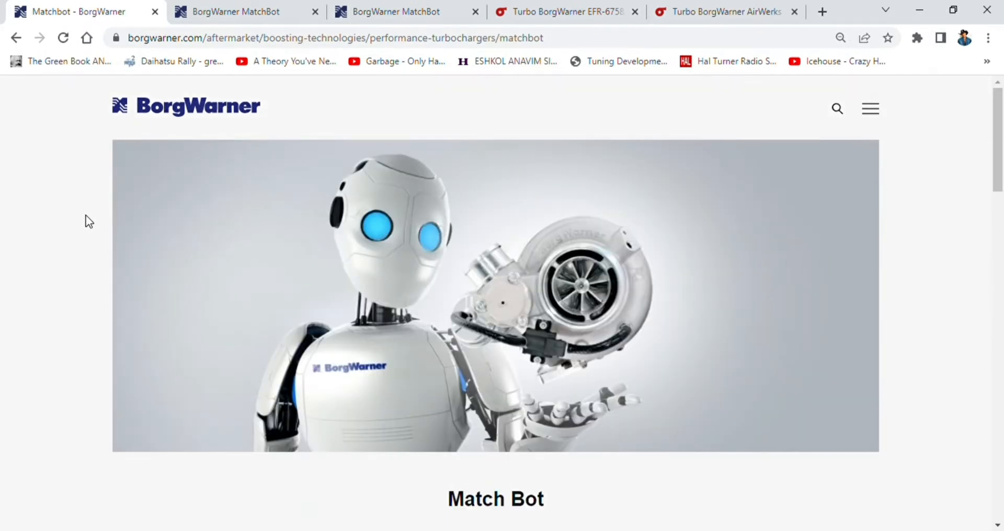
pyautogui.moveTo(156, 135)
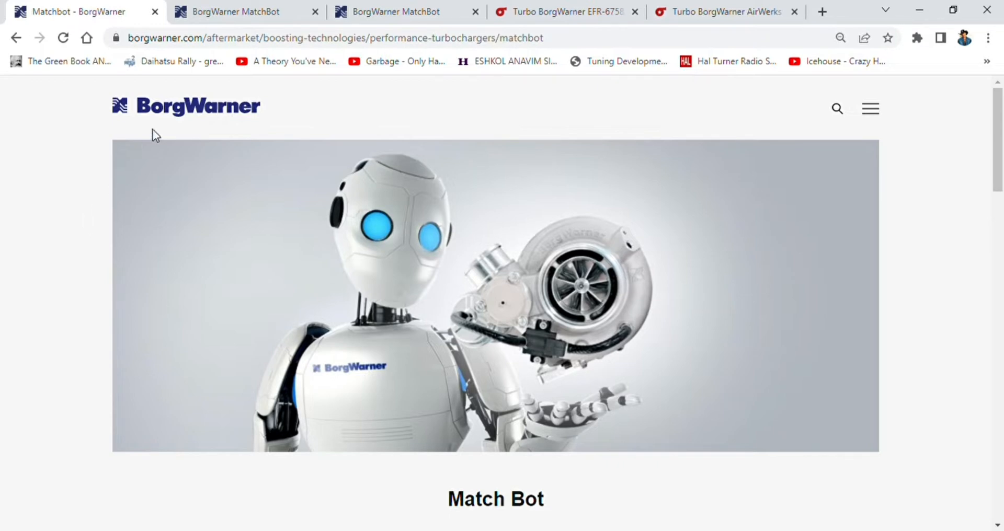
pyautogui.scroll(-3)
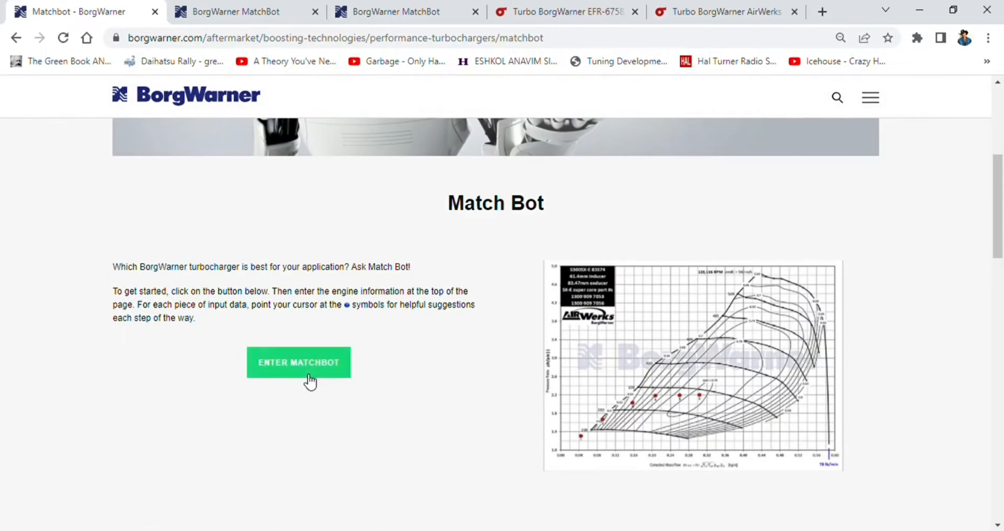
pyautogui.click(298, 362)
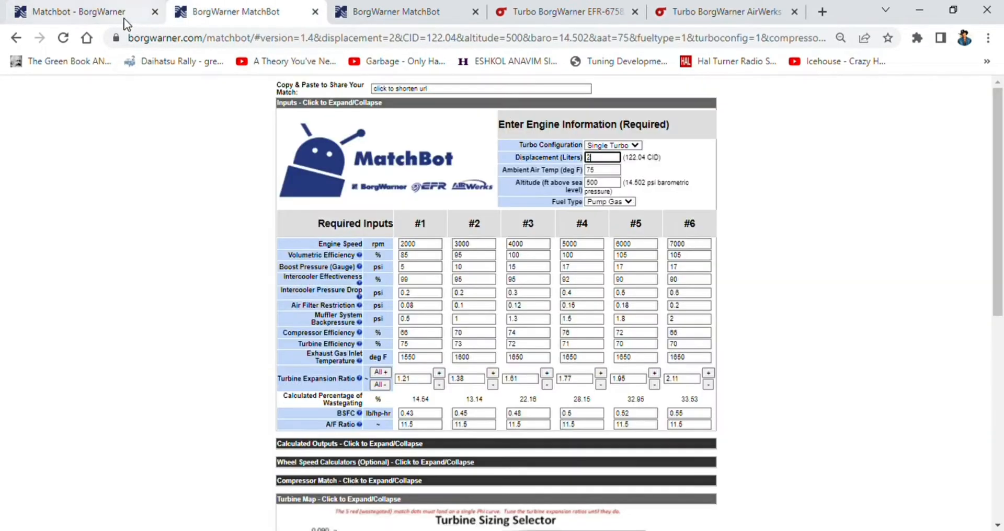
pyautogui.click(155, 11)
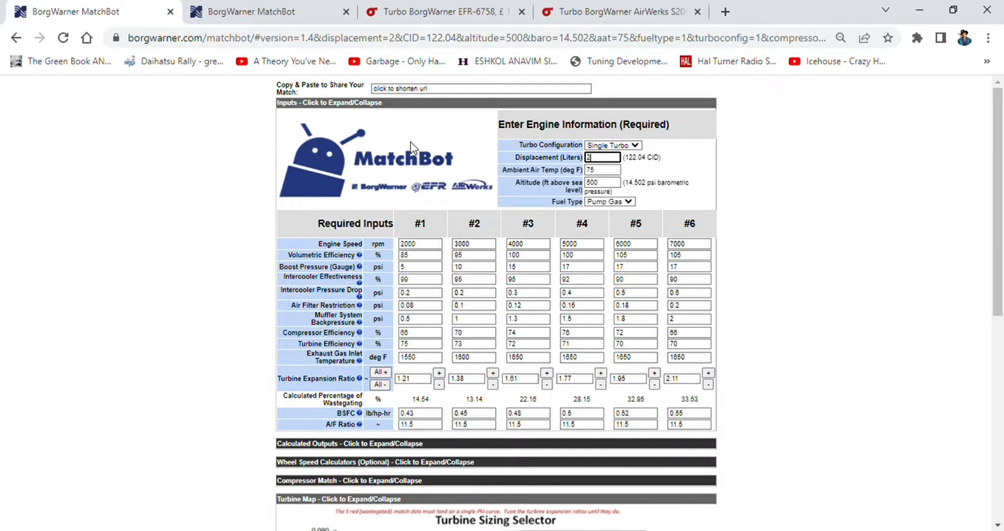
pyautogui.moveTo(524, 212)
pyautogui.write('1')
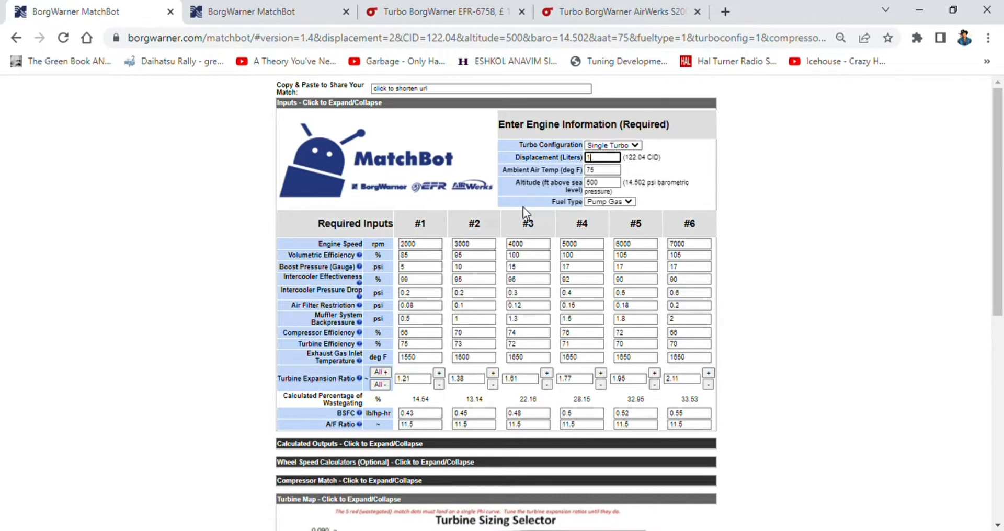
# Step: Enter 1.332 L displacement, 50 °F ambient air temperature and 100 ft altitude
pyautogui.write('.332')
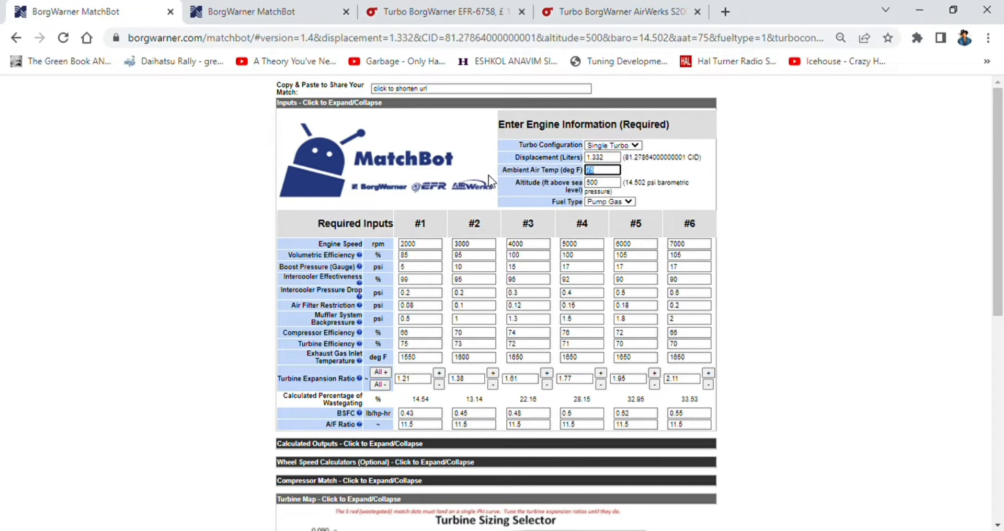
pyautogui.write('50')
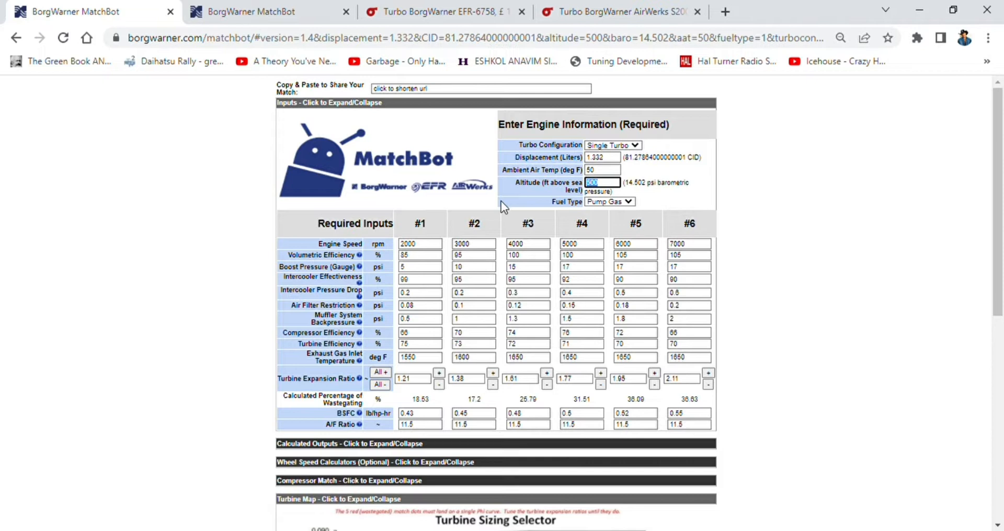
pyautogui.write('100')
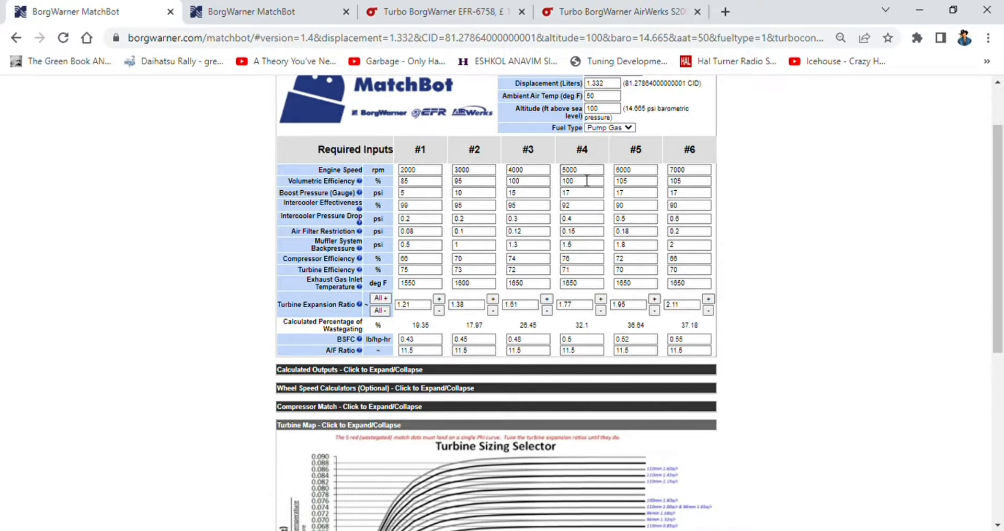
pyautogui.moveTo(449, 196)
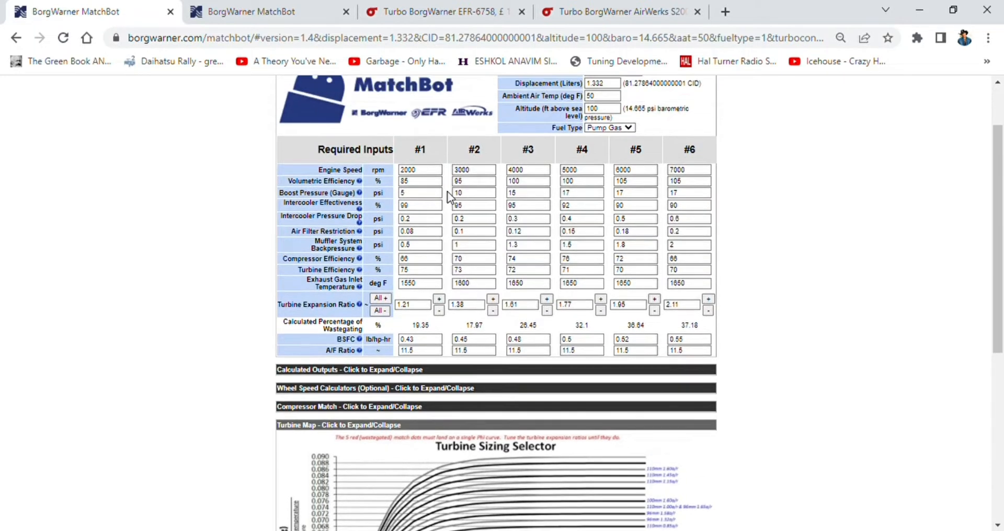
pyautogui.moveTo(474, 231)
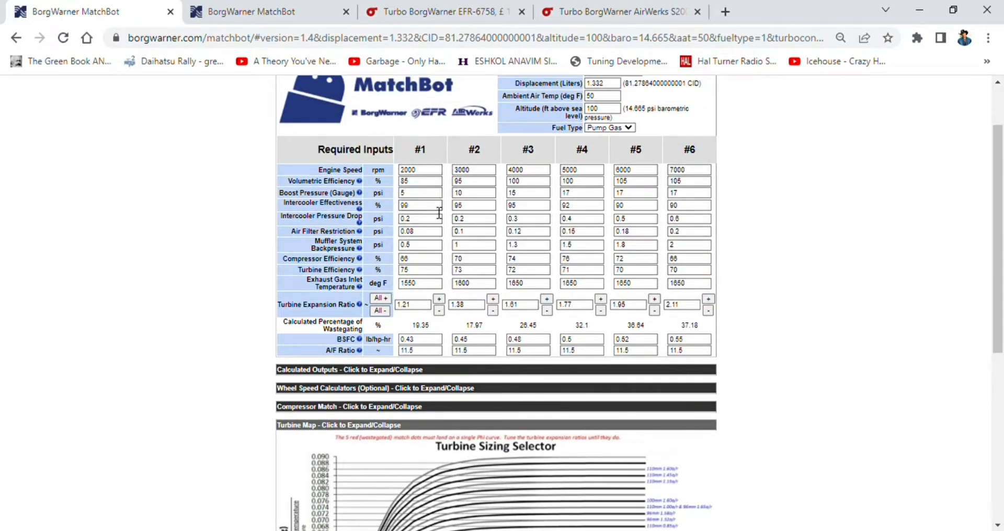
pyautogui.scroll(3)
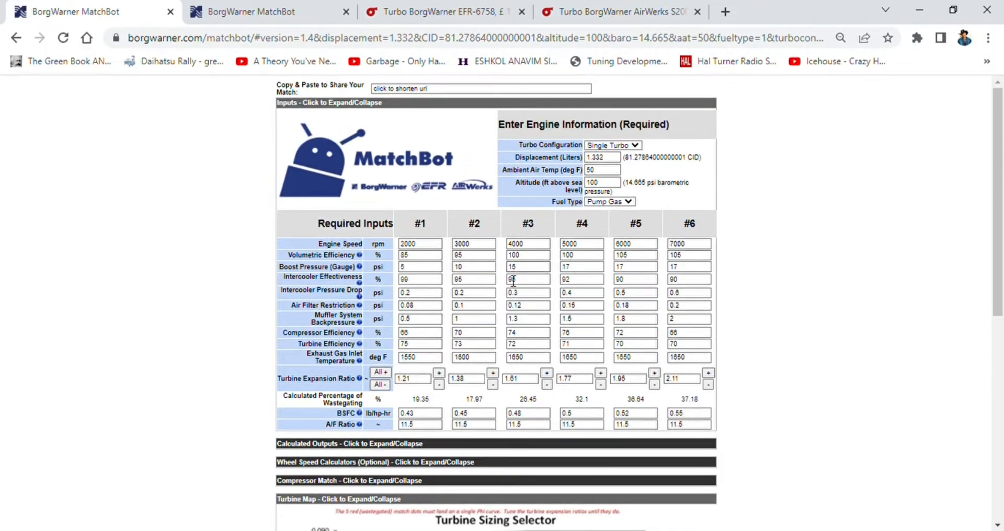
# Step: On the EFR-6758 product page, choose the T25 - WG - 0.64ar - Alu housing variant
pyautogui.click(442, 11)
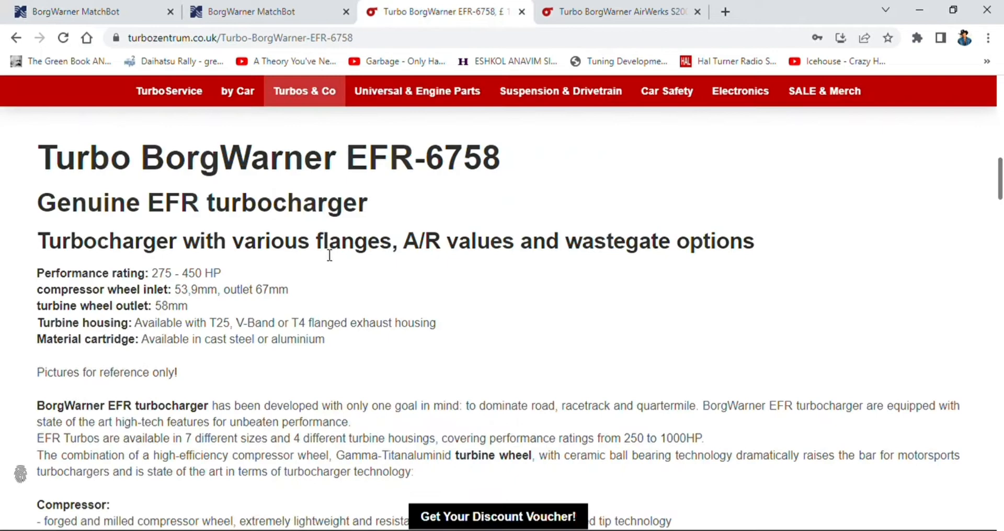
pyautogui.moveTo(453, 196)
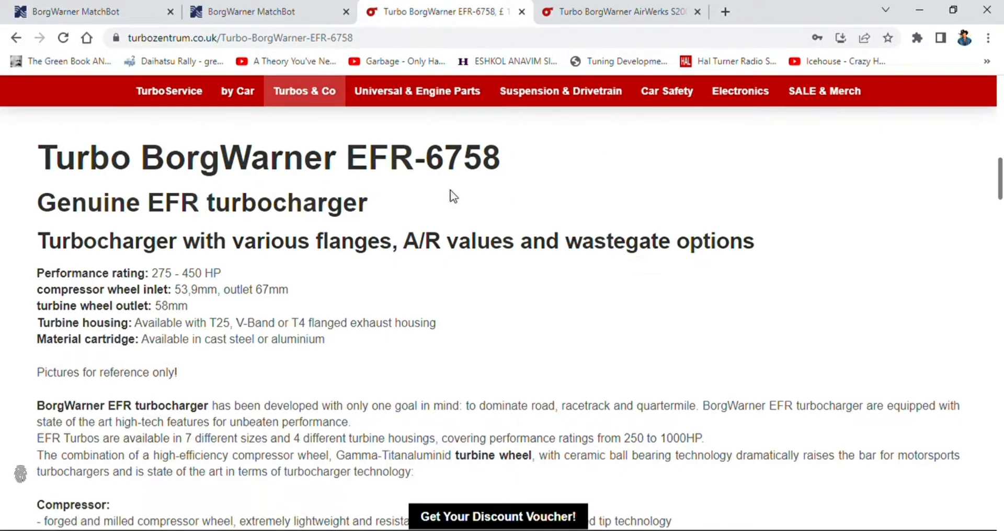
pyautogui.scroll(-3)
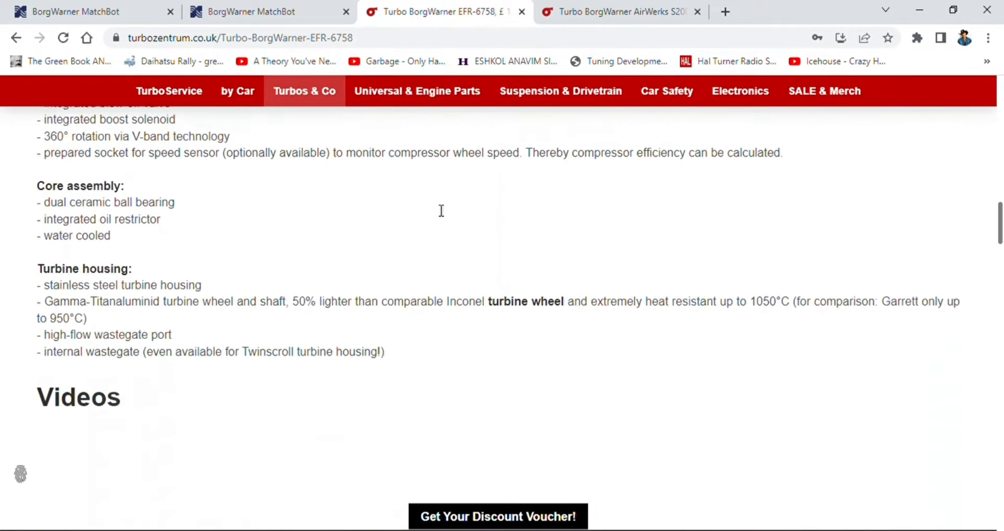
pyautogui.scroll(3)
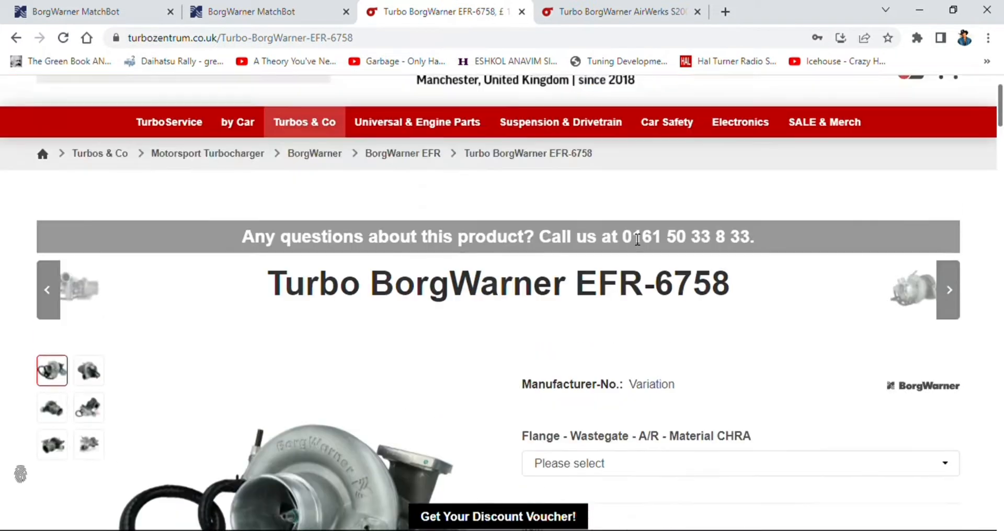
pyautogui.scroll(-3)
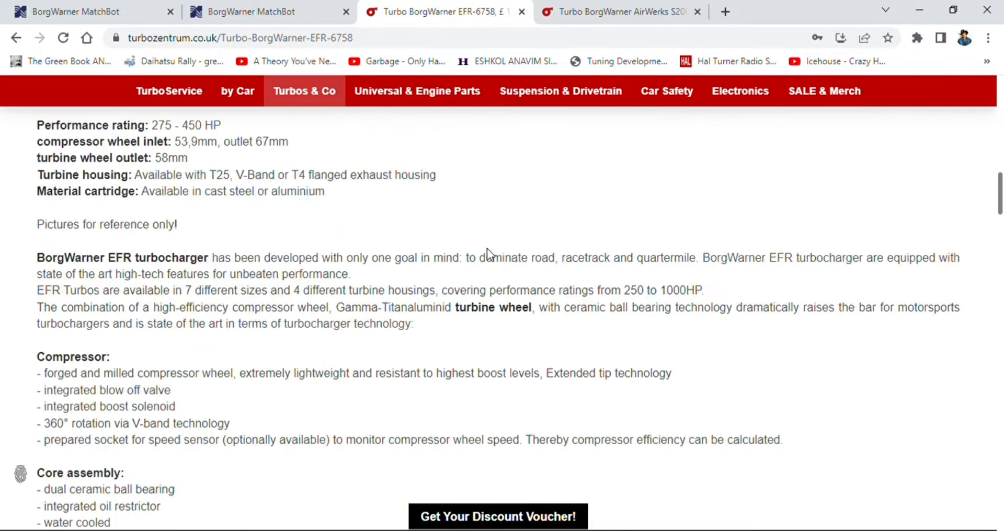
pyautogui.scroll(3)
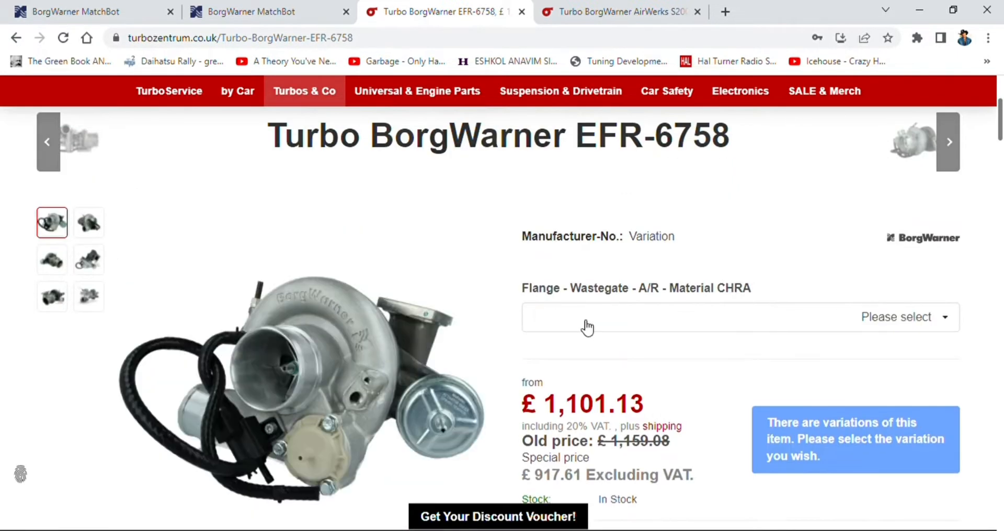
pyautogui.click(737, 317)
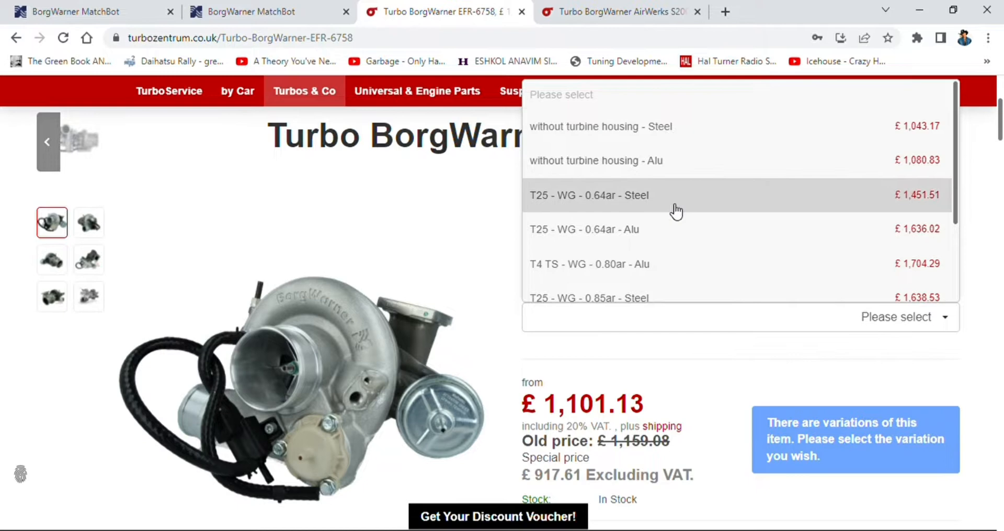
pyautogui.moveTo(625, 234)
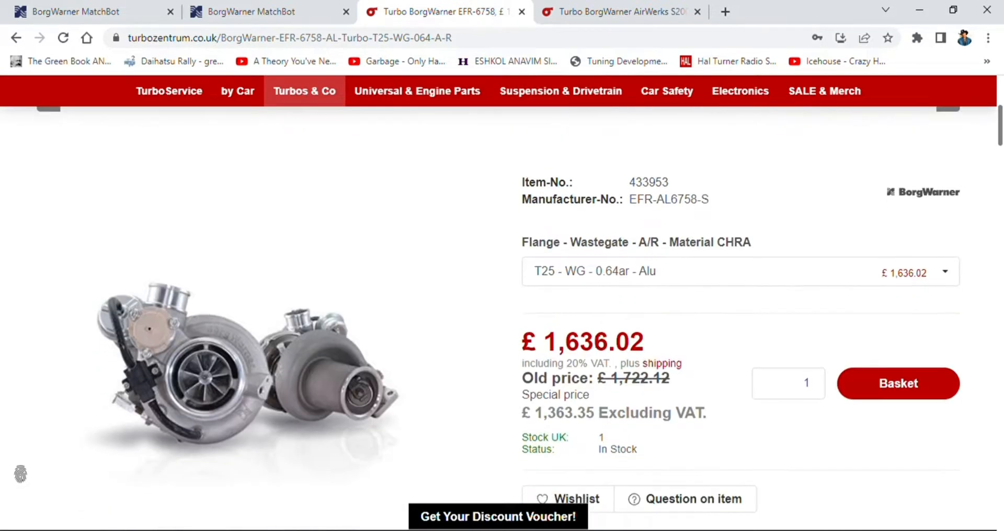
pyautogui.scroll(-3)
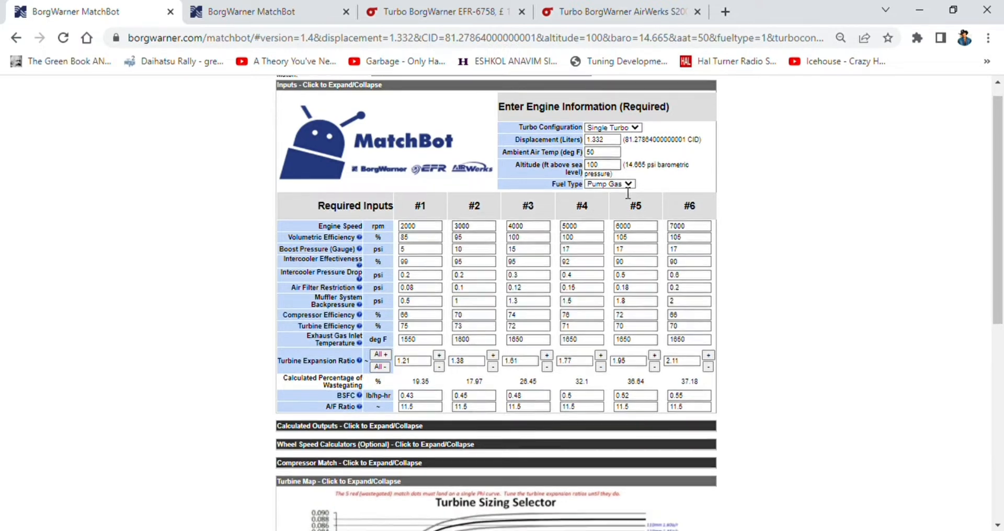
pyautogui.scroll(-3)
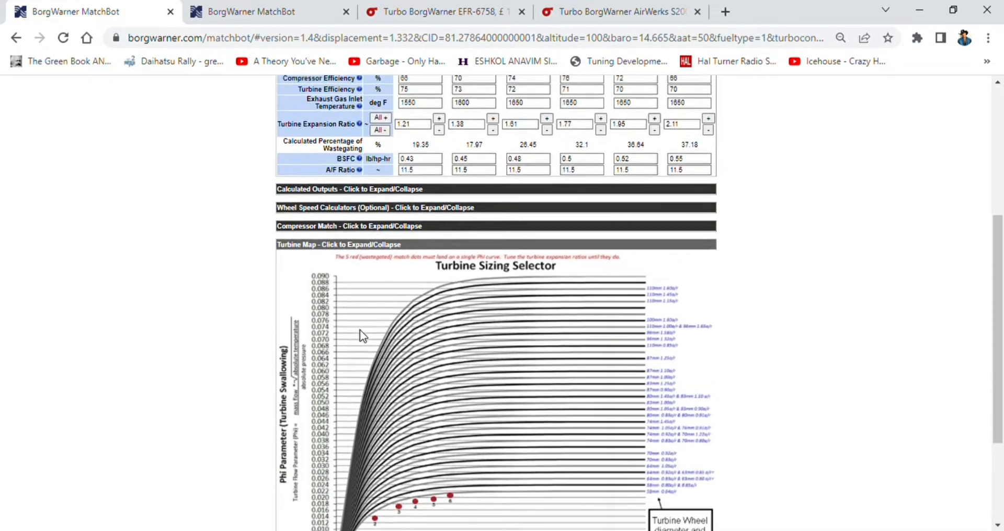
pyautogui.scroll(3)
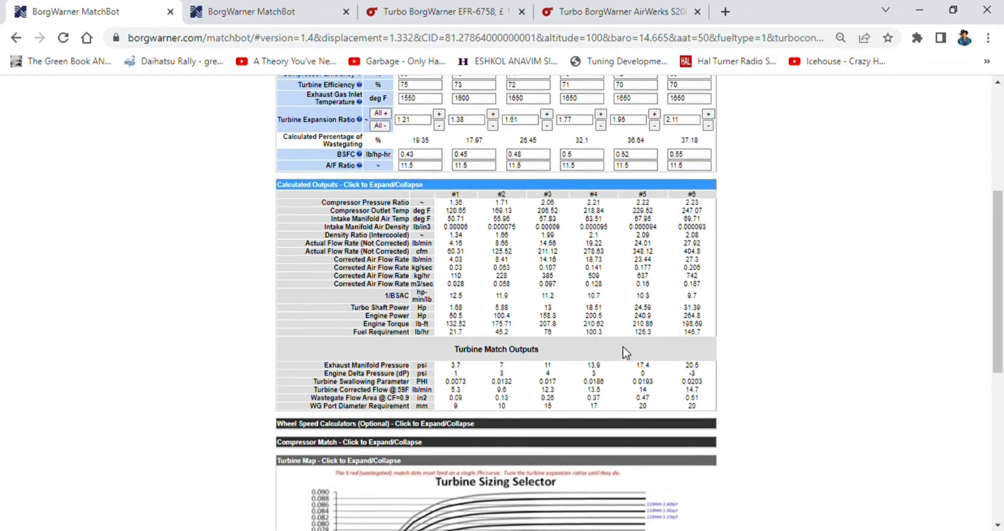
pyautogui.moveTo(715, 328)
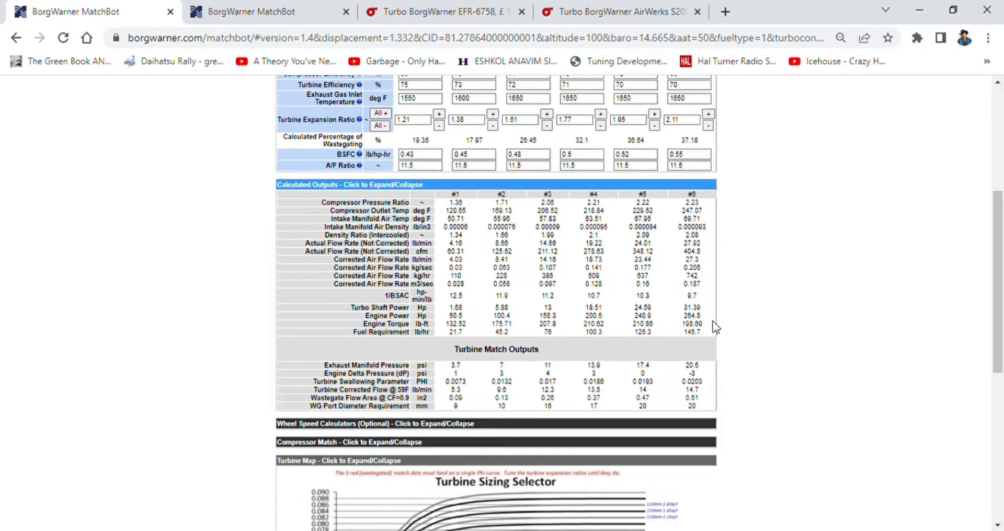
pyautogui.moveTo(706, 335)
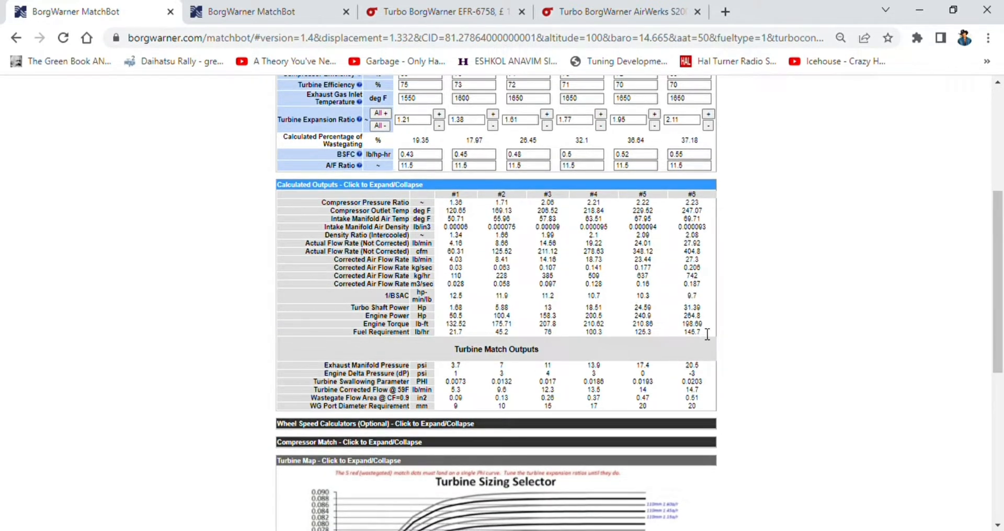
pyautogui.moveTo(477, 320)
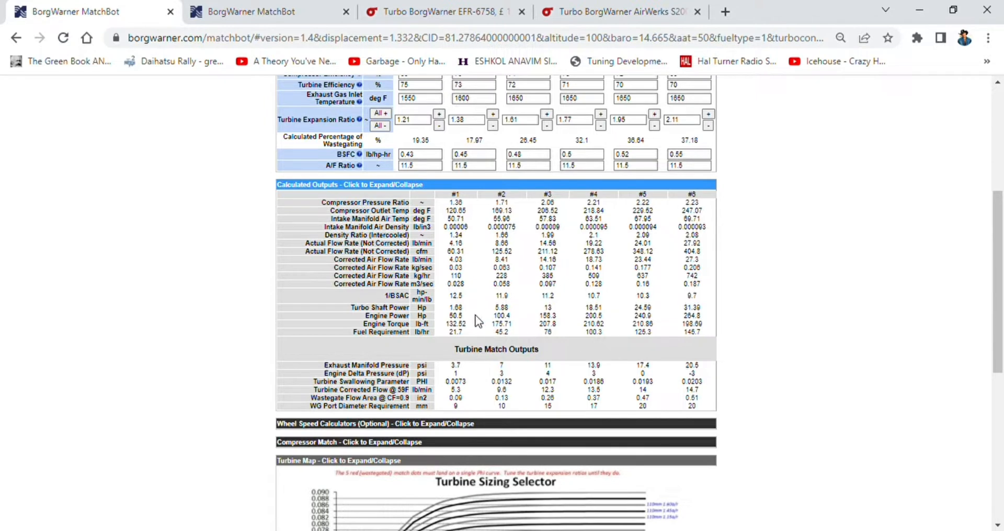
pyautogui.scroll(3)
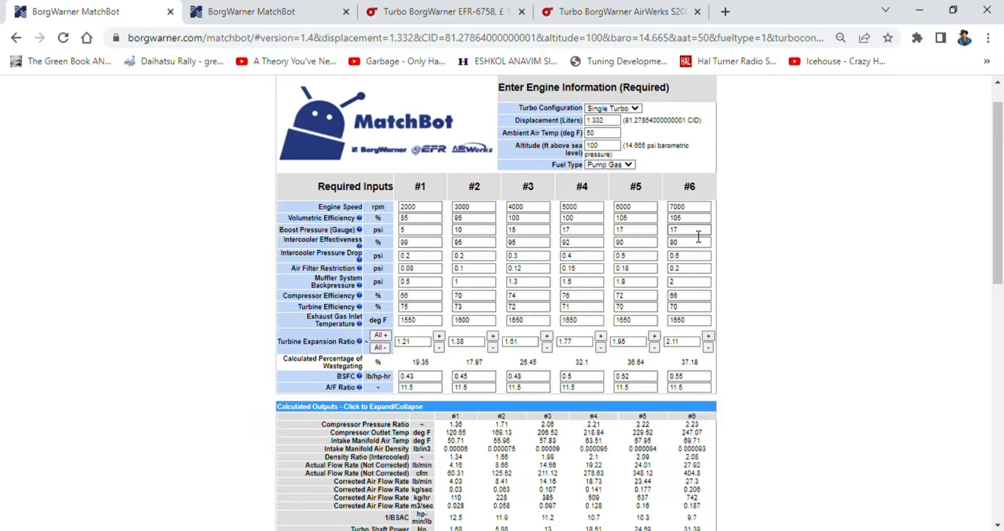
# Step: Review the boost pressure values for operating points #4, #5 and #6
pyautogui.click(634, 231)
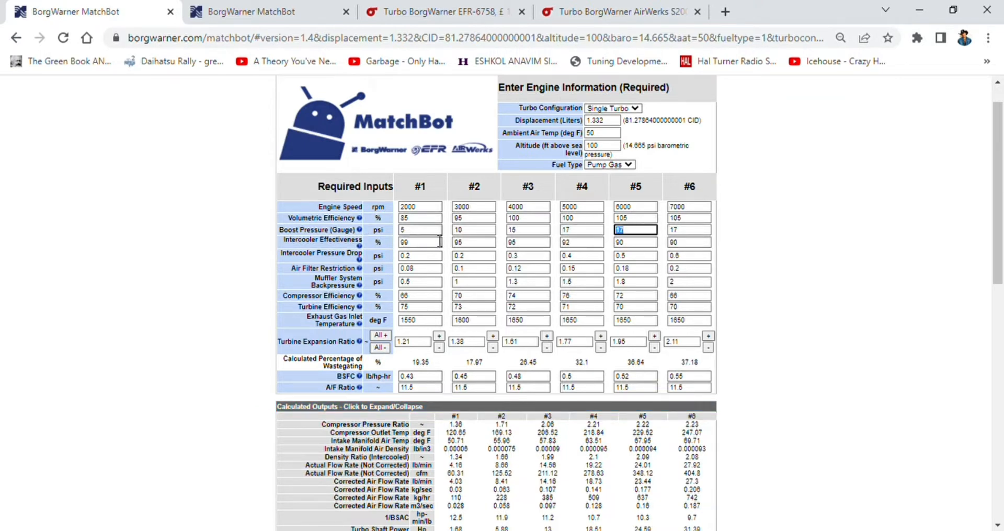
pyautogui.click(689, 230)
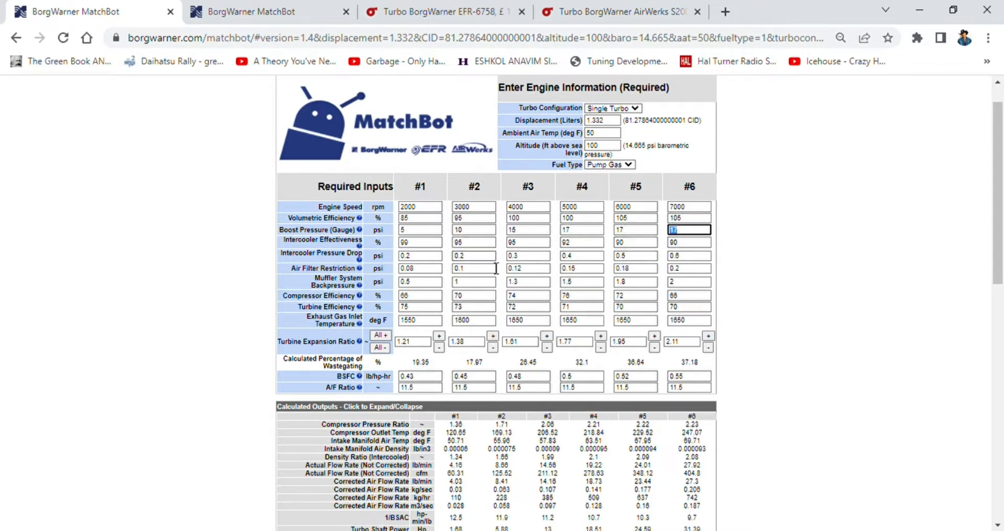
pyautogui.click(581, 230)
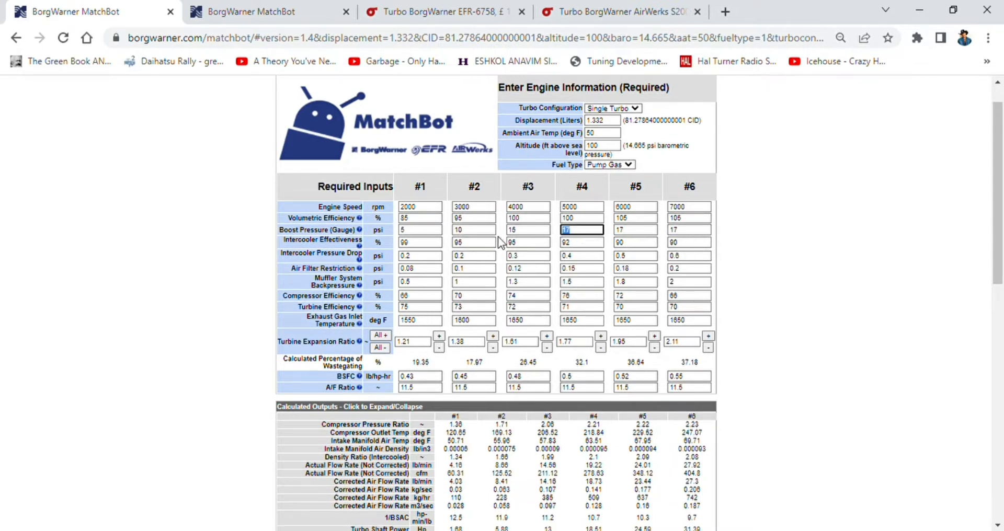
pyautogui.scroll(-3)
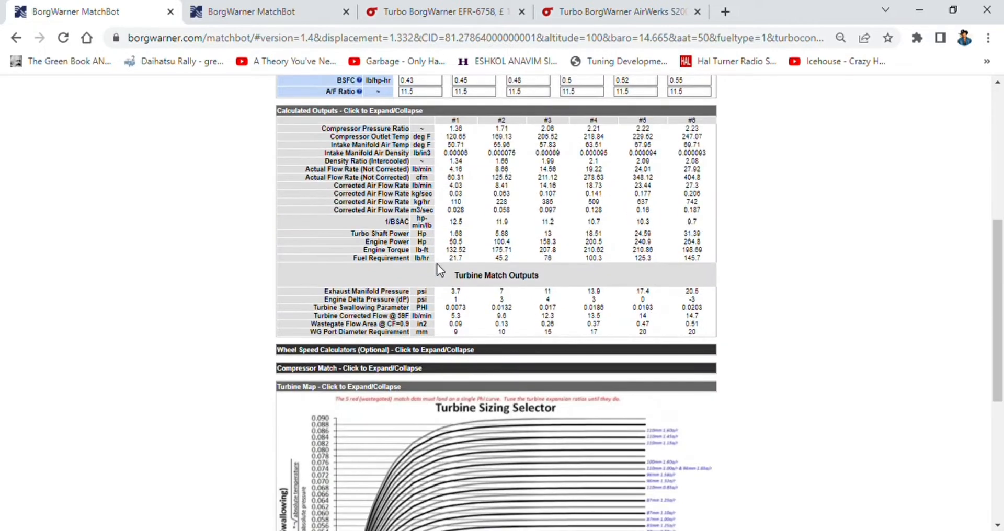
pyautogui.scroll(3)
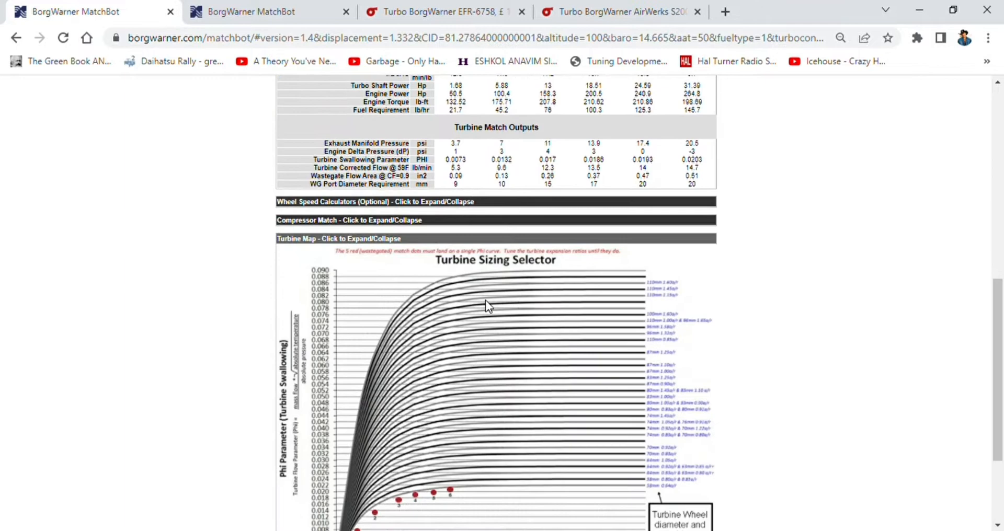
pyautogui.moveTo(468, 202)
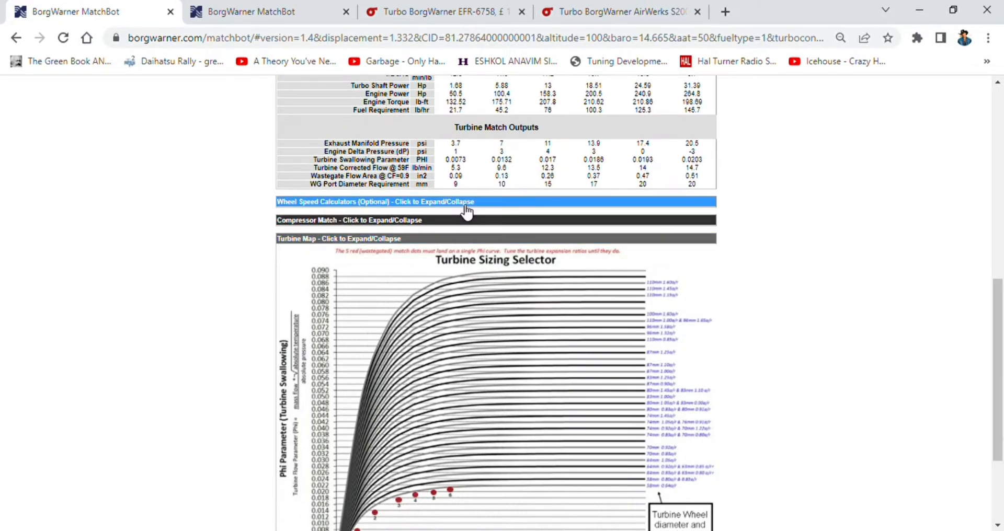
pyautogui.scroll(-3)
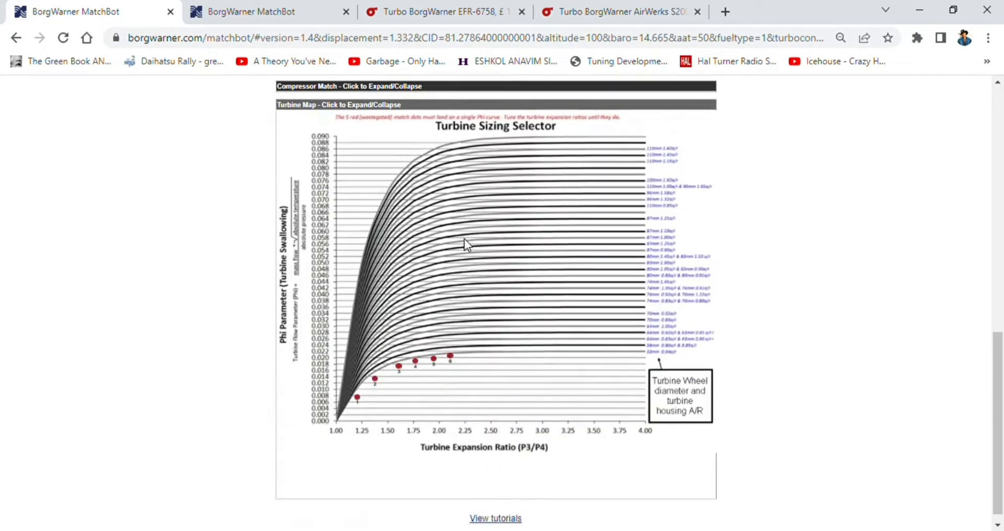
pyautogui.scroll(3)
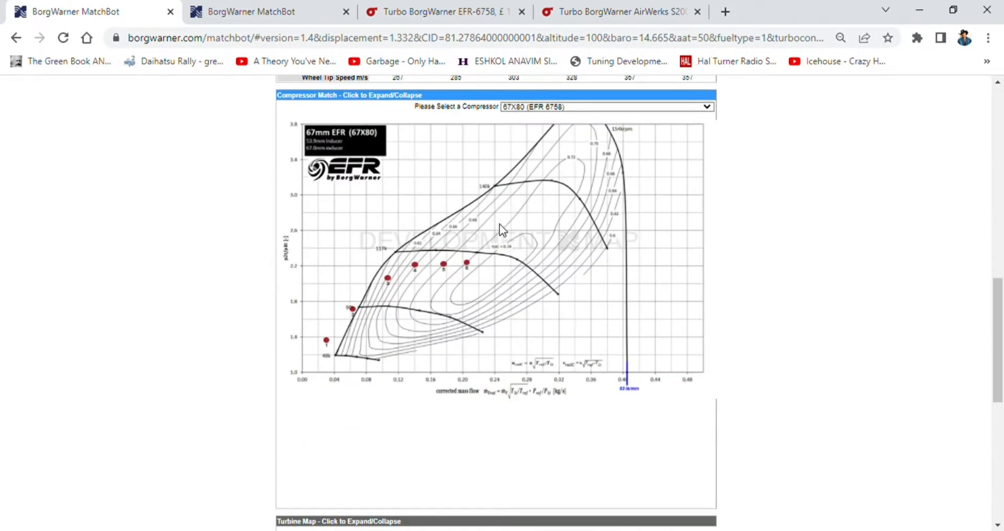
pyautogui.moveTo(471, 25)
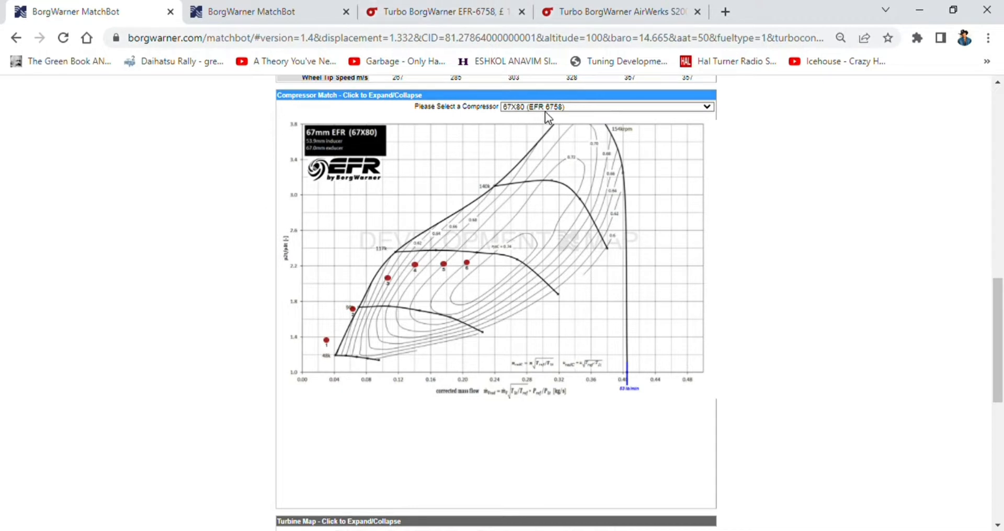
# Step: Expand the Wheel Speed Calculators and the 67X80 EFR 6758 compressor map with the points plotted
pyautogui.scroll(3)
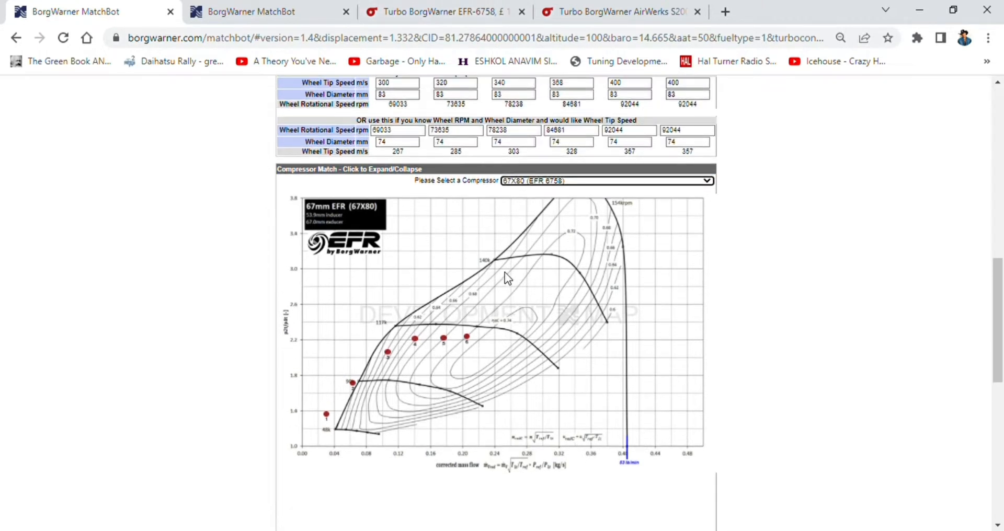
pyautogui.moveTo(561, 216)
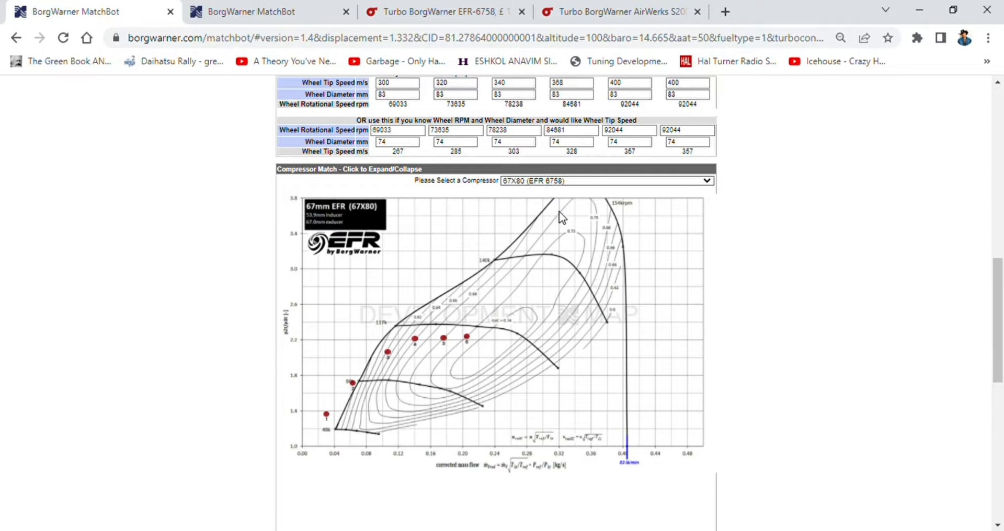
pyautogui.scroll(-3)
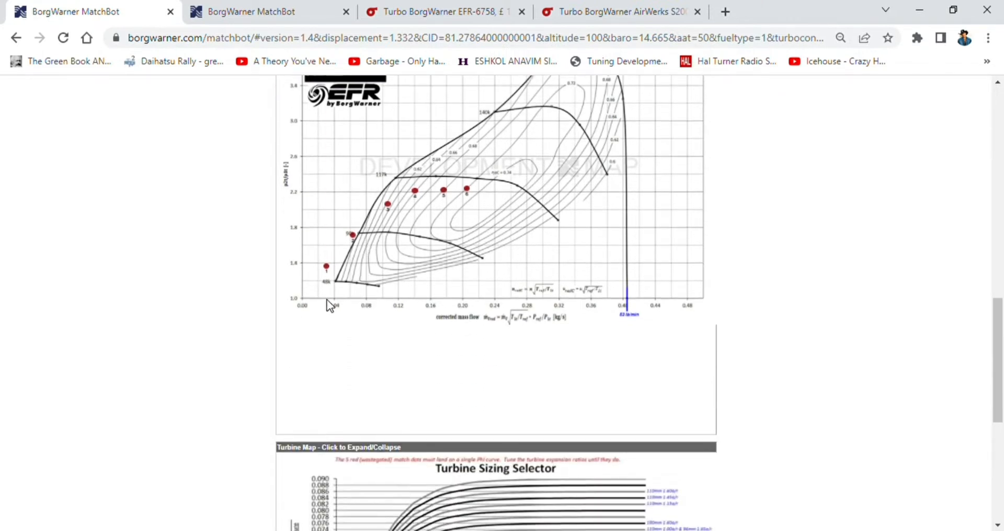
pyautogui.scroll(3)
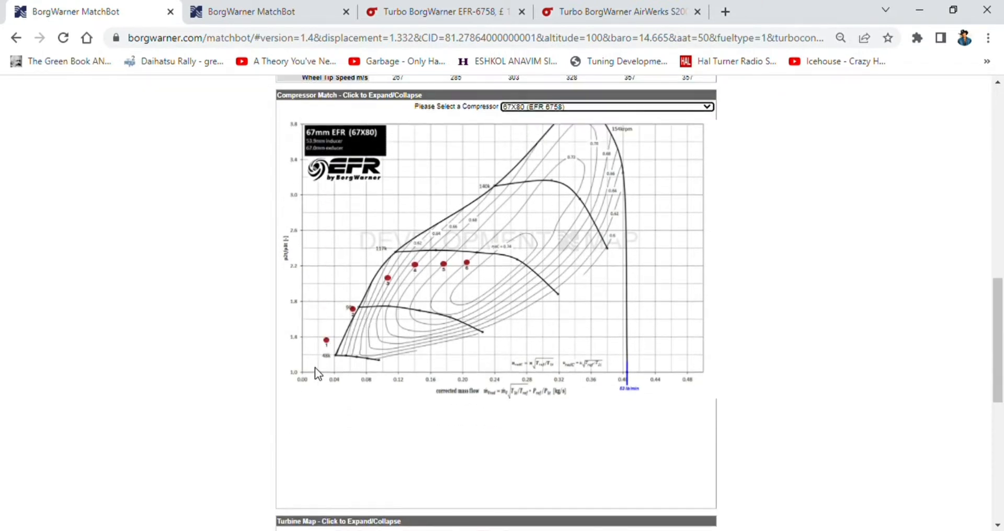
pyautogui.moveTo(301, 352)
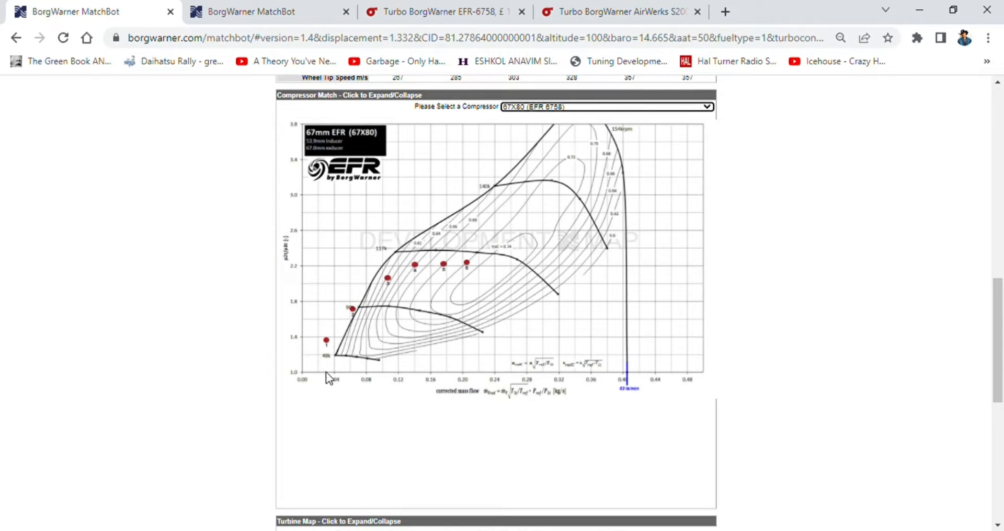
pyautogui.moveTo(354, 335)
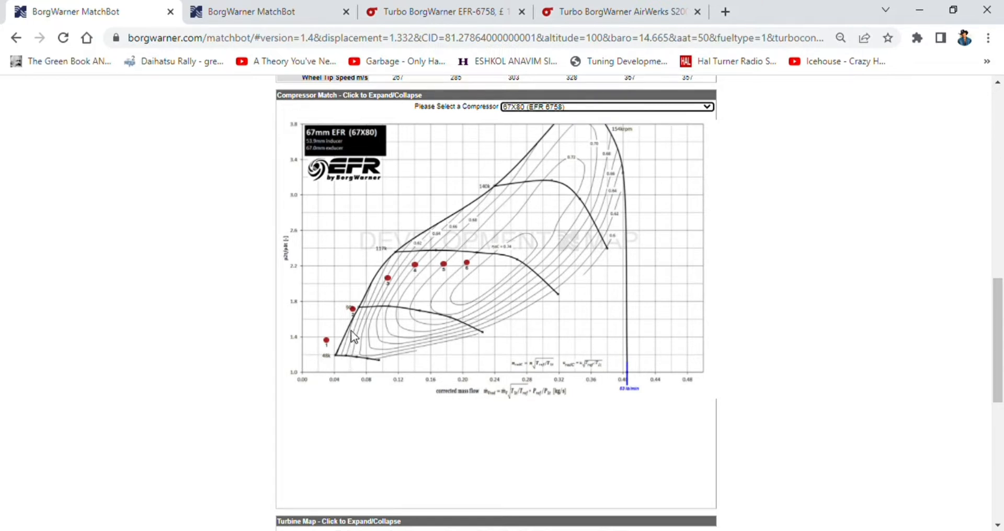
pyautogui.moveTo(333, 350)
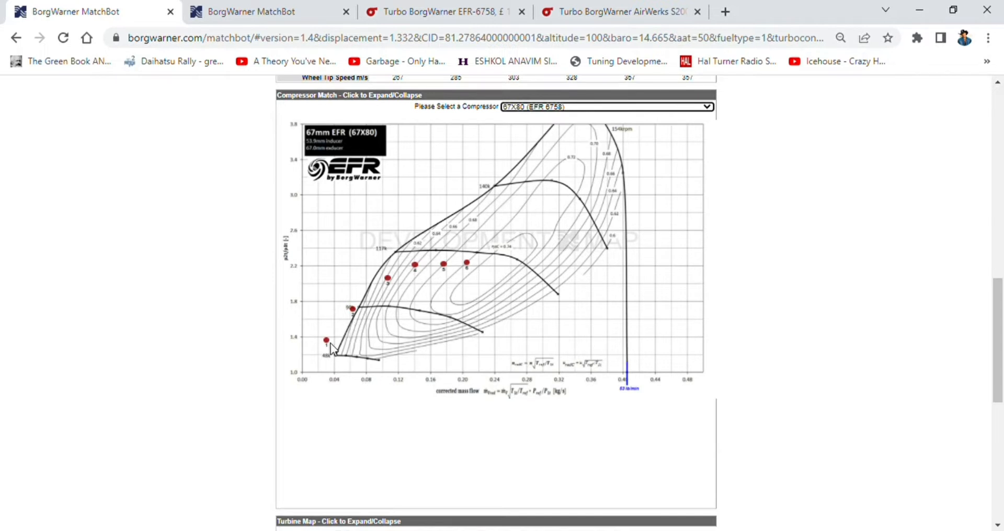
pyautogui.moveTo(359, 338)
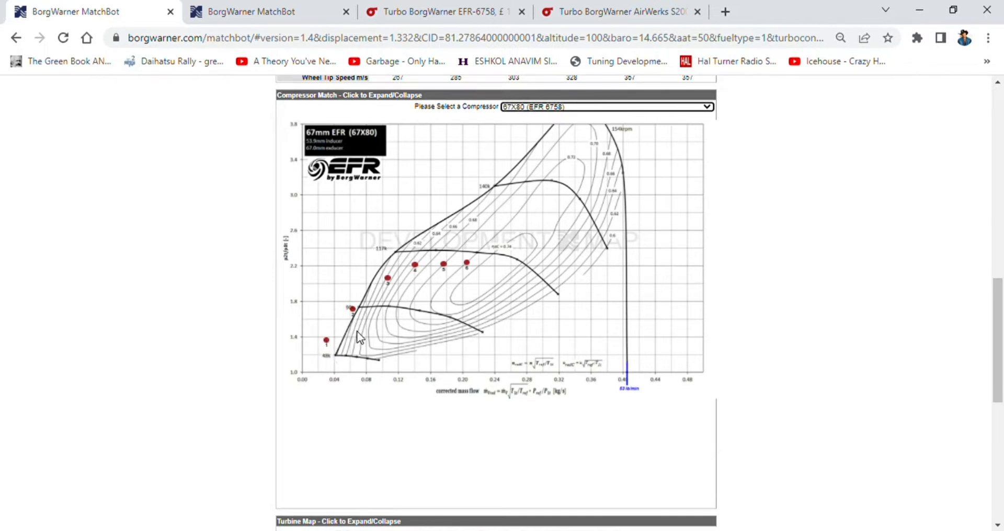
pyautogui.moveTo(555, 178)
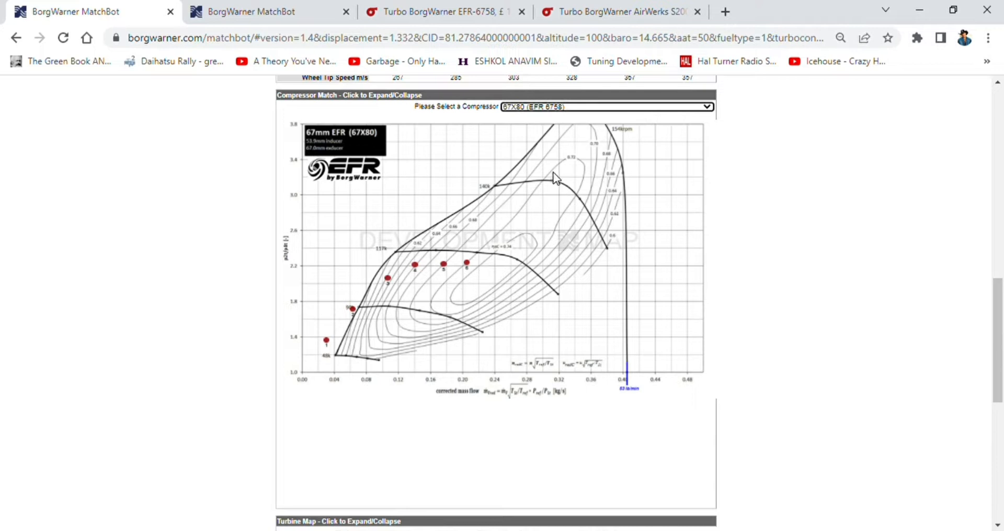
pyautogui.moveTo(504, 205)
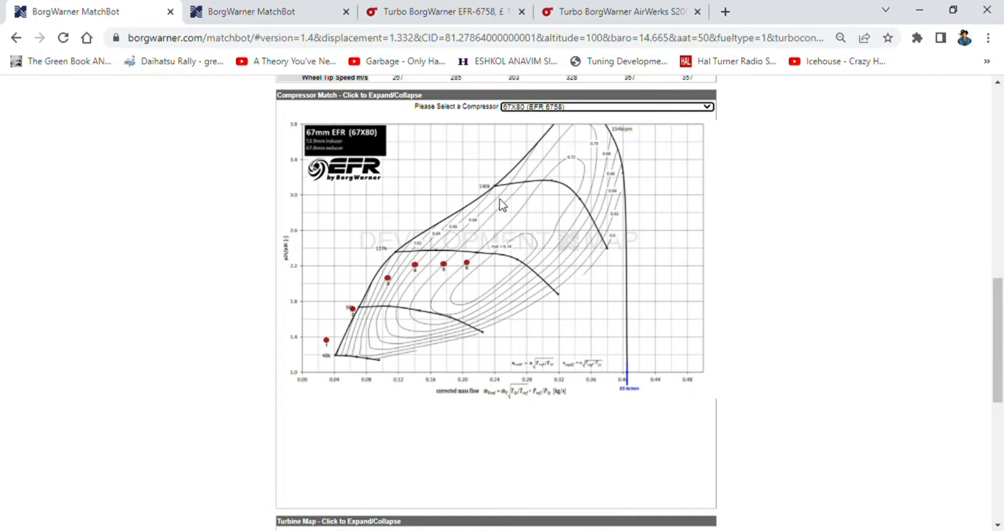
pyautogui.moveTo(339, 348)
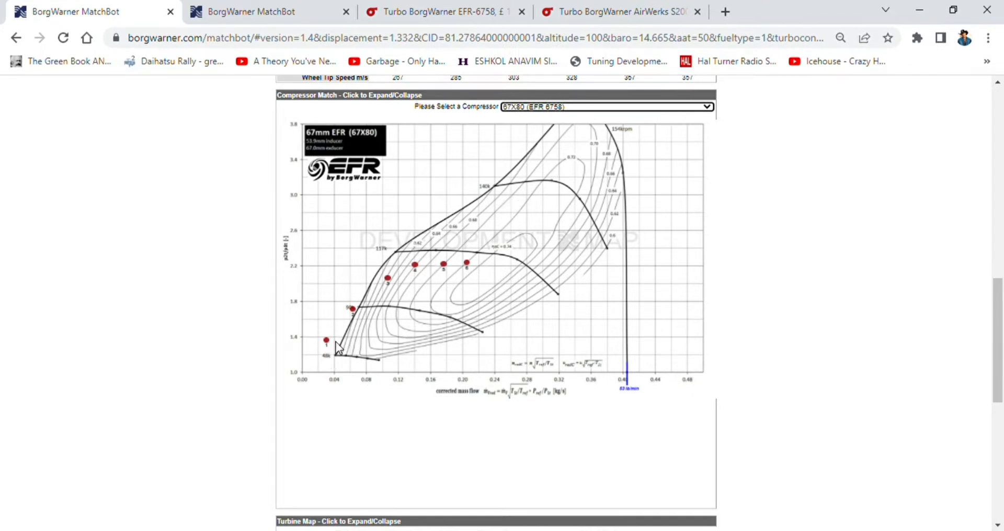
pyautogui.moveTo(346, 341)
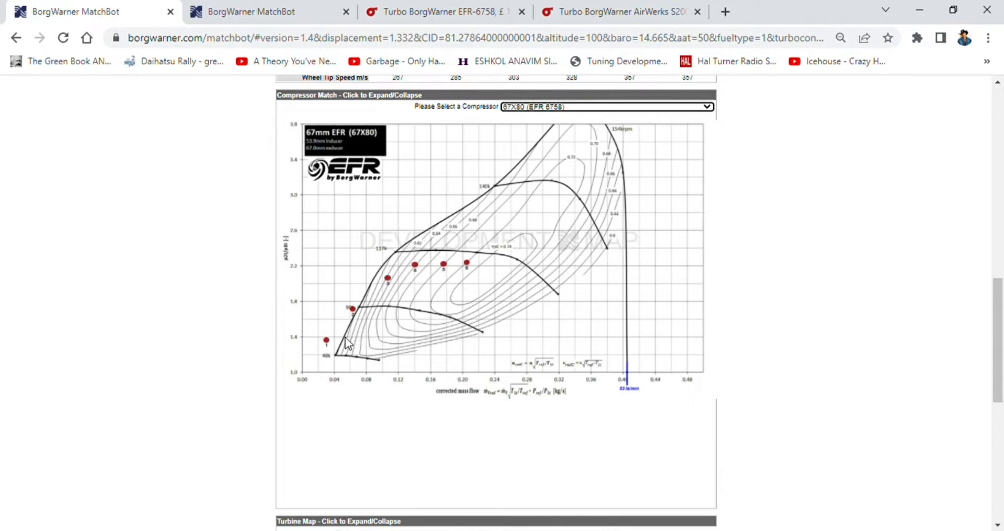
pyautogui.scroll(-3)
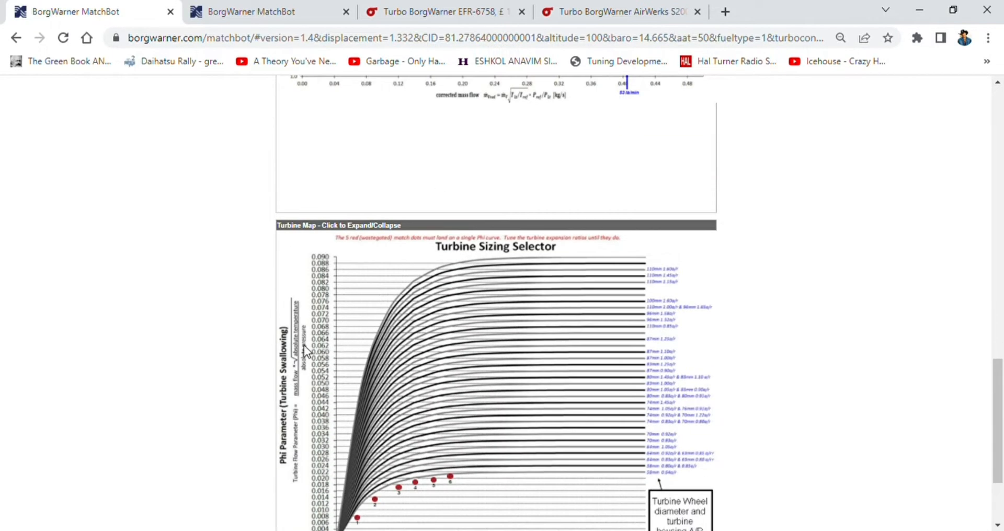
# Step: Inspect the match points against the 58mm 0.64 a/r turbine curve, then switch to the EFR-6758-AL page
pyautogui.scroll(3)
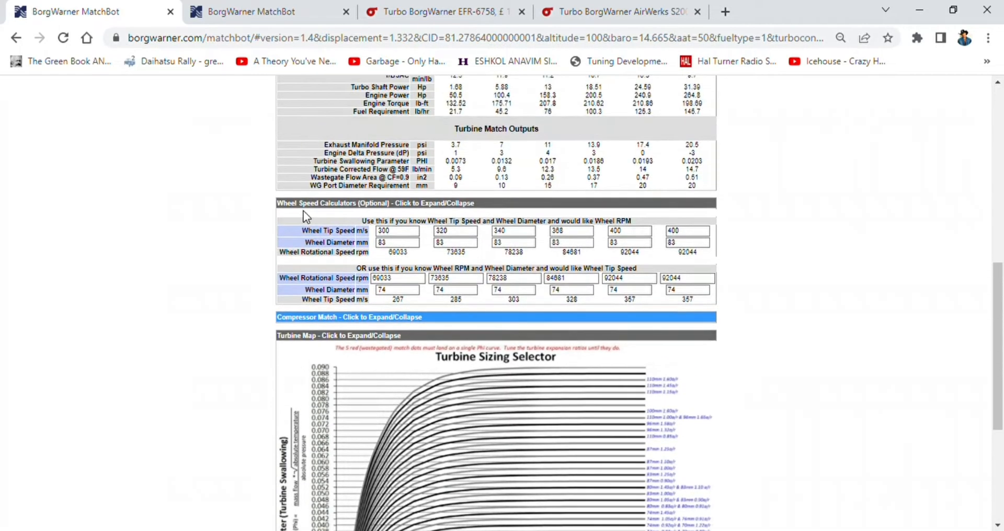
pyautogui.scroll(3)
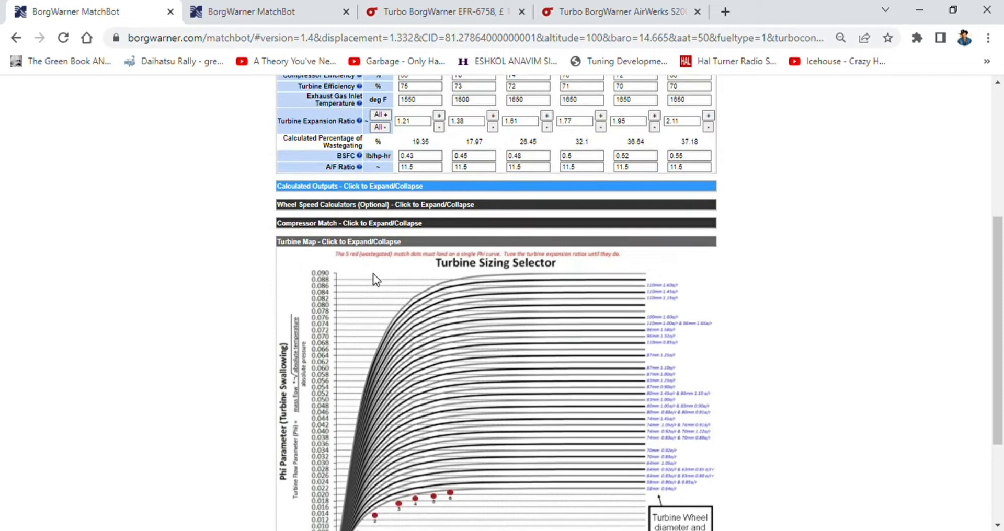
pyautogui.moveTo(387, 233)
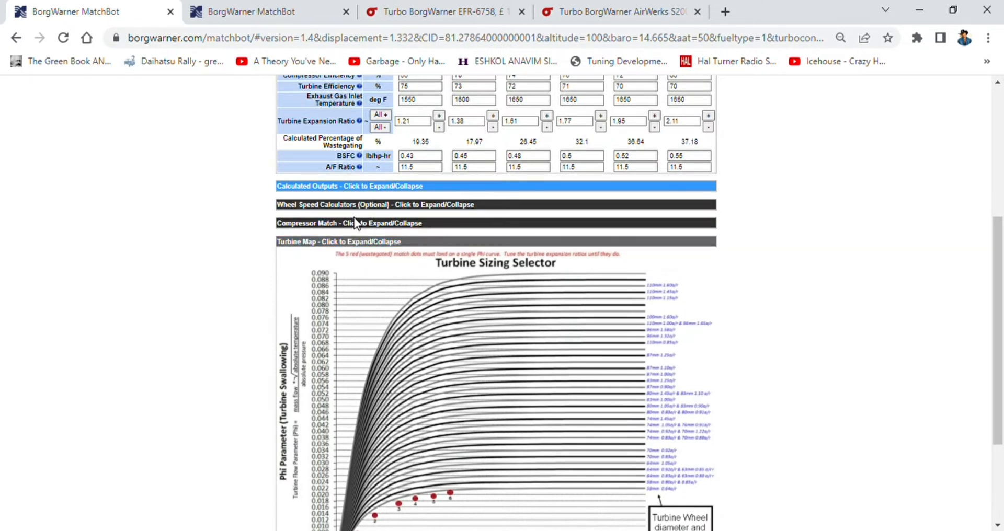
pyautogui.scroll(-3)
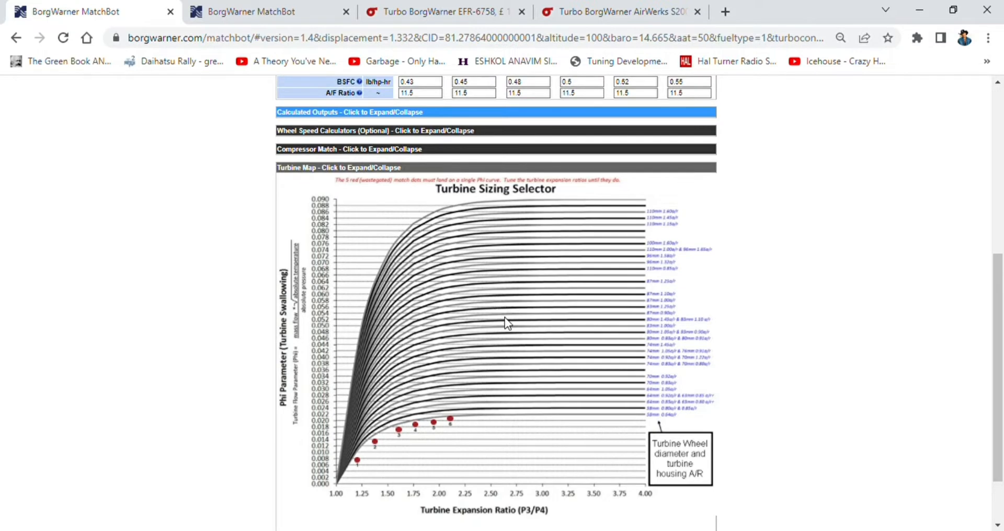
pyautogui.moveTo(678, 434)
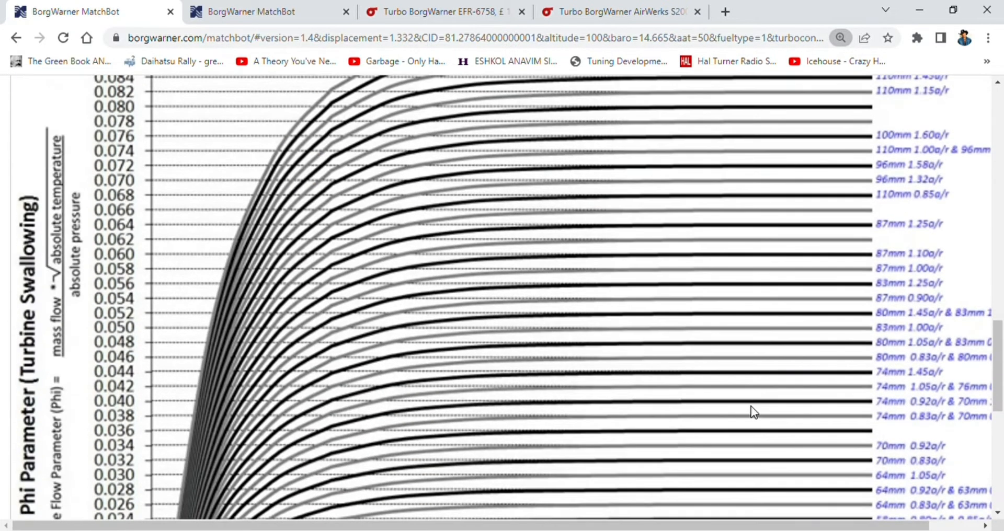
pyautogui.scroll(-3)
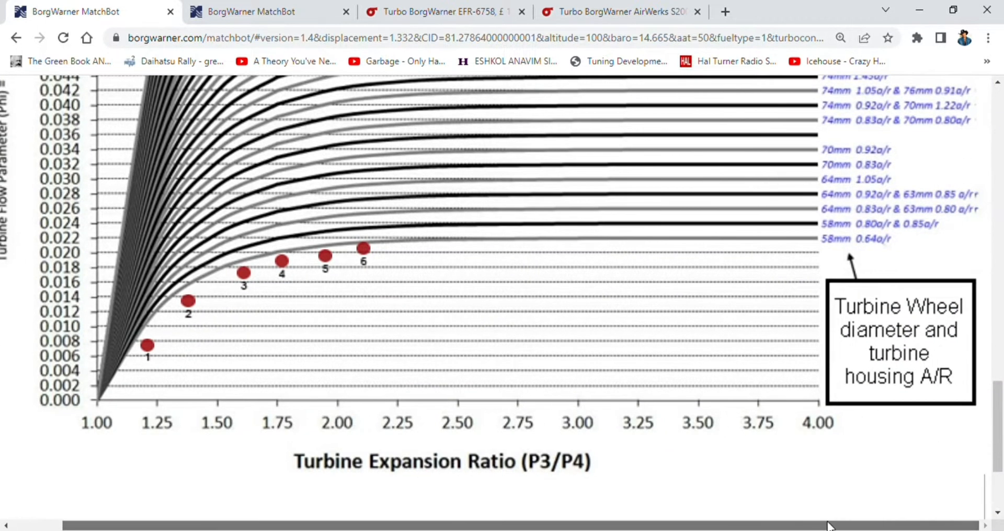
pyautogui.moveTo(844, 248)
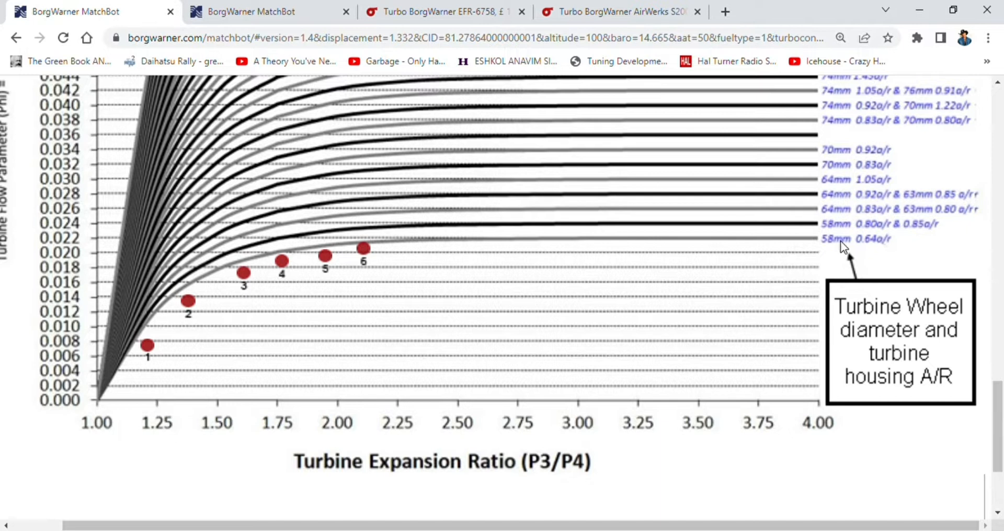
pyautogui.moveTo(817, 217)
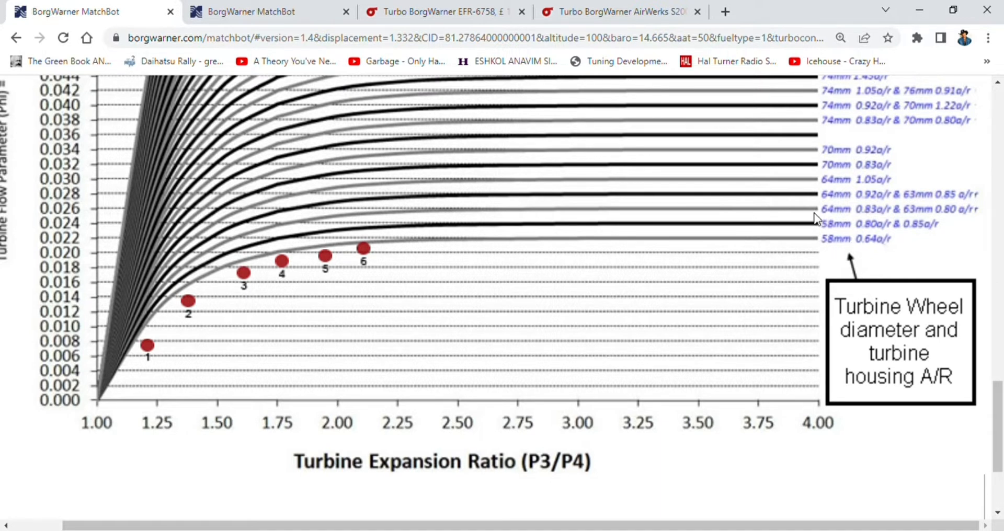
pyautogui.click(442, 12)
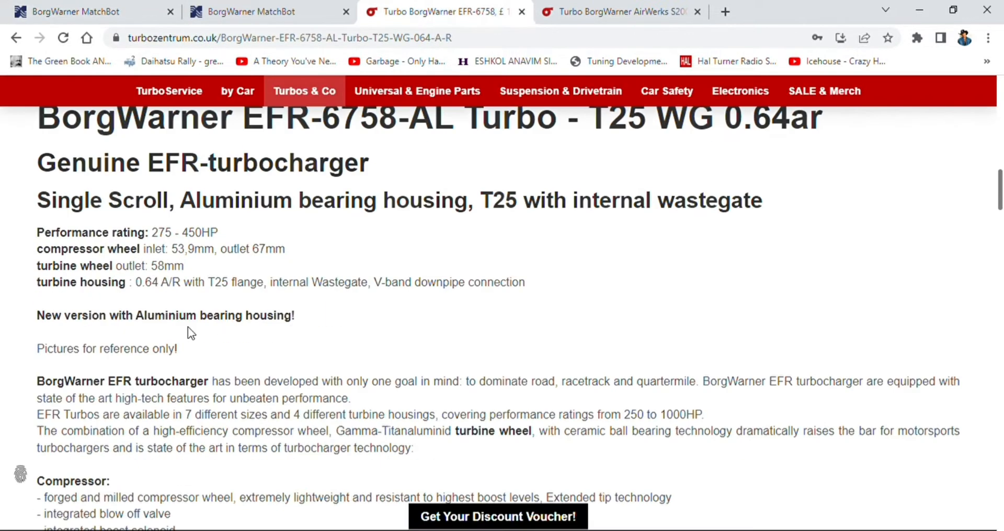
# Step: Return to the 1.332 L match and scroll to its Turbine Sizing Selector chart
pyautogui.click(250, 11)
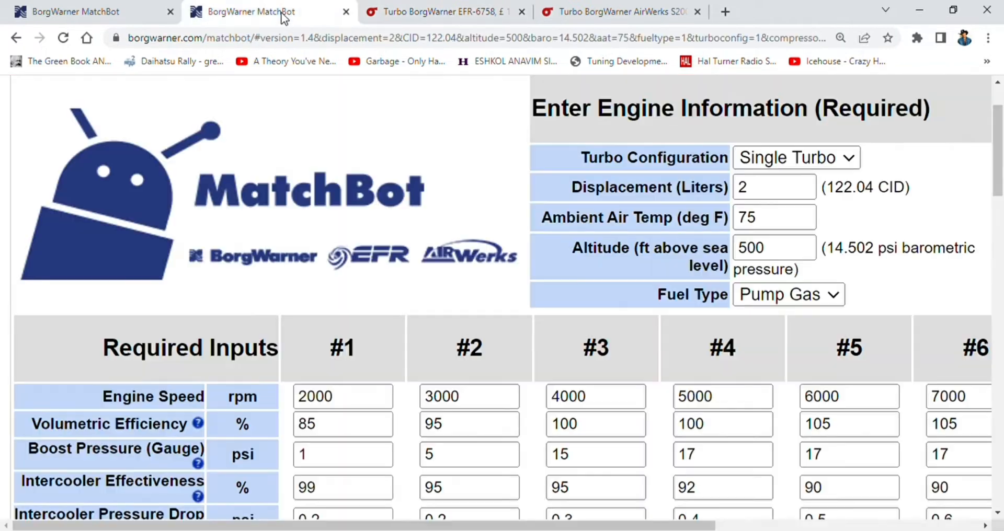
pyautogui.scroll(-3)
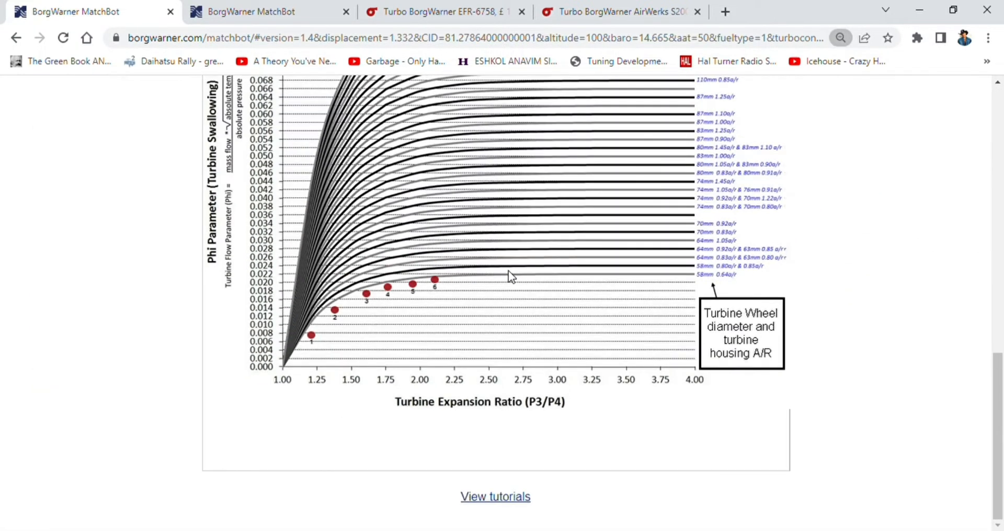
# Step: Lower the expansion ratios for points 6 and 5 to 2.08 and 1.91
pyautogui.scroll(3)
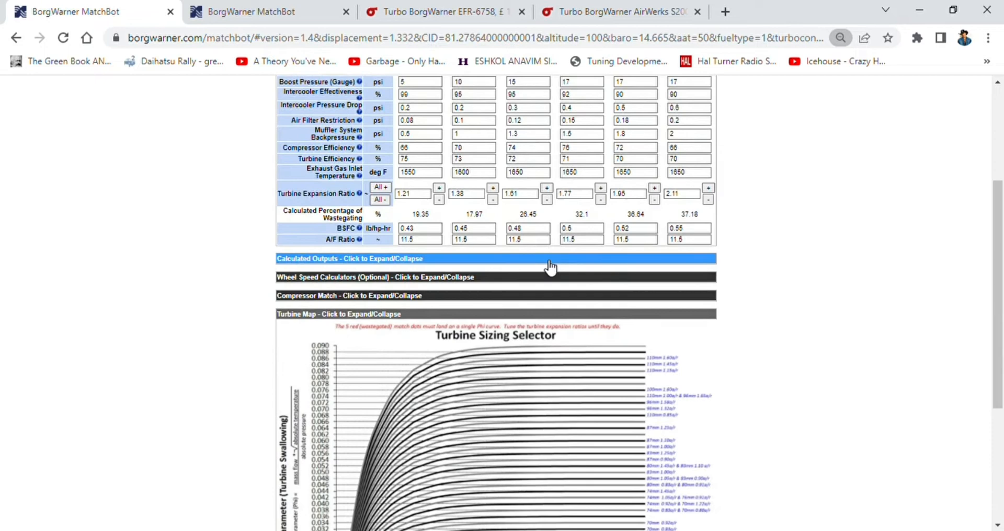
pyautogui.scroll(-3)
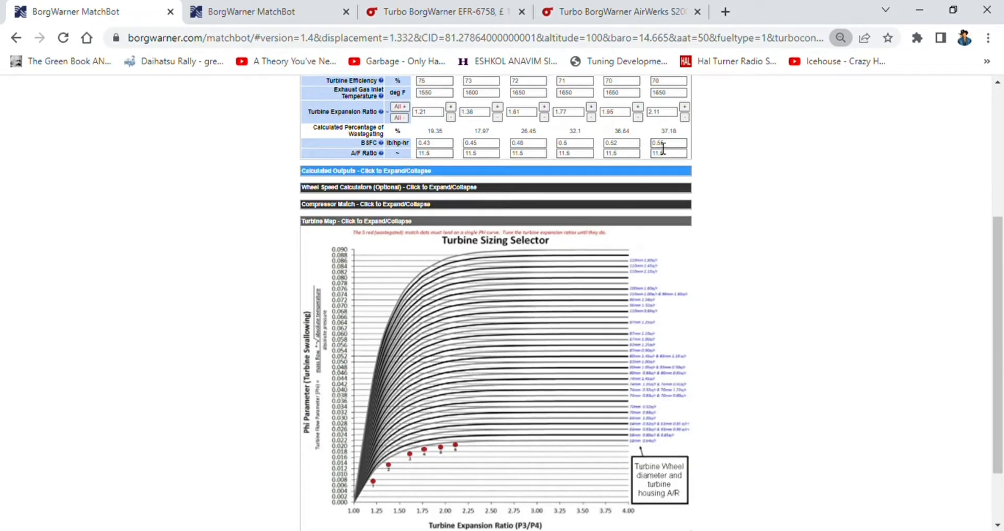
pyautogui.click(685, 107)
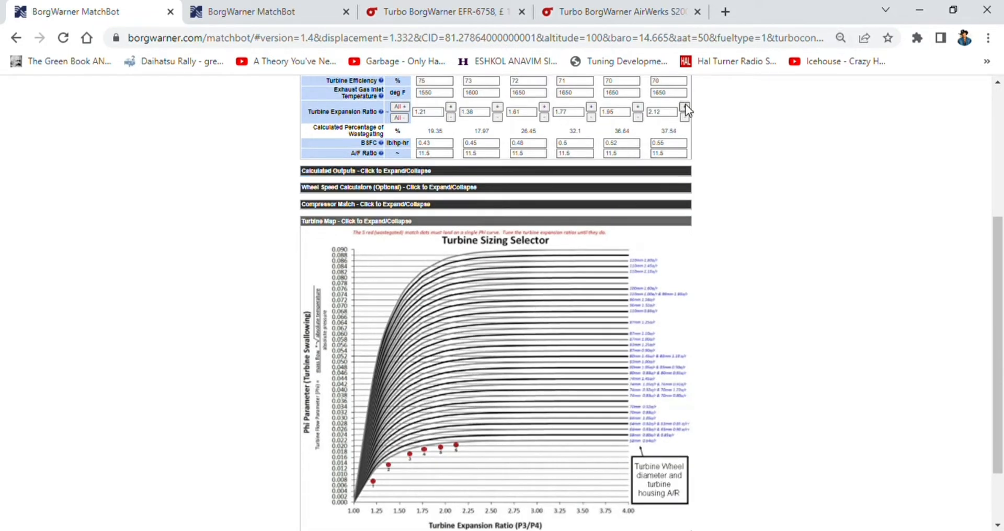
pyautogui.moveTo(459, 454)
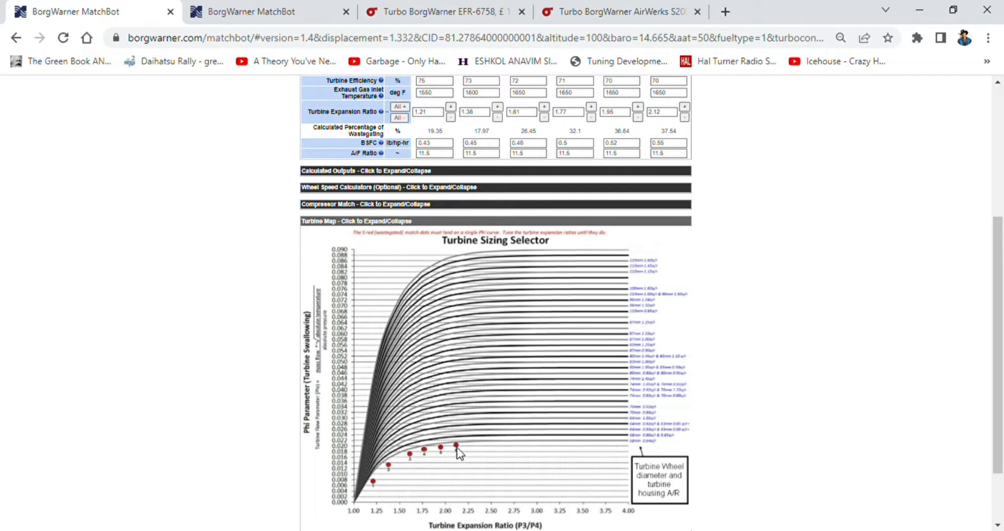
pyautogui.click(685, 117)
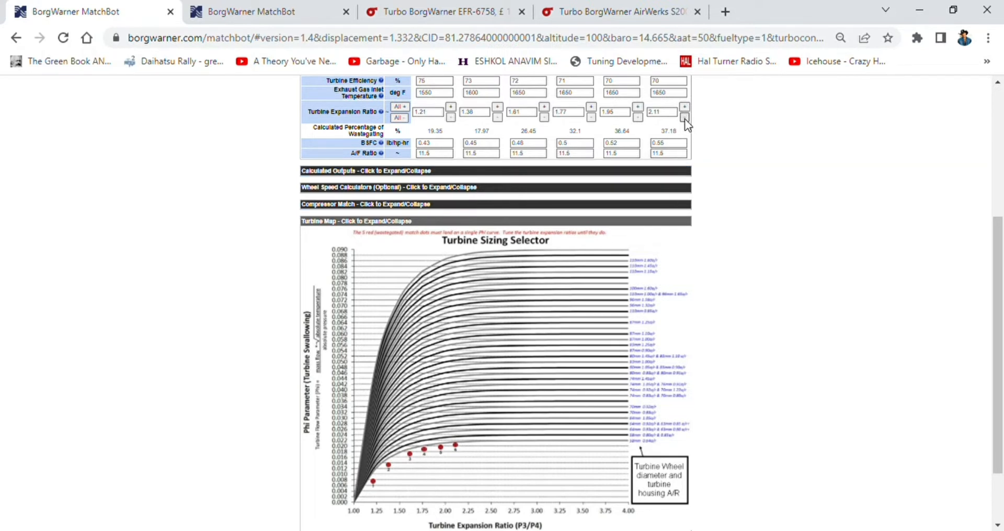
pyautogui.click(684, 117)
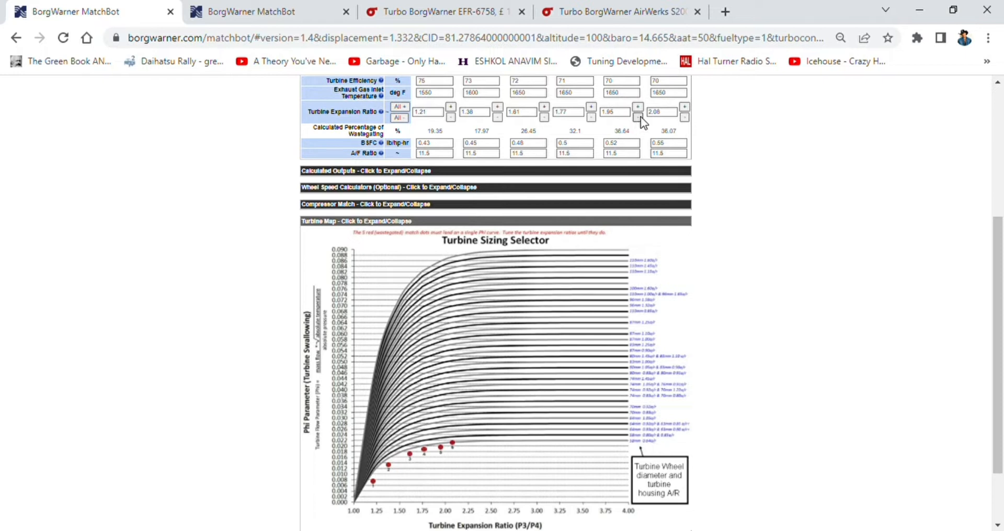
pyautogui.click(637, 118)
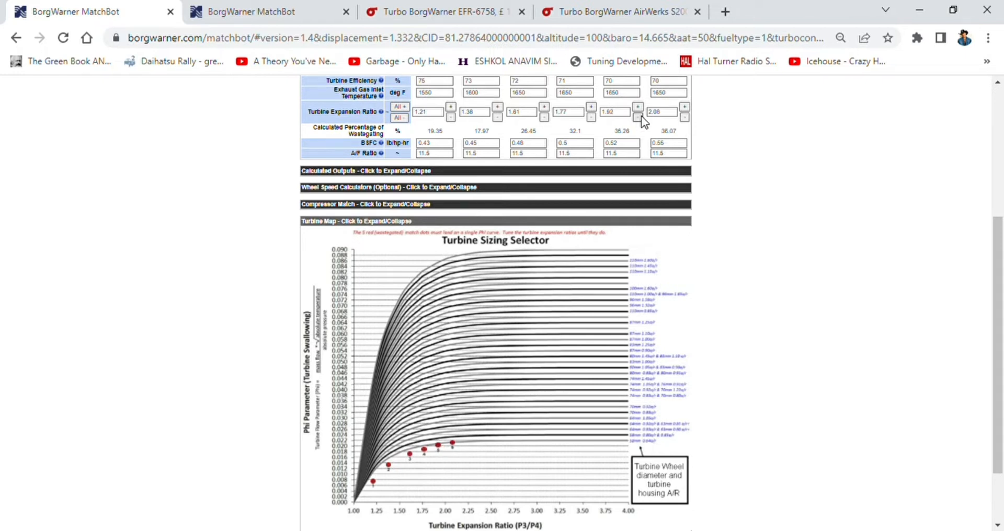
pyautogui.click(590, 116)
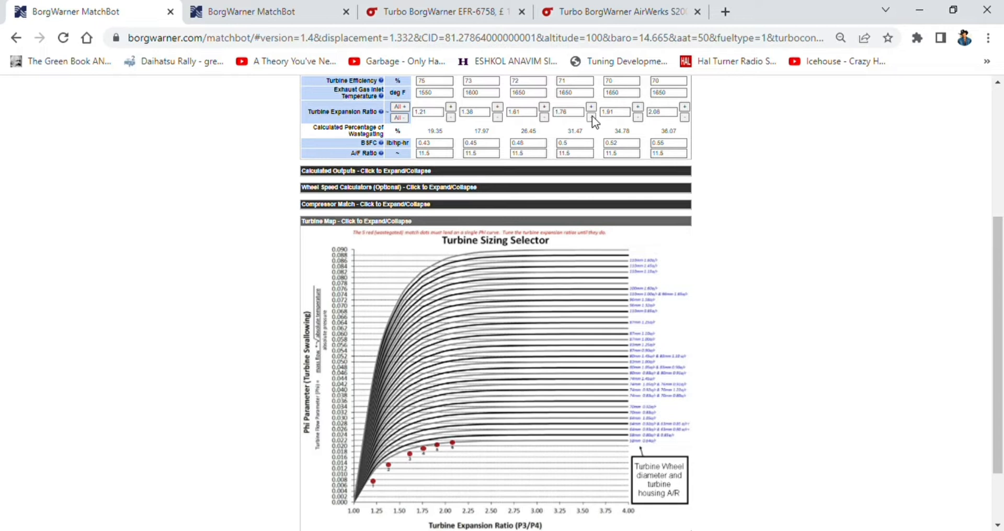
# Step: Lower the expansion ratios for points 4 to 1 to 1.74, 1.58, 1.35 and 1.17
pyautogui.click(544, 116)
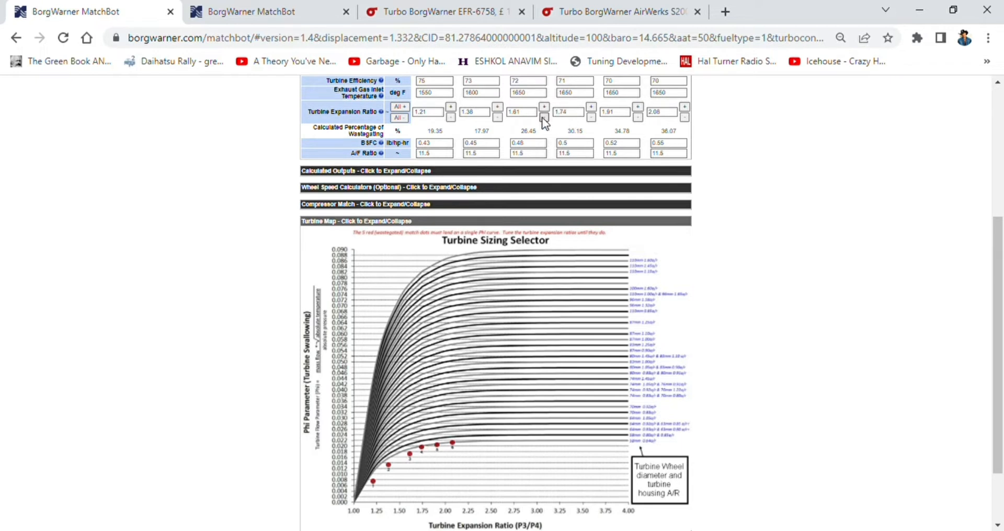
pyautogui.click(544, 117)
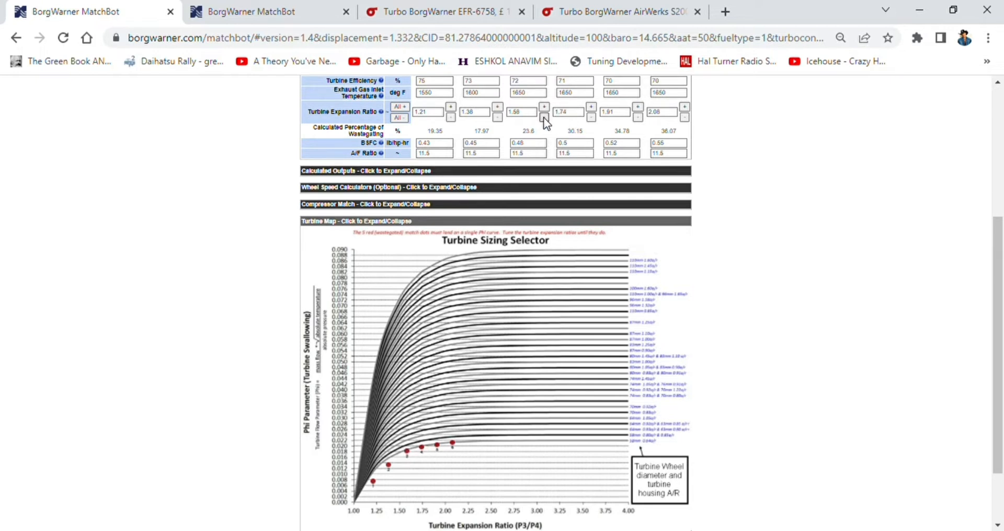
pyautogui.click(498, 117)
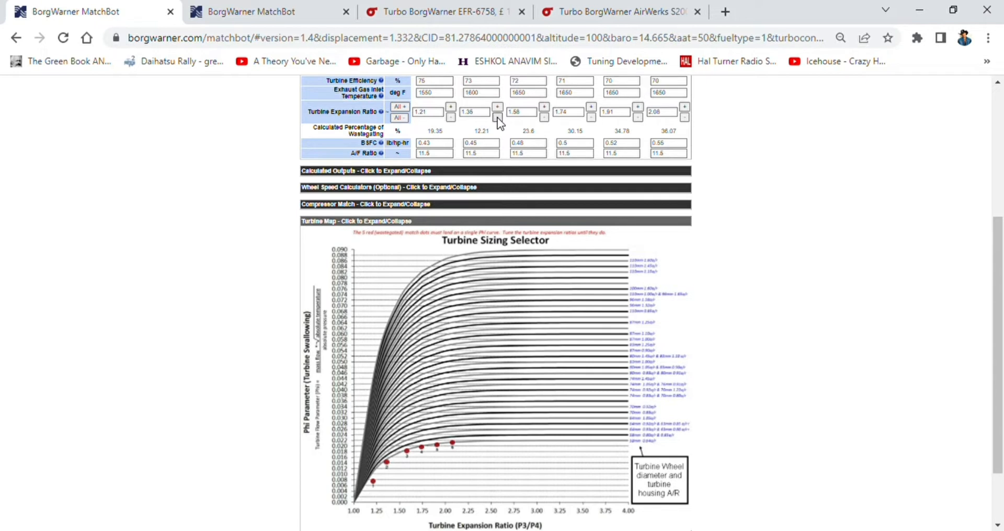
pyautogui.click(449, 119)
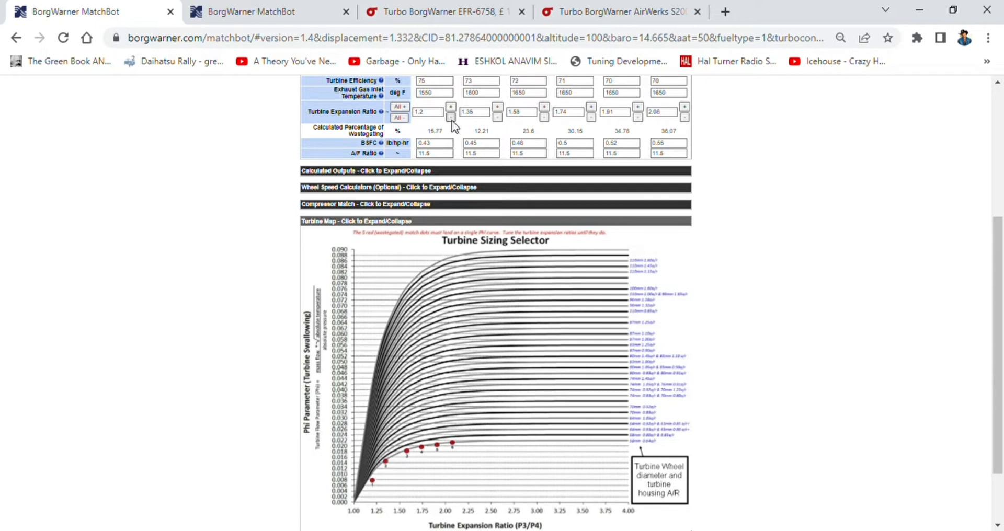
pyautogui.click(450, 117)
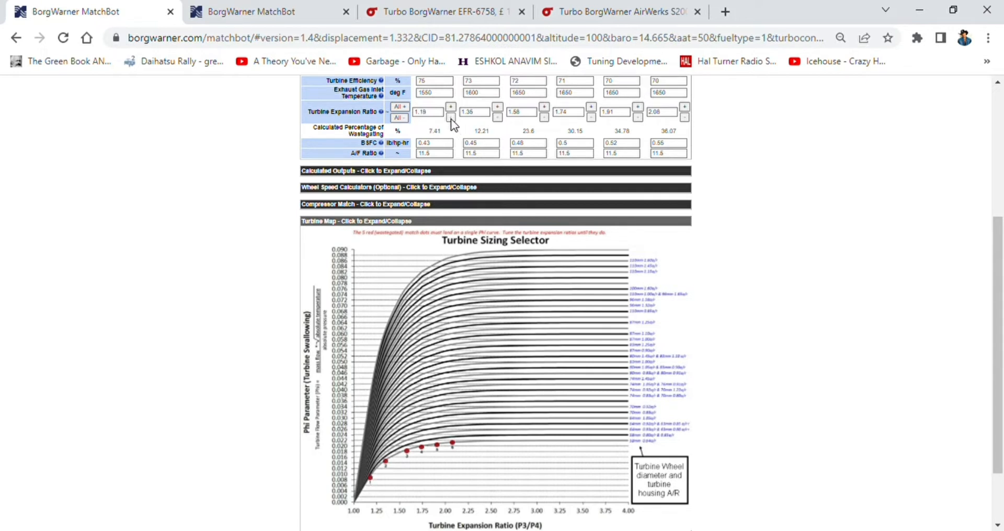
pyautogui.scroll(3)
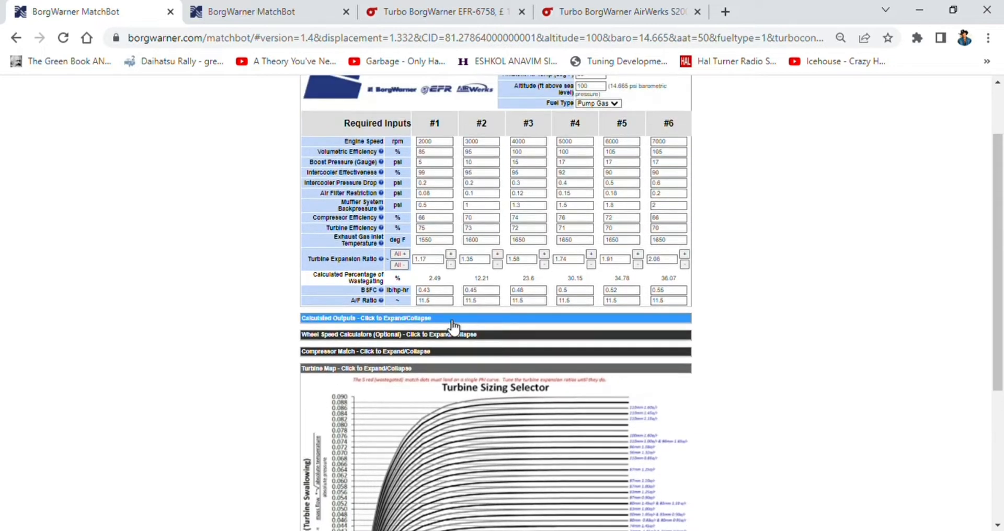
pyautogui.scroll(3)
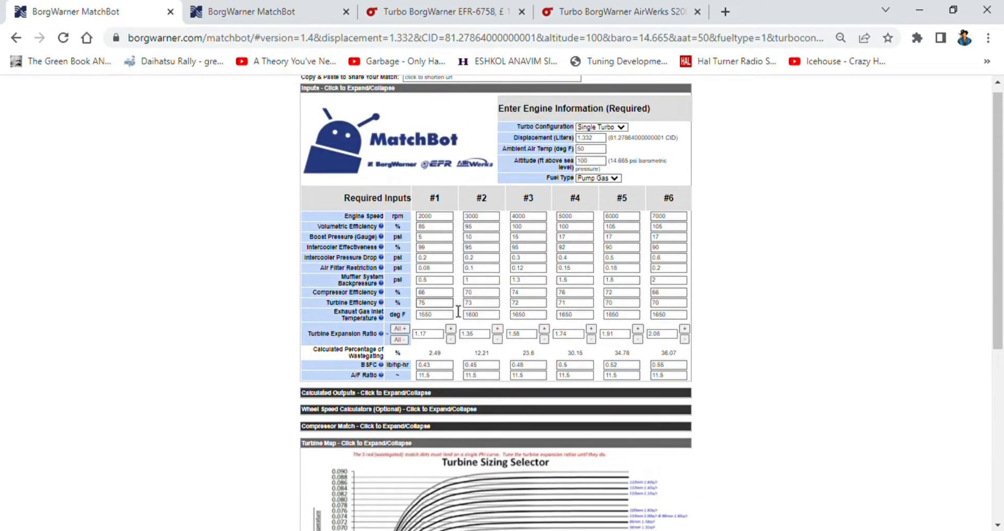
pyautogui.press('ctrl+plus')
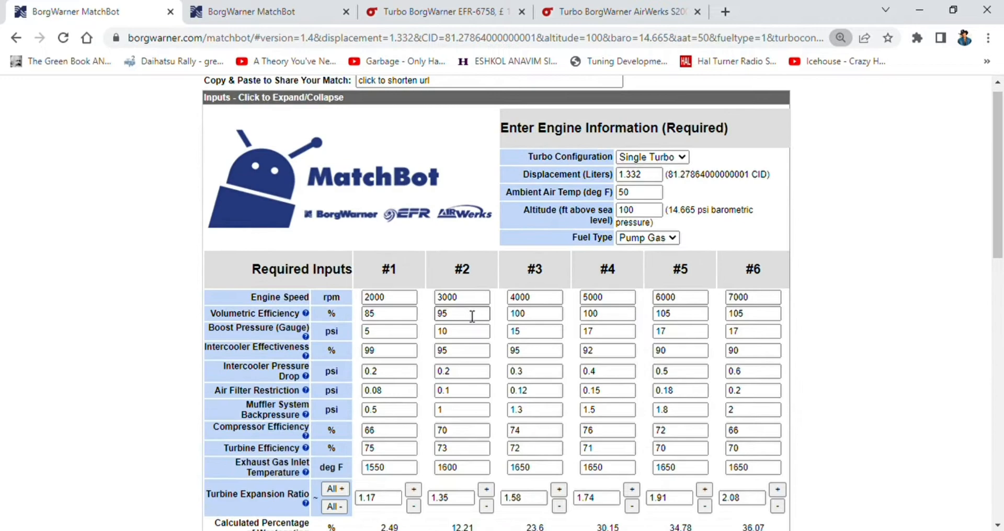
pyautogui.scroll(-3)
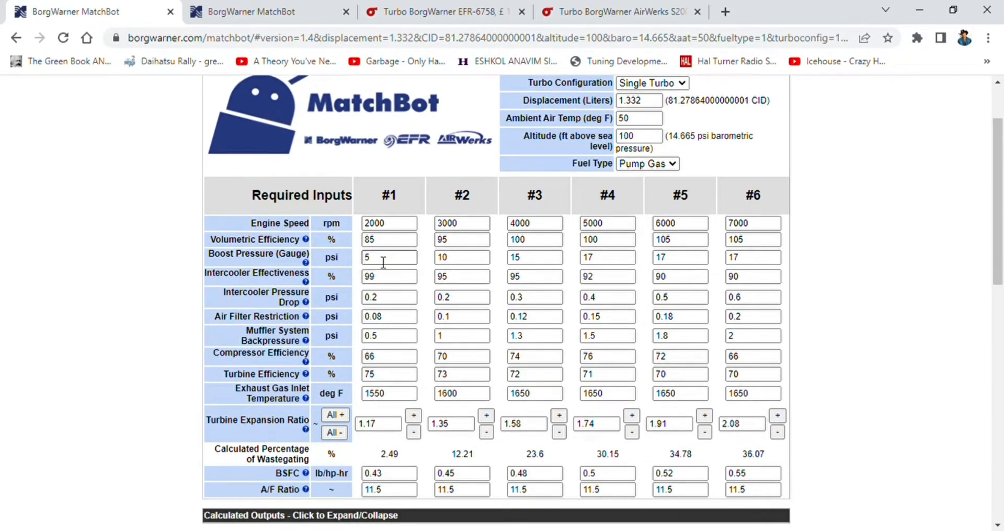
pyautogui.scroll(-3)
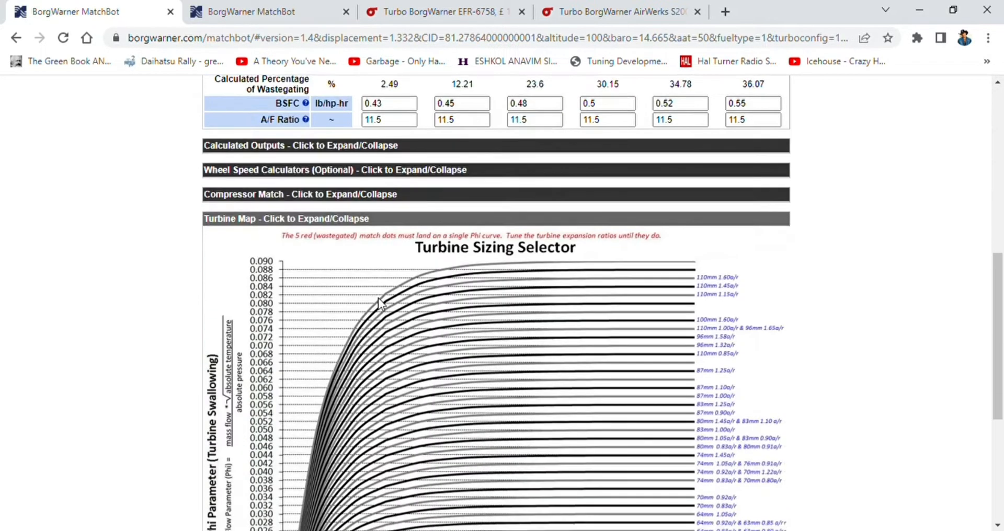
pyautogui.scroll(3)
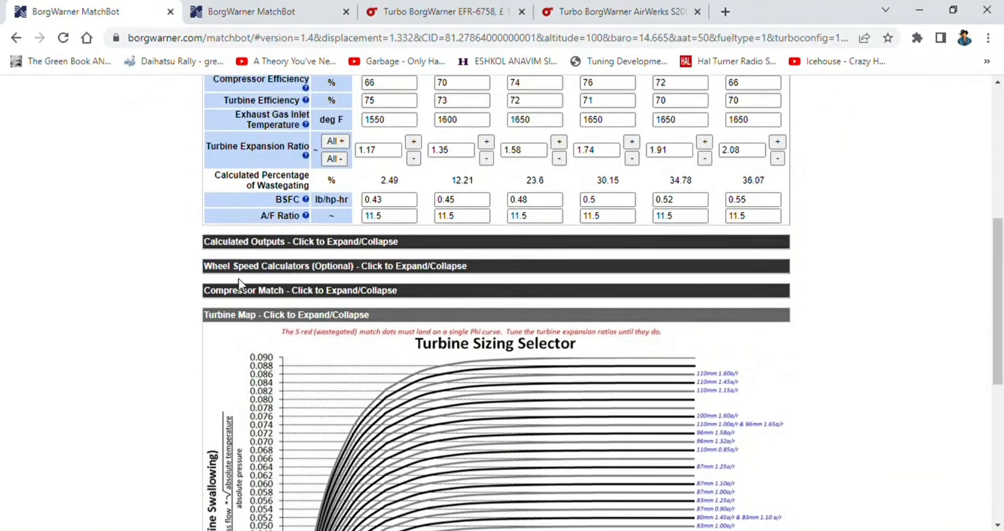
pyautogui.scroll(-3)
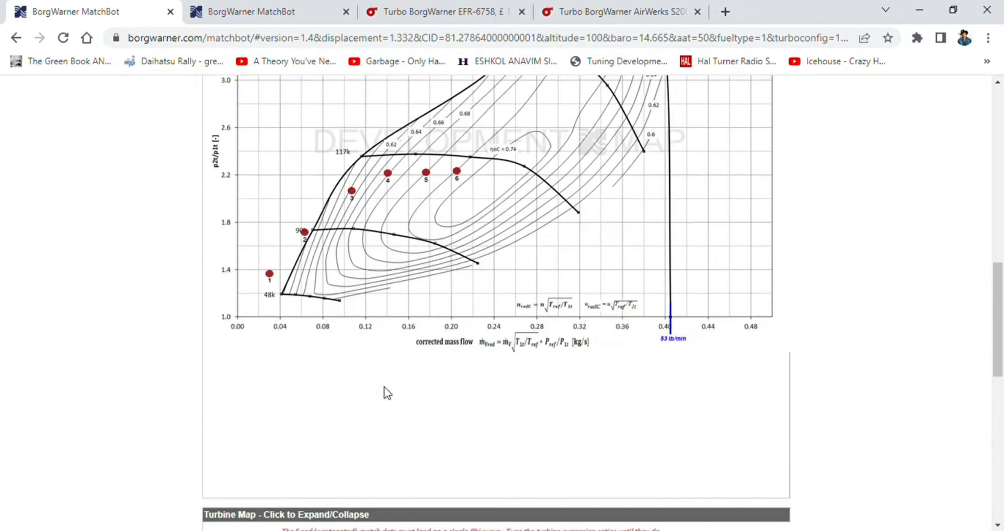
pyautogui.scroll(3)
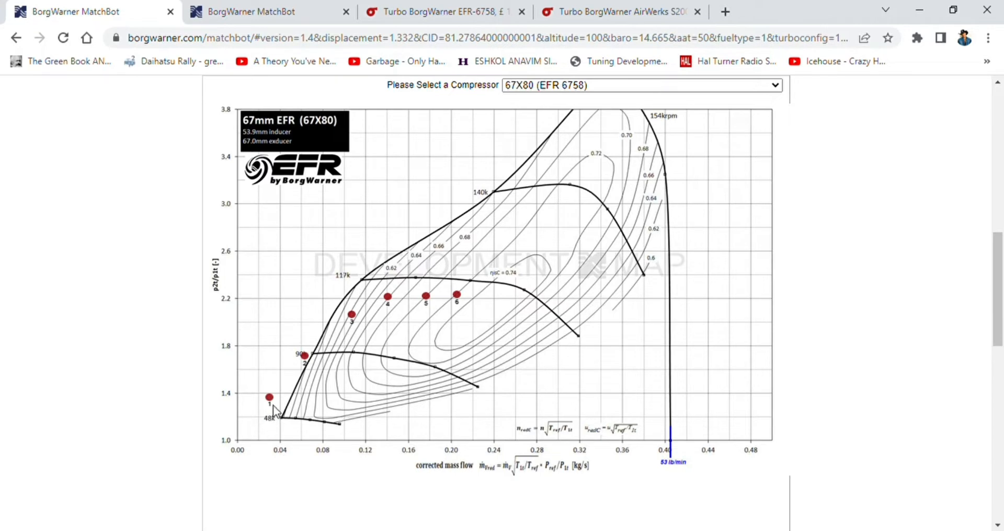
pyautogui.moveTo(304, 394)
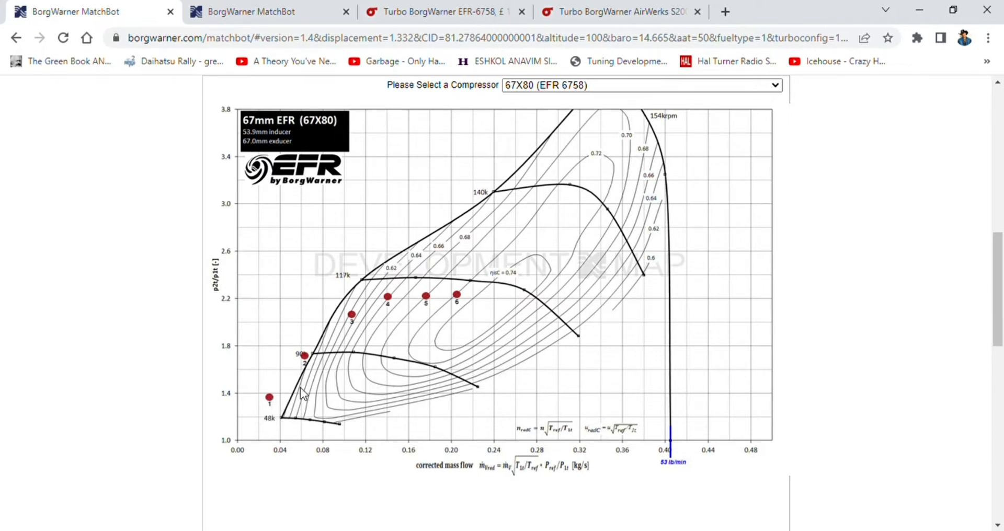
pyautogui.scroll(3)
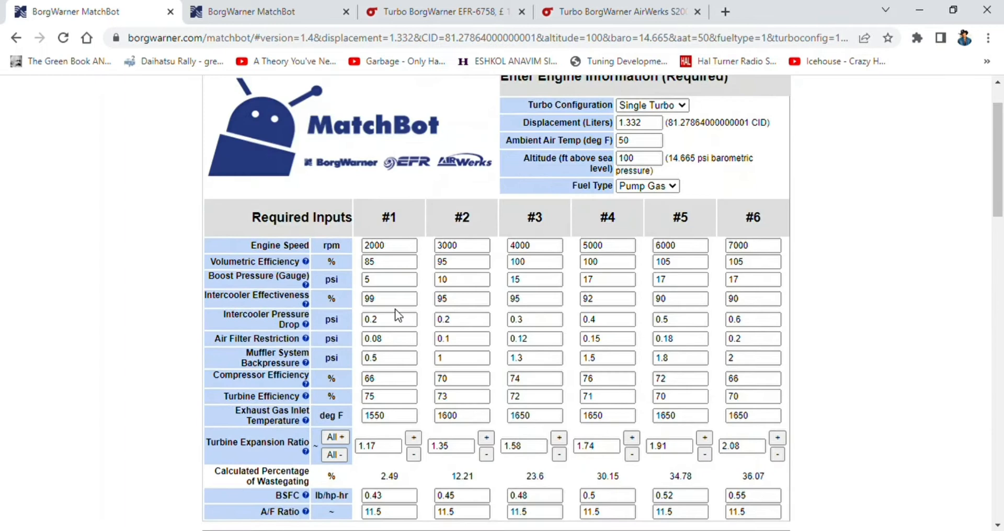
pyautogui.scroll(-3)
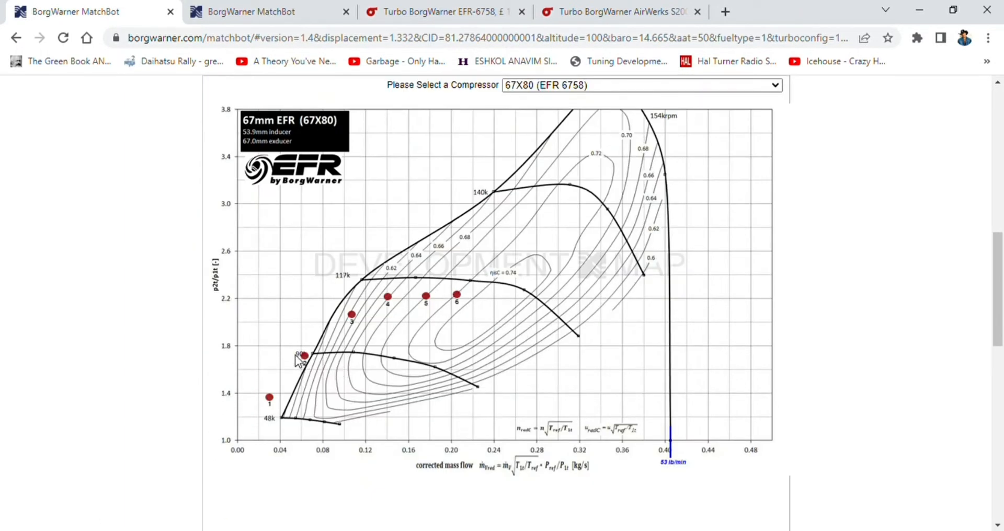
pyautogui.moveTo(336, 342)
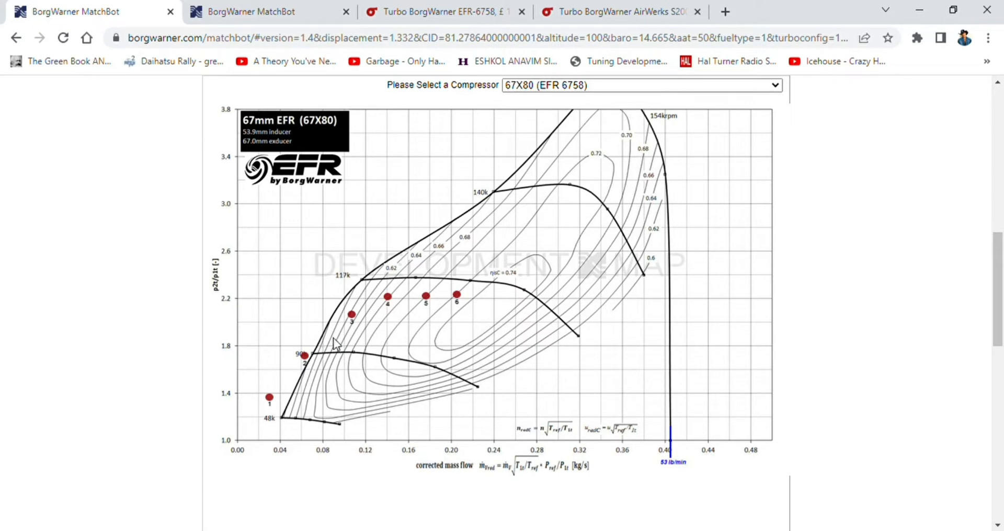
pyautogui.moveTo(364, 322)
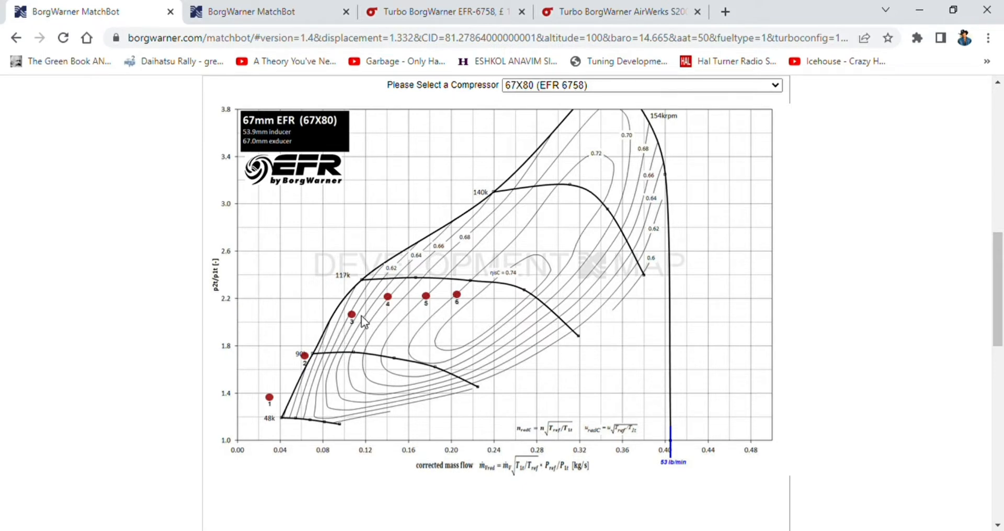
pyautogui.moveTo(470, 314)
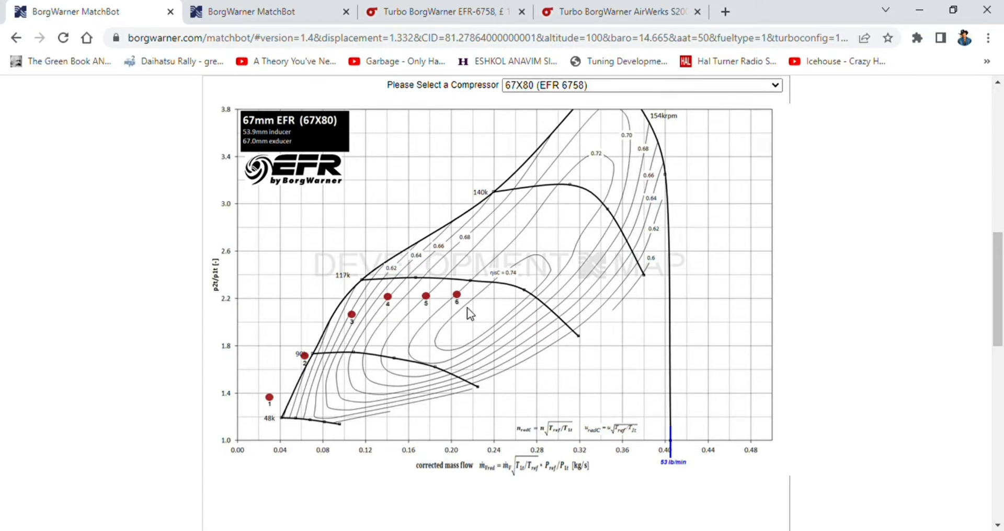
pyautogui.moveTo(476, 325)
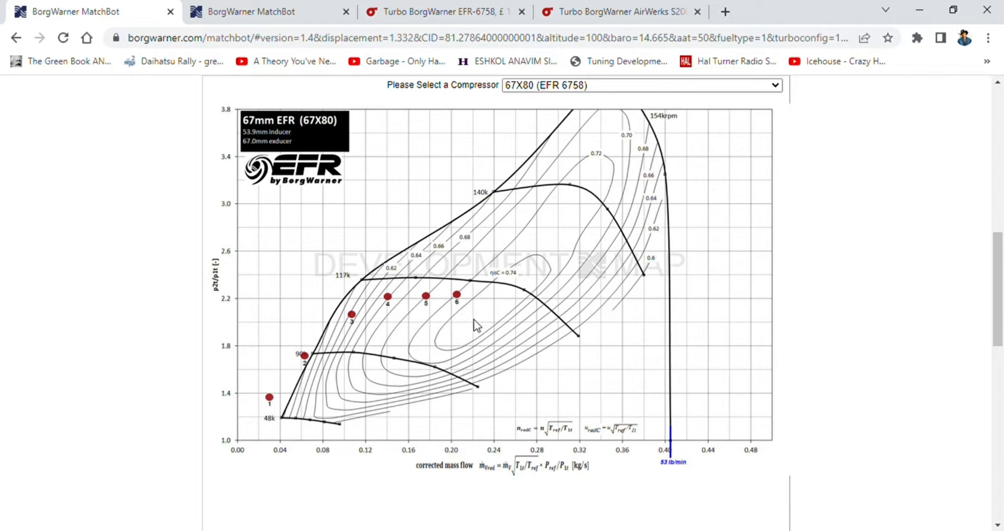
pyautogui.scroll(3)
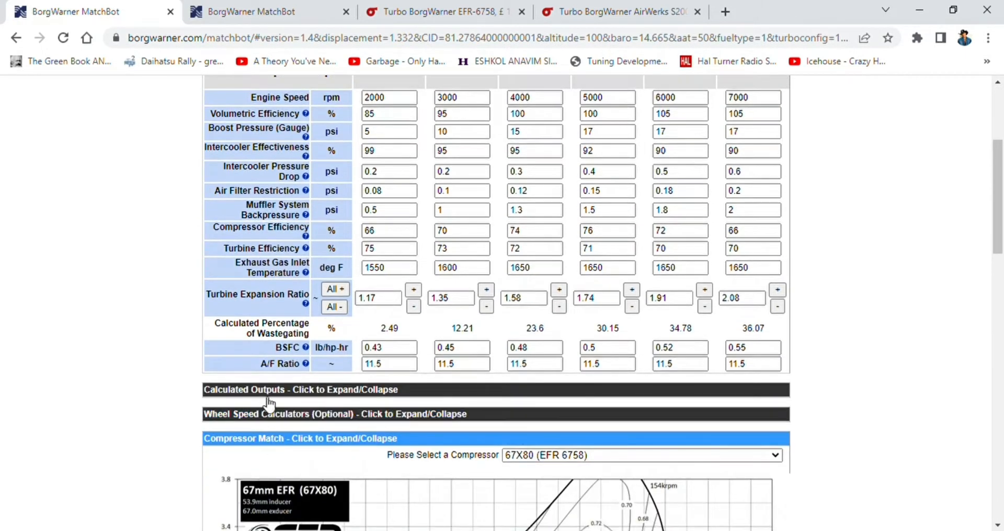
# Step: Expand the Calculated Outputs showing up to 264.8 hp and 210.86 lb-ft plus turbine match results
pyautogui.click(300, 389)
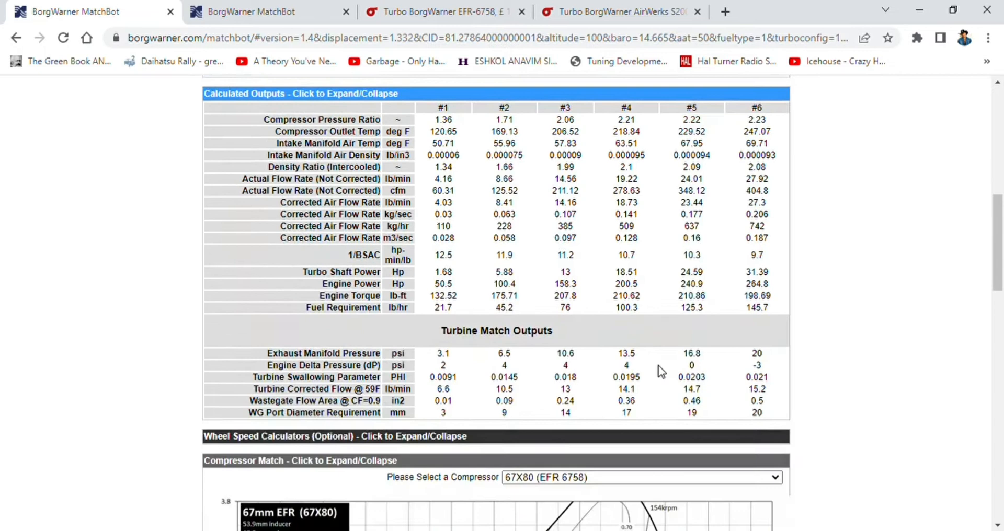
pyautogui.moveTo(755, 292)
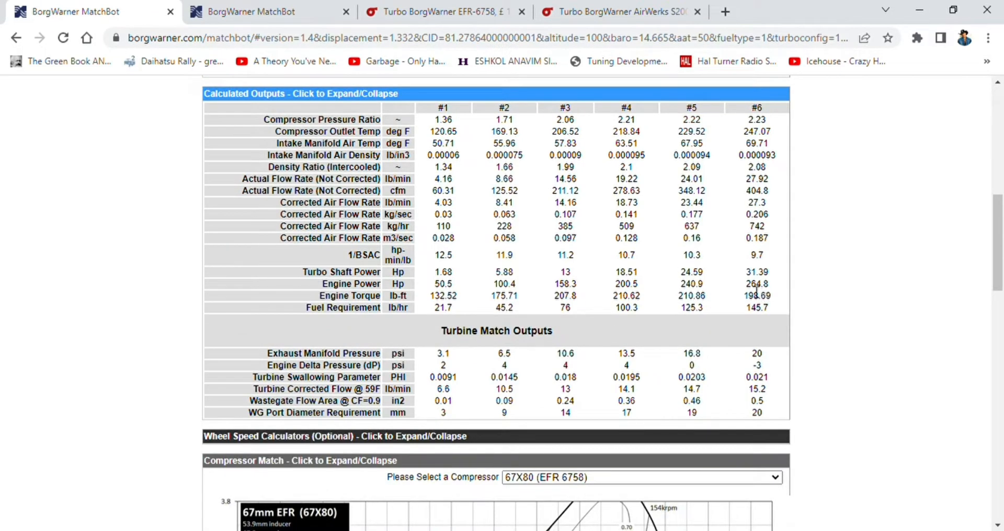
pyautogui.moveTo(730, 295)
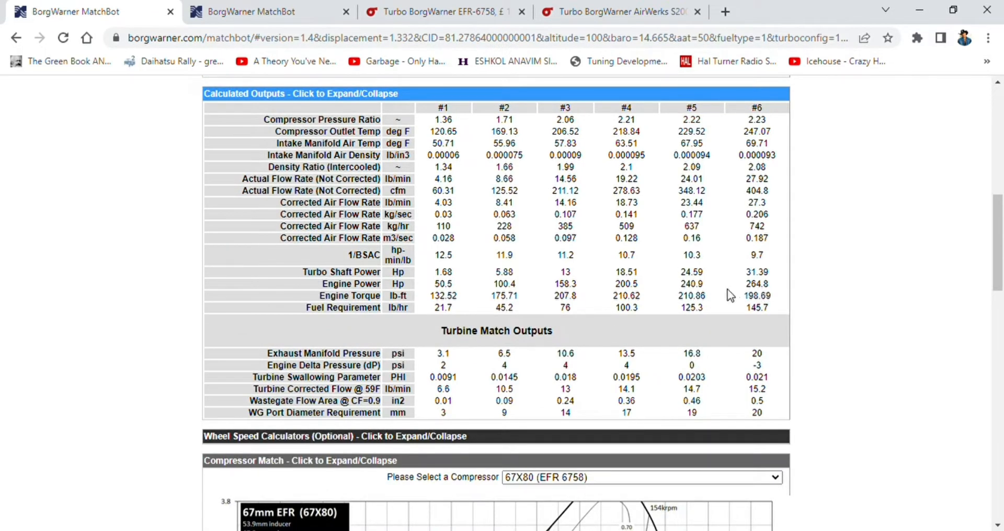
pyautogui.scroll(3)
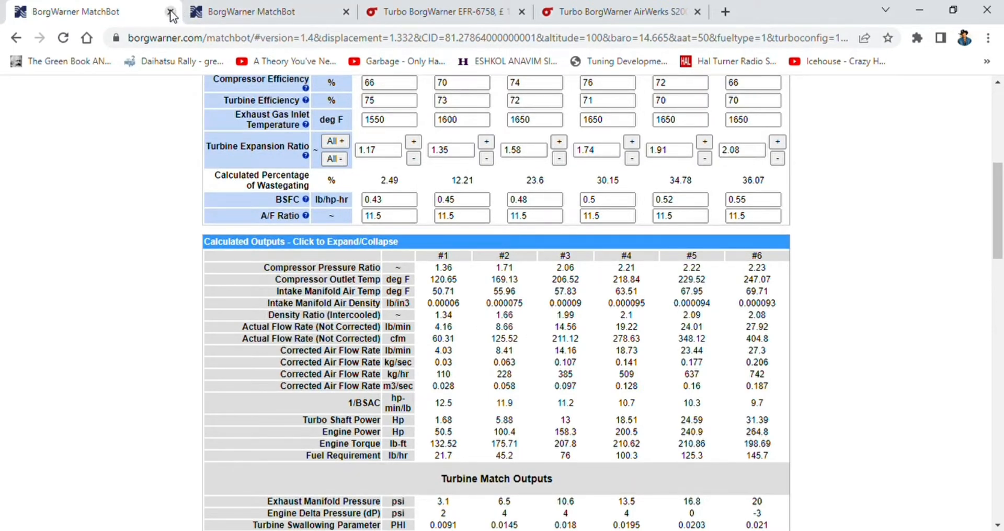
# Step: Close the 1.332 L match and change the remaining match's displacement to 1.497 litres
pyautogui.click(170, 11)
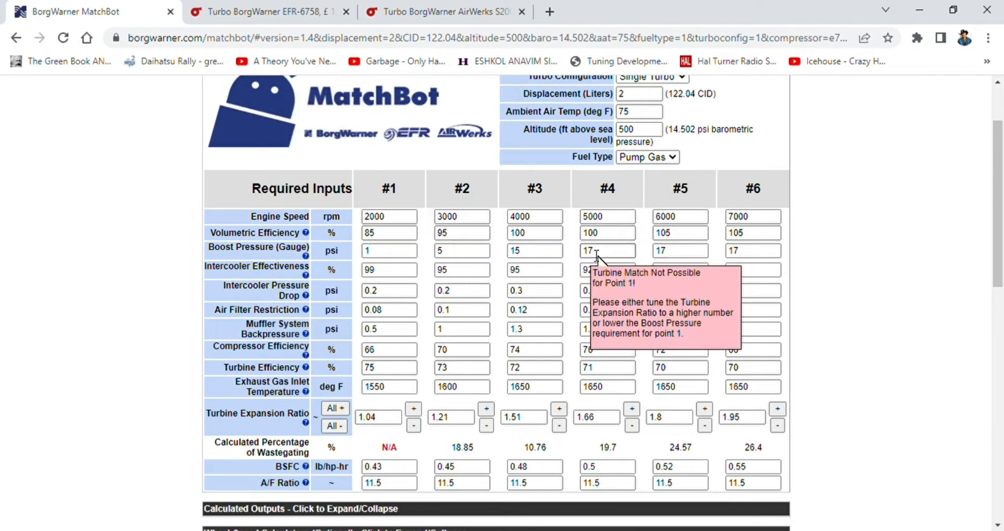
pyautogui.scroll(3)
pyautogui.write('14')
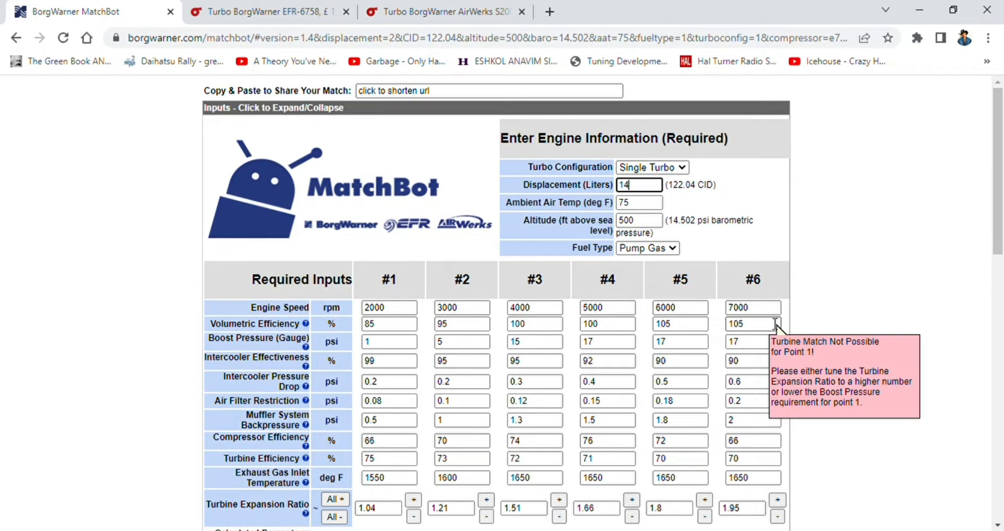
pyautogui.press('Backspace')
pyautogui.write('.9')
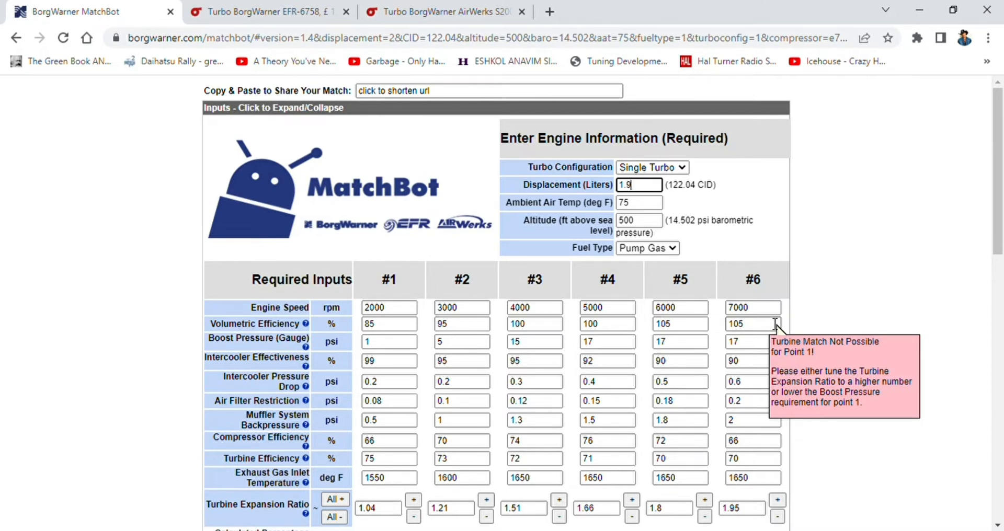
pyautogui.write('7')
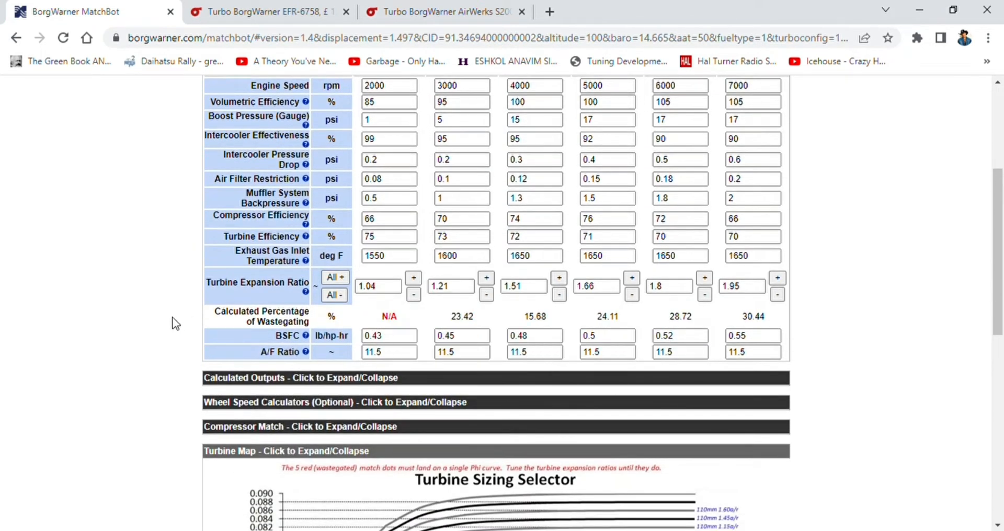
pyautogui.scroll(-3)
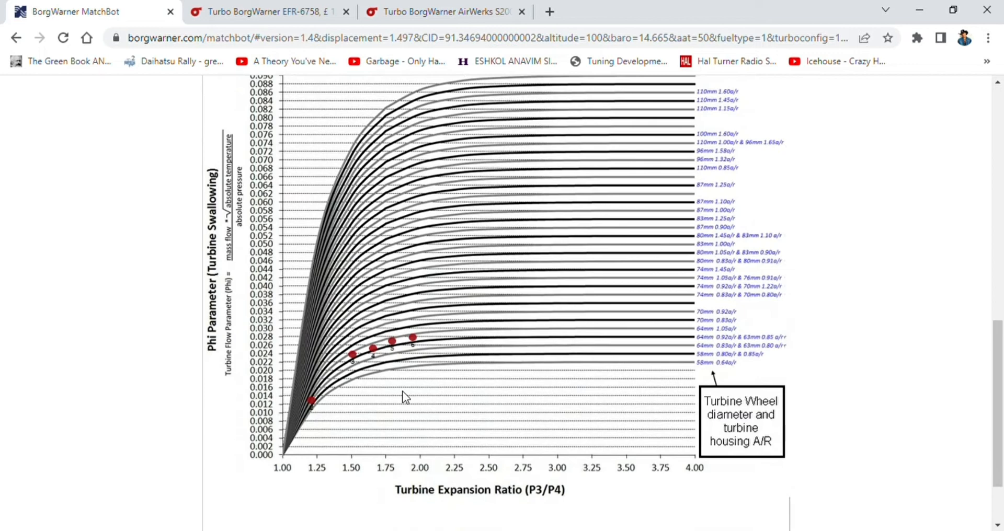
pyautogui.scroll(3)
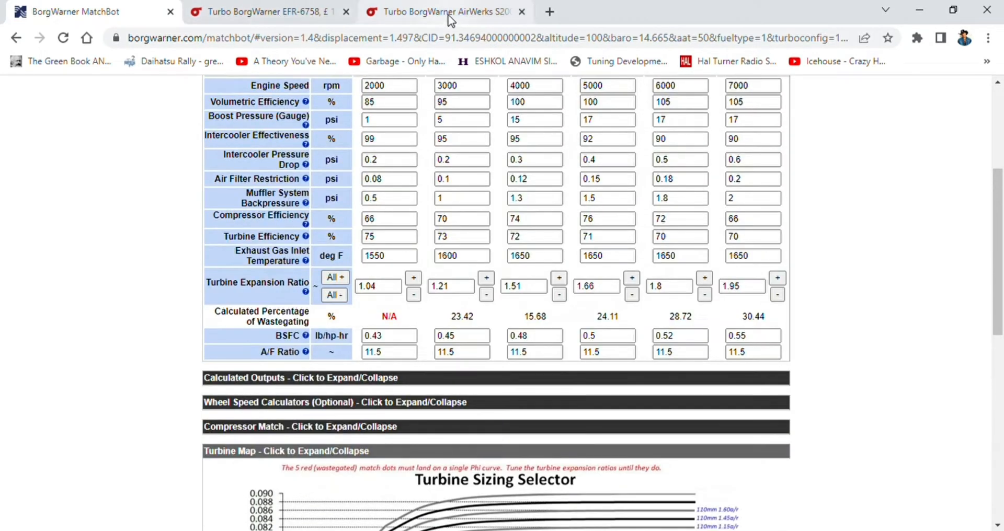
# Step: Review the AirWerks S200SX-E 52mm 70/70 page's description, specifications and £696.11 price
pyautogui.click(441, 11)
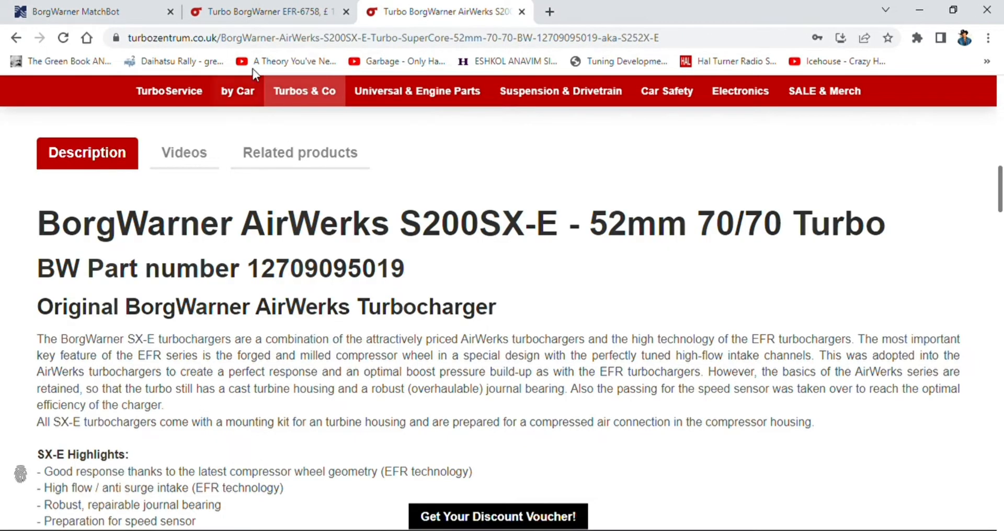
pyautogui.scroll(-3)
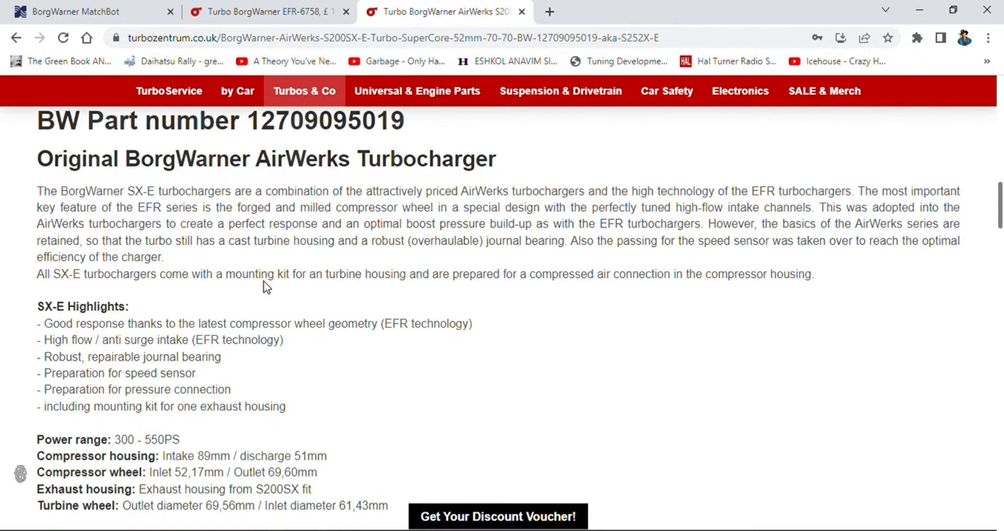
pyautogui.scroll(3)
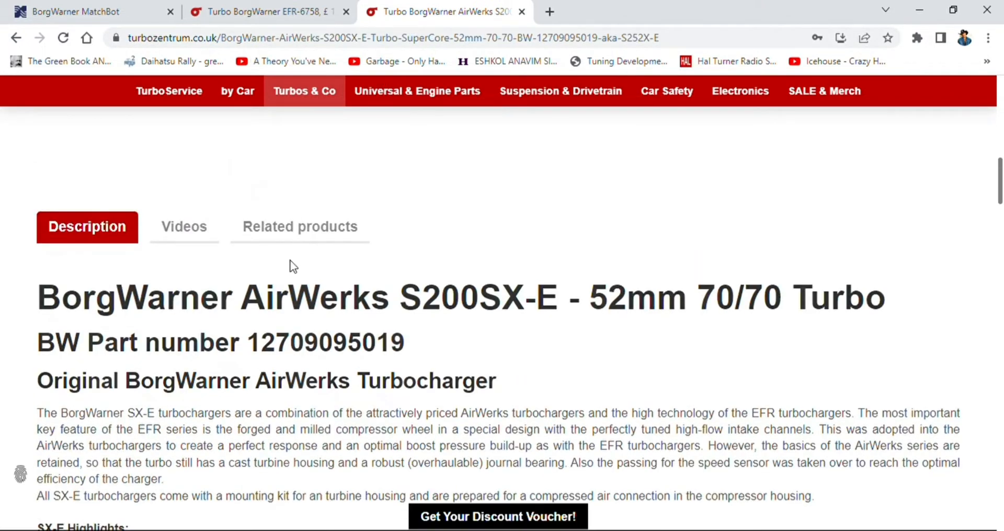
pyautogui.scroll(-3)
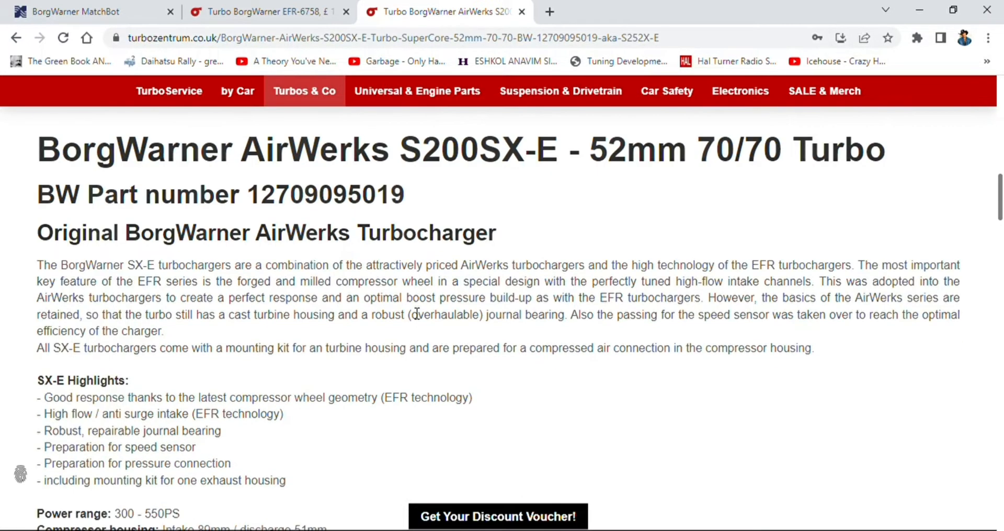
pyautogui.moveTo(484, 207)
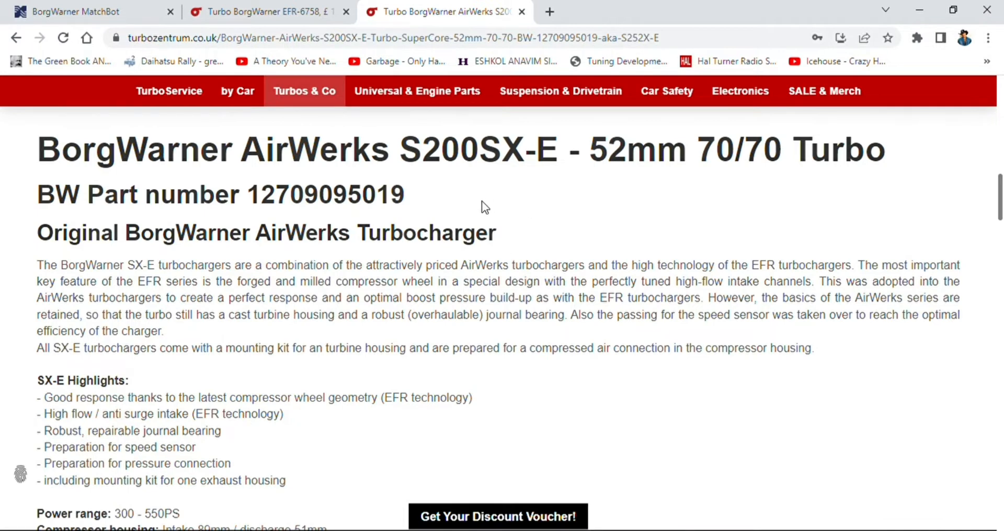
pyautogui.scroll(3)
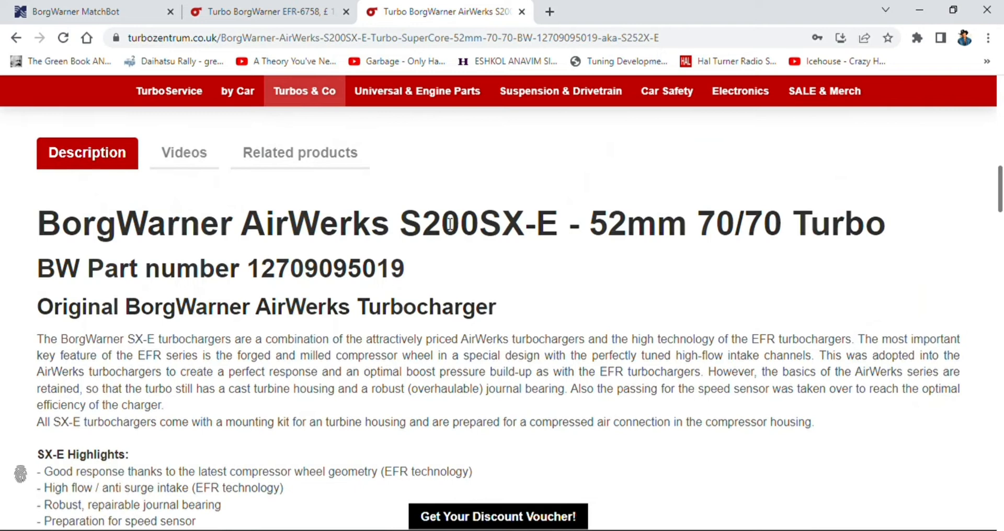
pyautogui.scroll(-3)
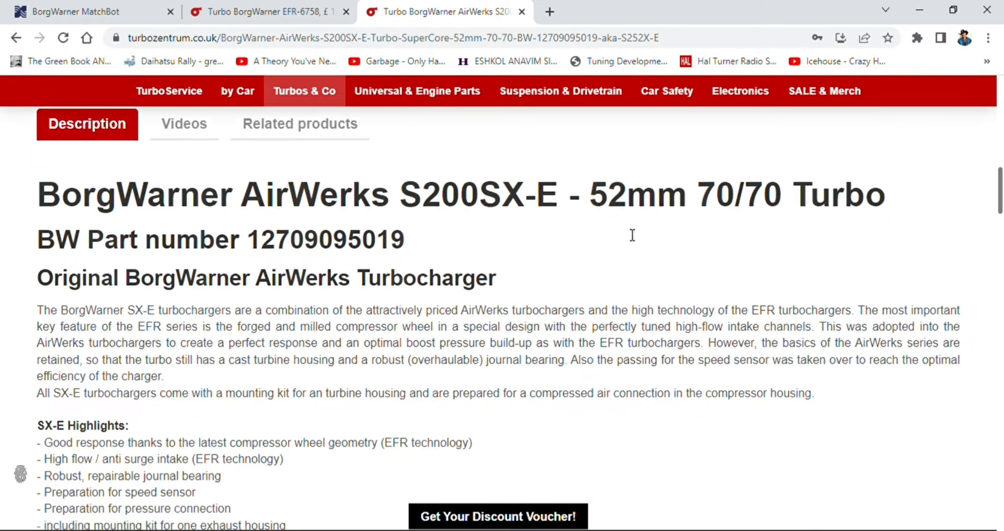
pyautogui.scroll(-3)
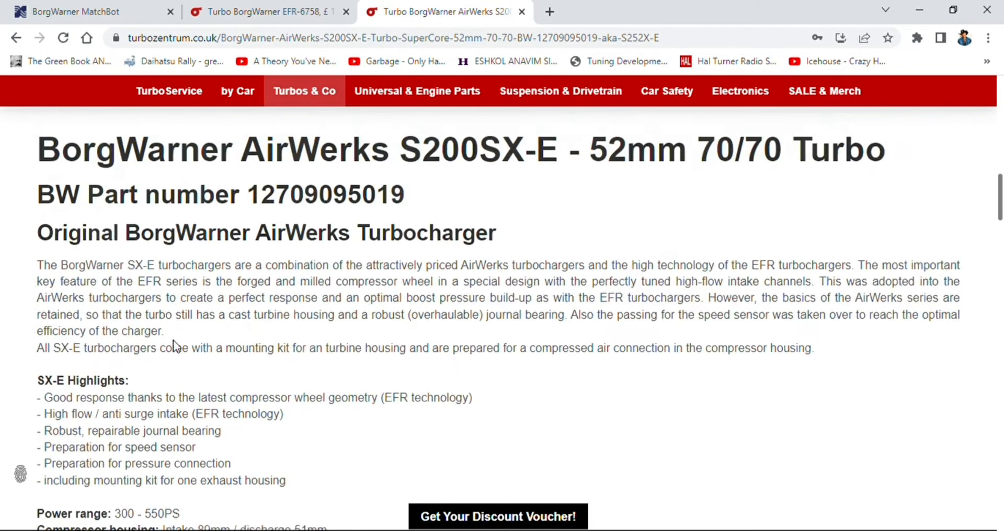
pyautogui.scroll(-3)
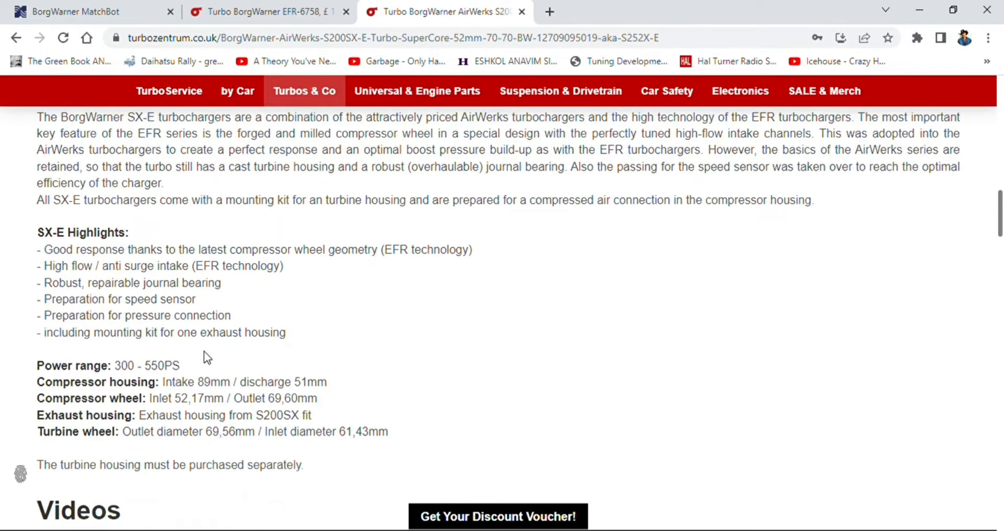
pyautogui.scroll(3)
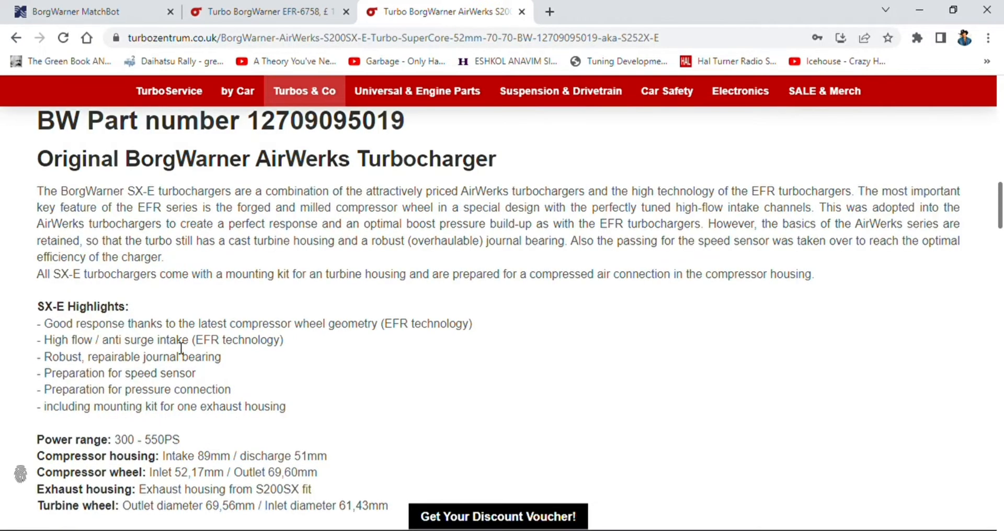
pyautogui.scroll(-3)
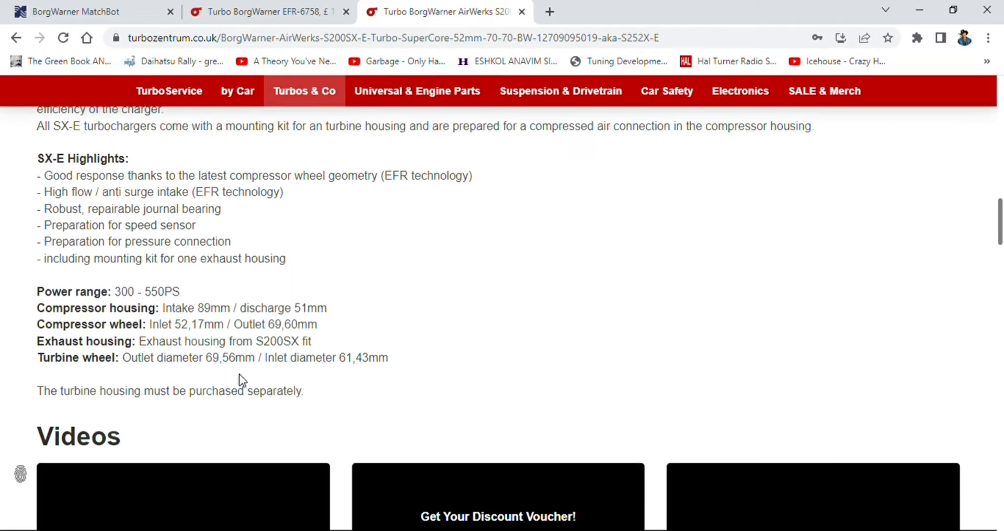
pyautogui.moveTo(281, 376)
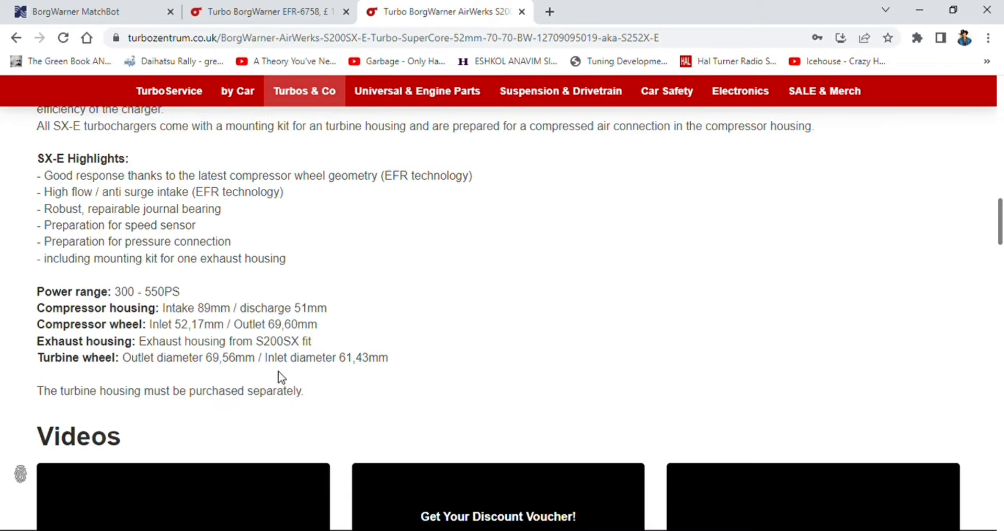
pyautogui.scroll(3)
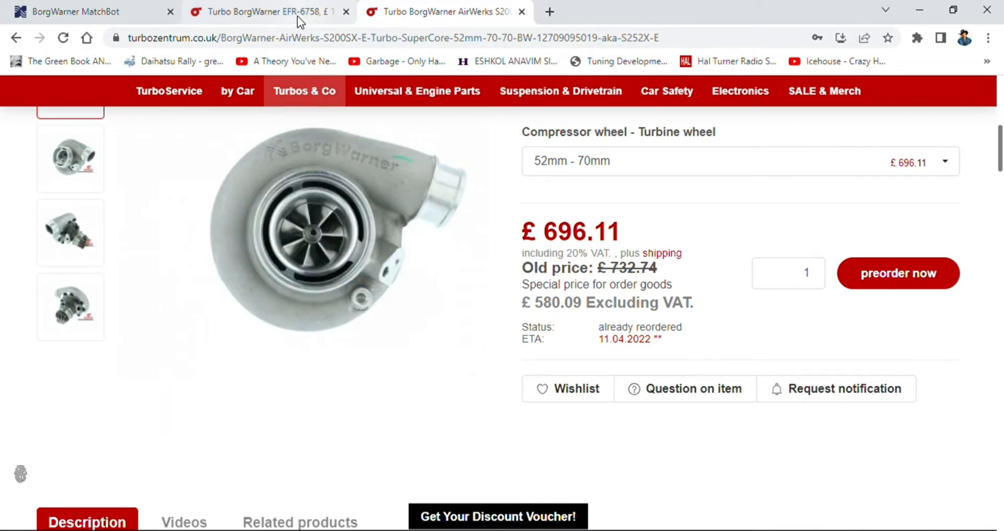
pyautogui.click(90, 12)
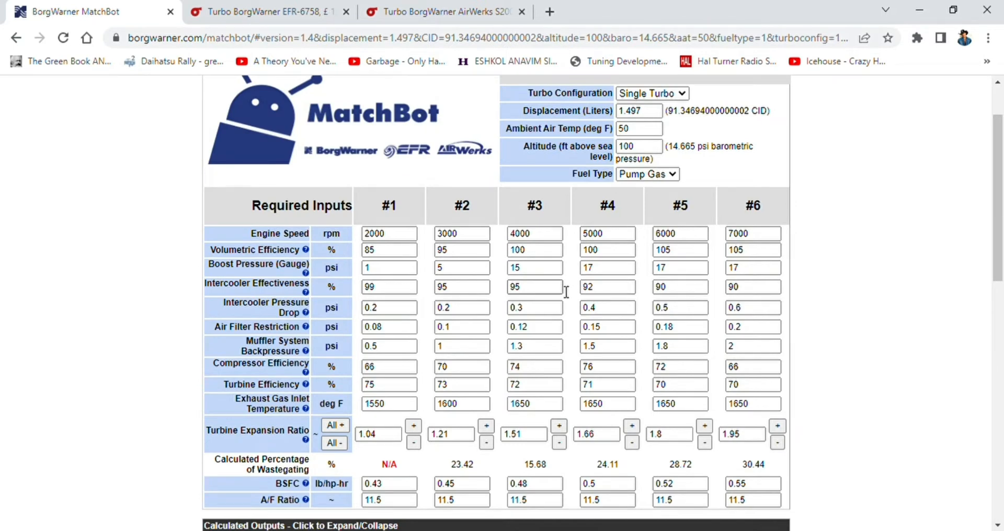
pyautogui.scroll(-3)
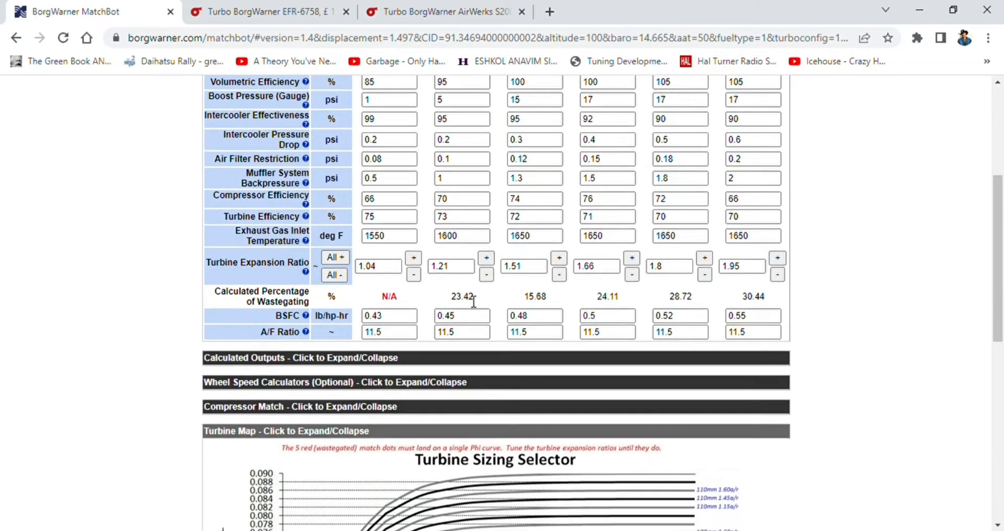
pyautogui.scroll(-3)
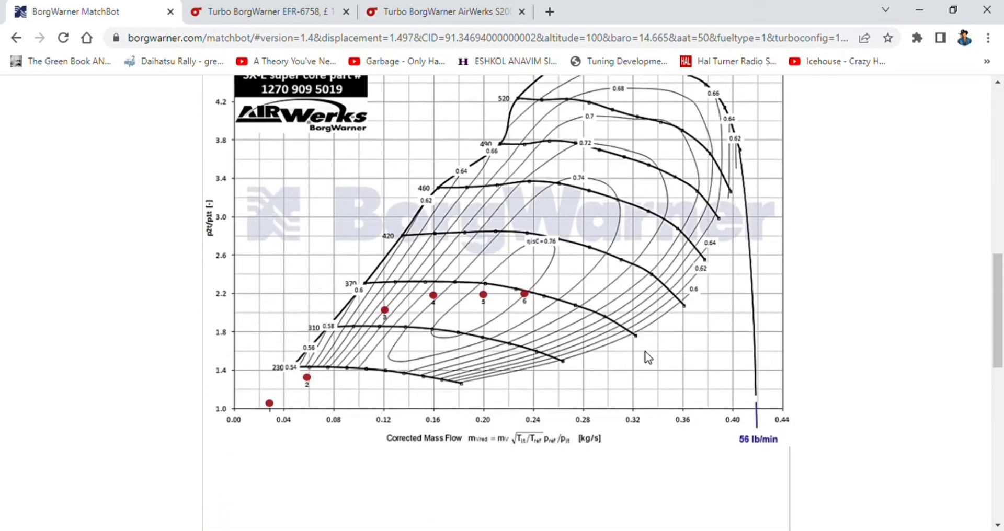
pyautogui.scroll(3)
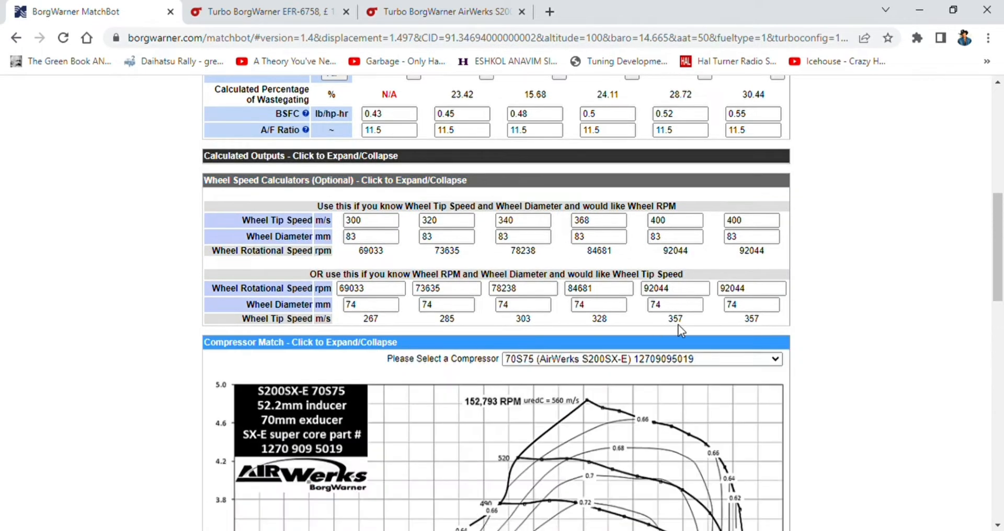
pyautogui.scroll(-3)
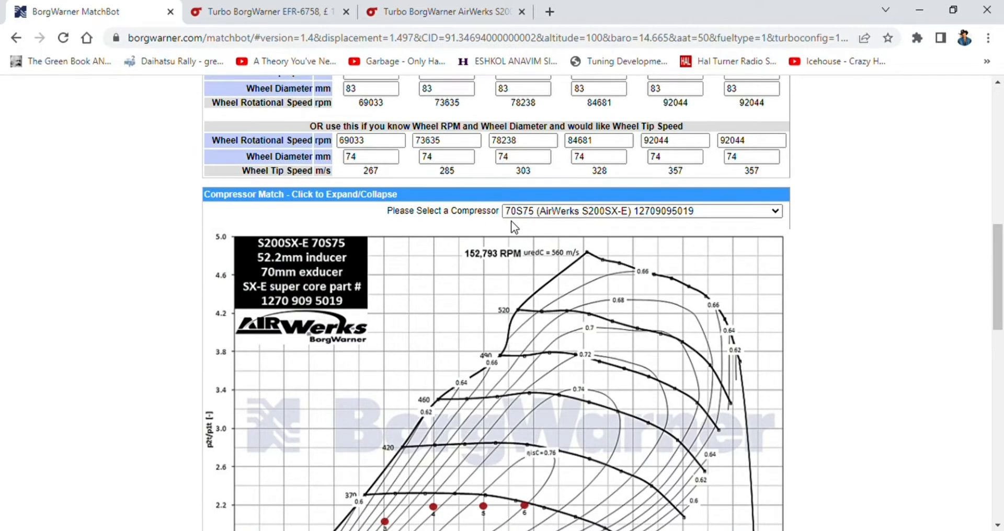
pyautogui.scroll(-3)
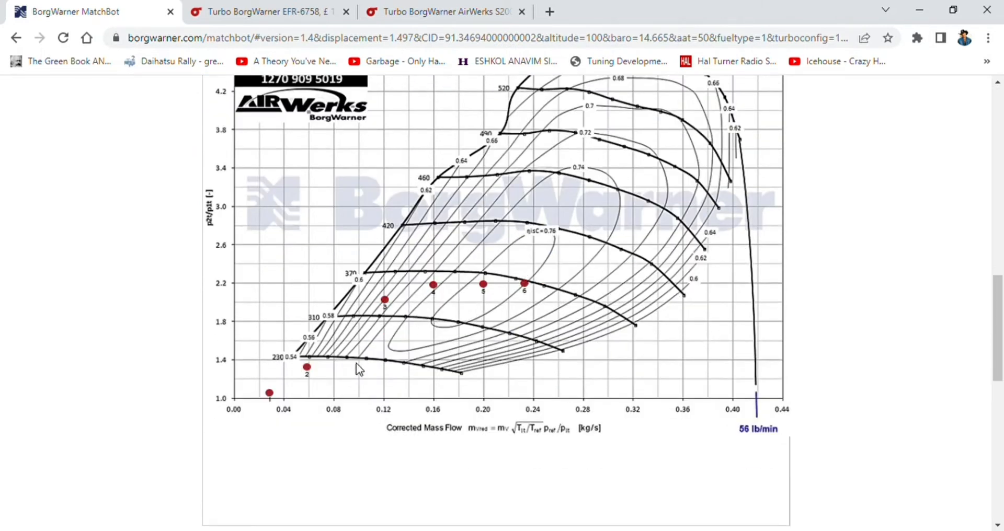
pyautogui.moveTo(291, 410)
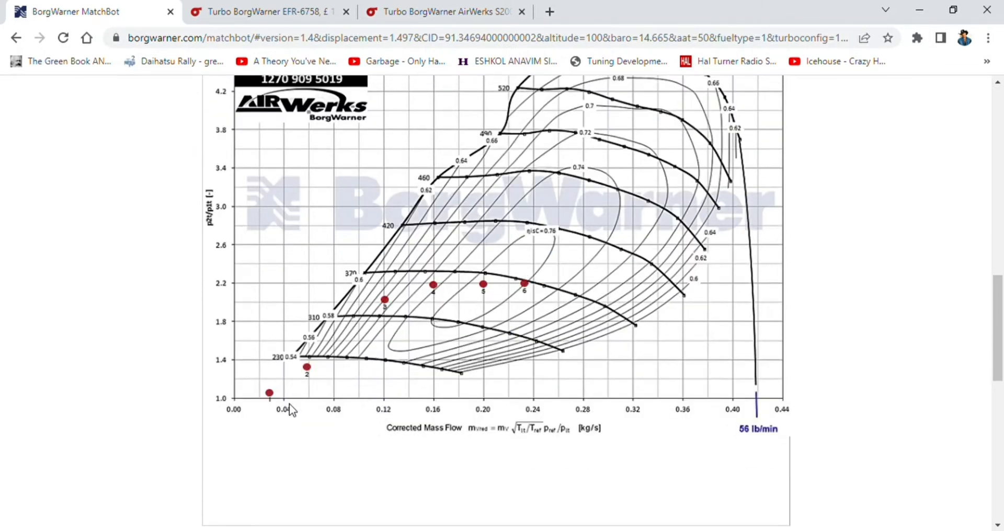
pyautogui.scroll(3)
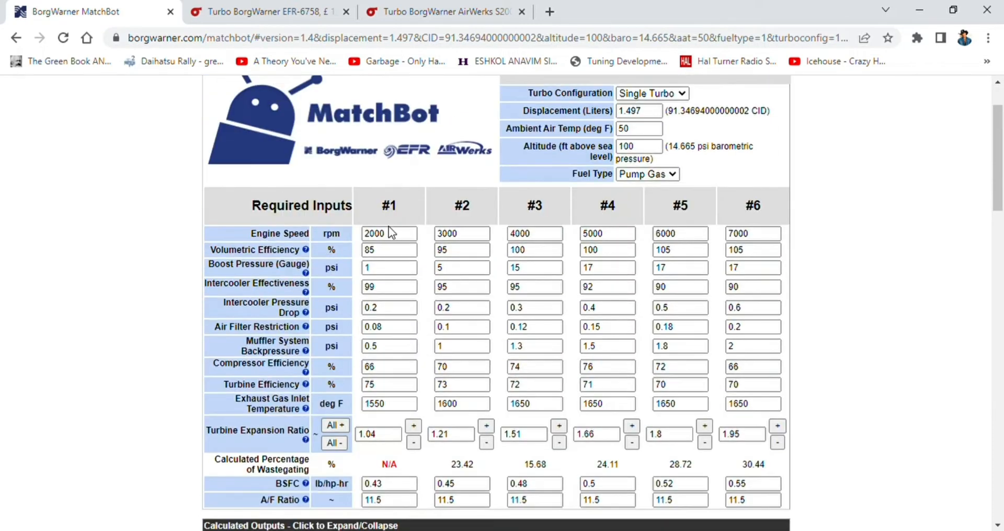
pyautogui.scroll(-3)
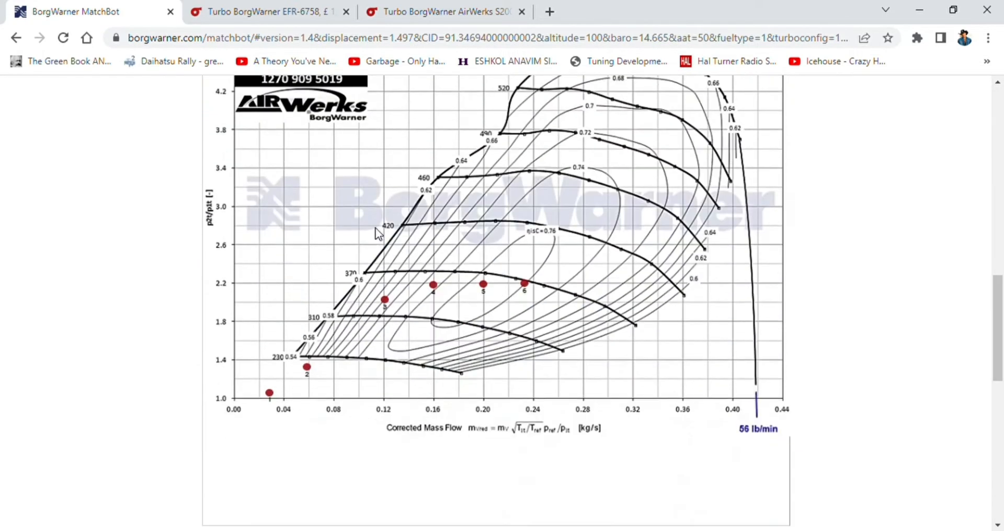
pyautogui.scroll(3)
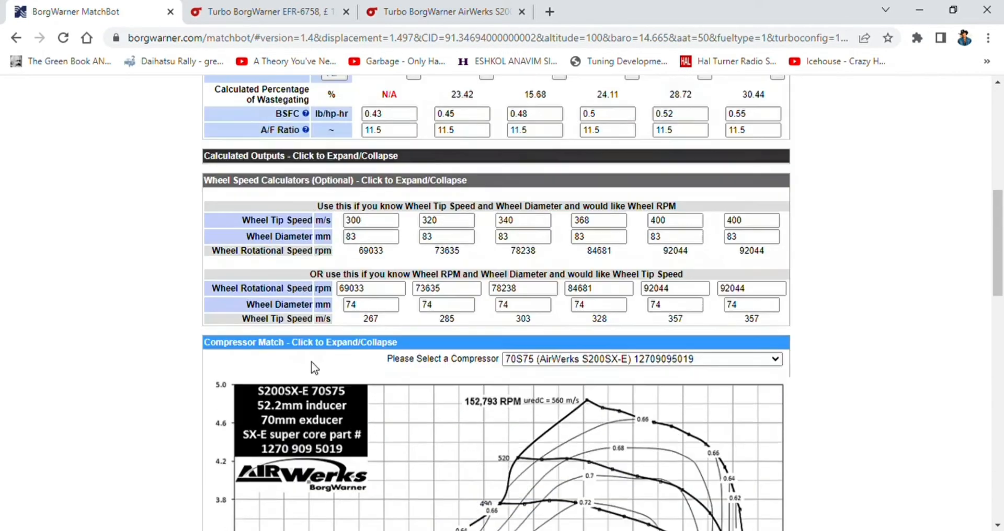
pyautogui.scroll(3)
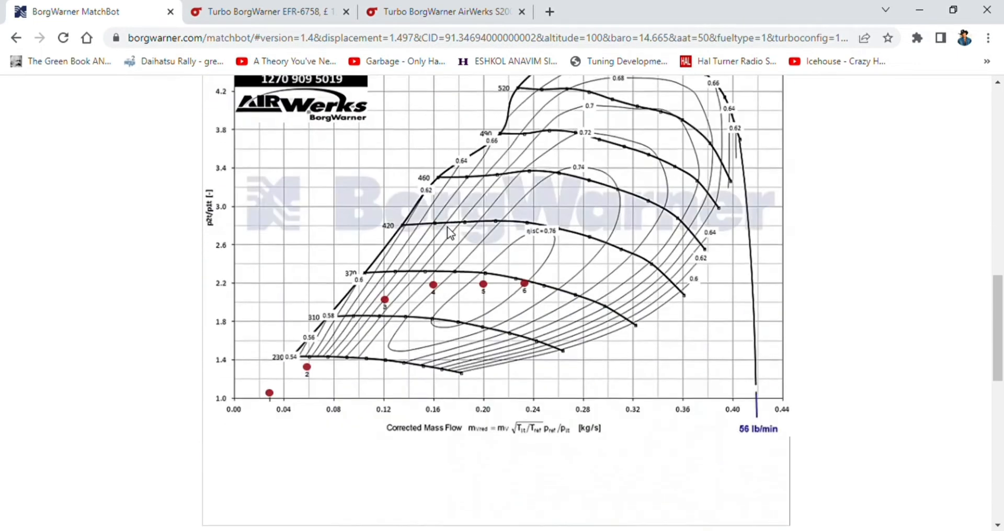
pyautogui.scroll(3)
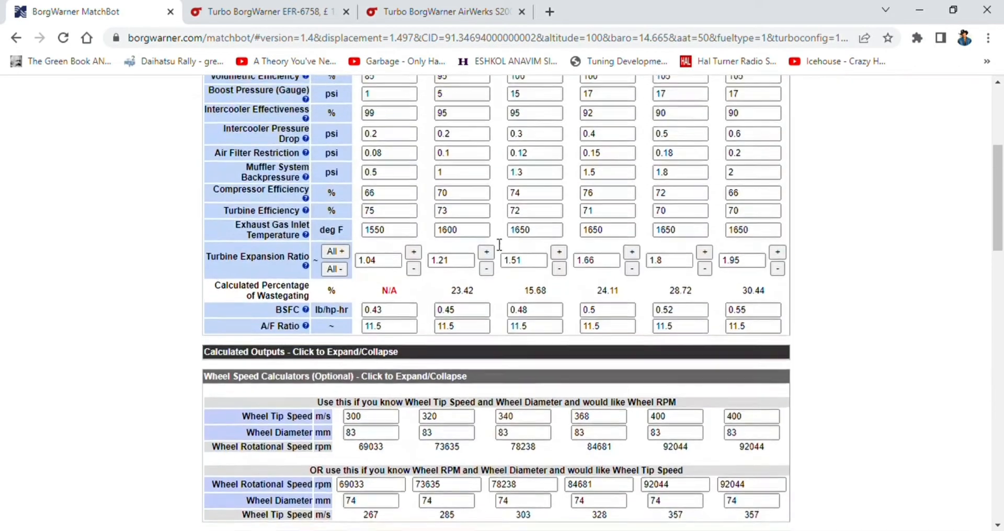
pyautogui.scroll(3)
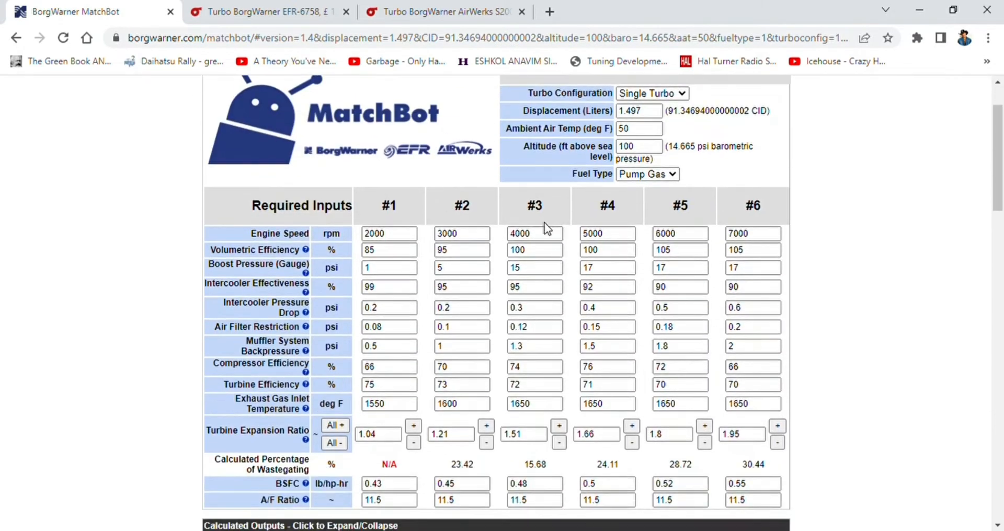
pyautogui.scroll(-3)
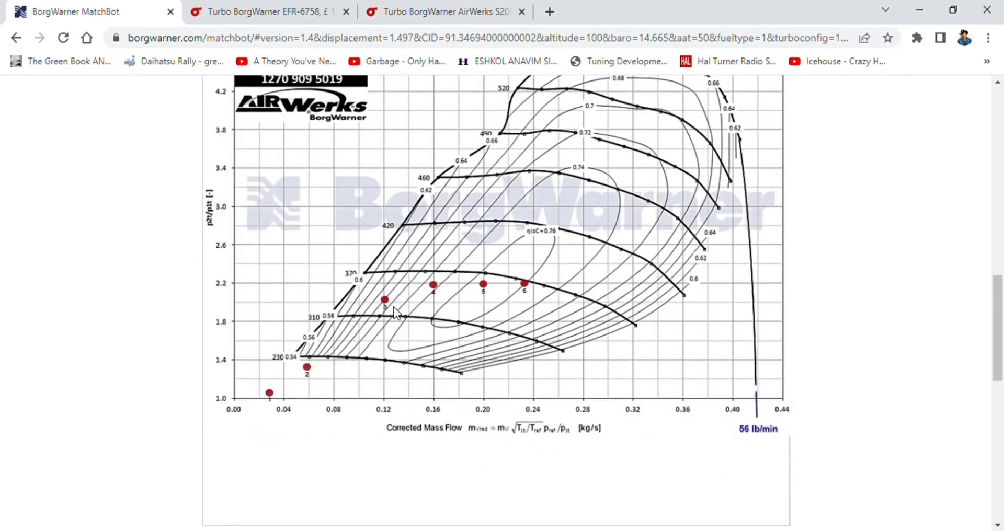
pyautogui.moveTo(372, 306)
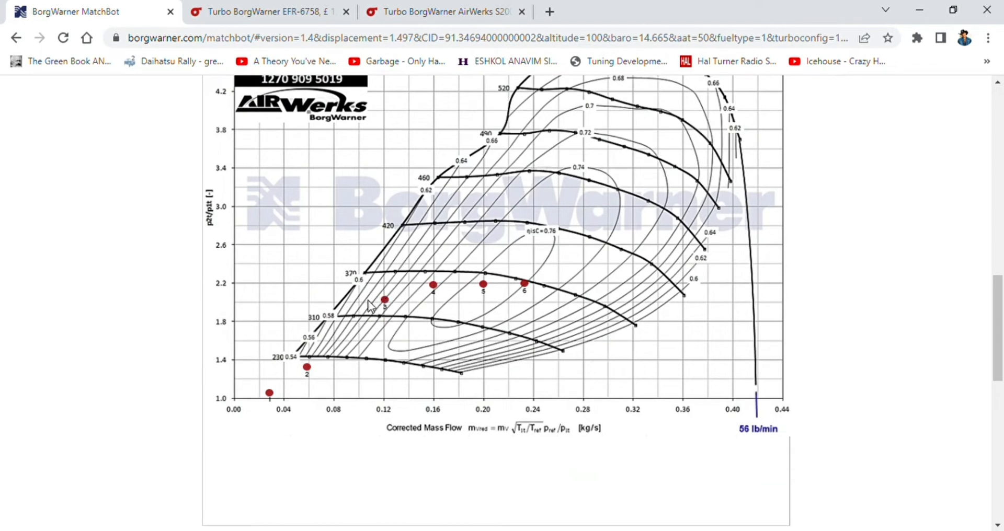
pyautogui.moveTo(253, 329)
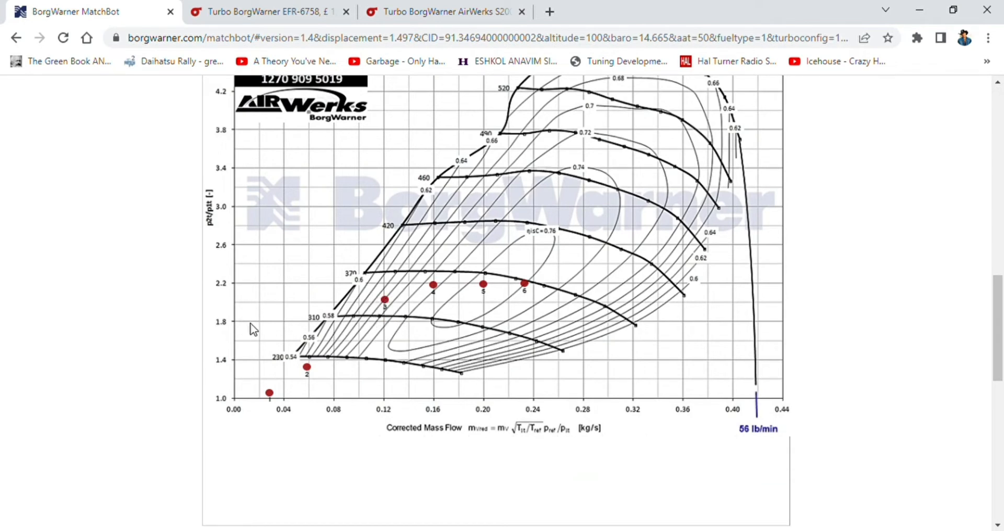
pyautogui.moveTo(410, 305)
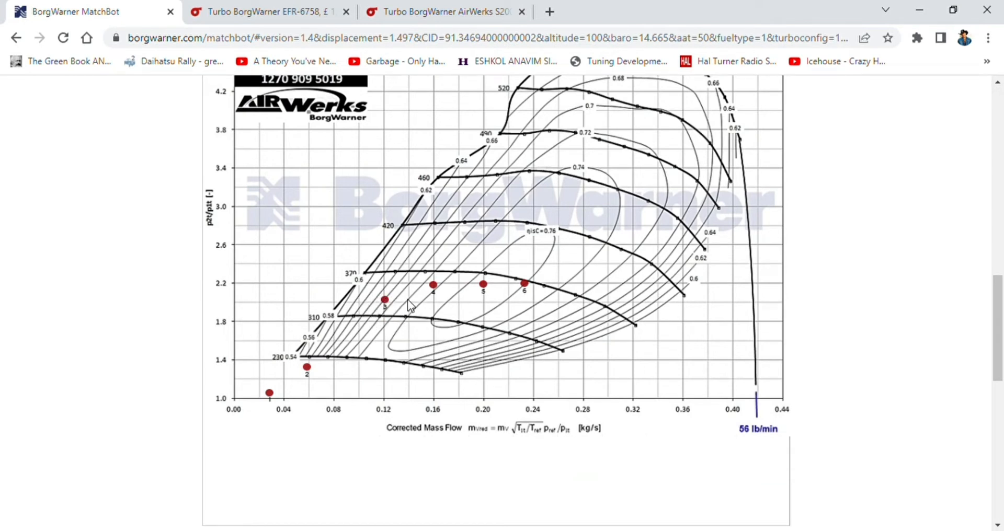
pyautogui.scroll(3)
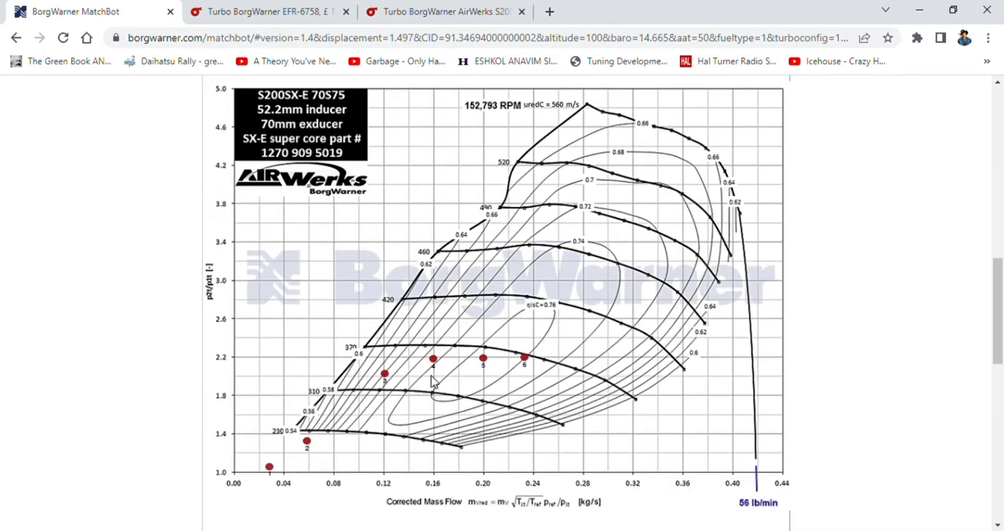
pyautogui.scroll(3)
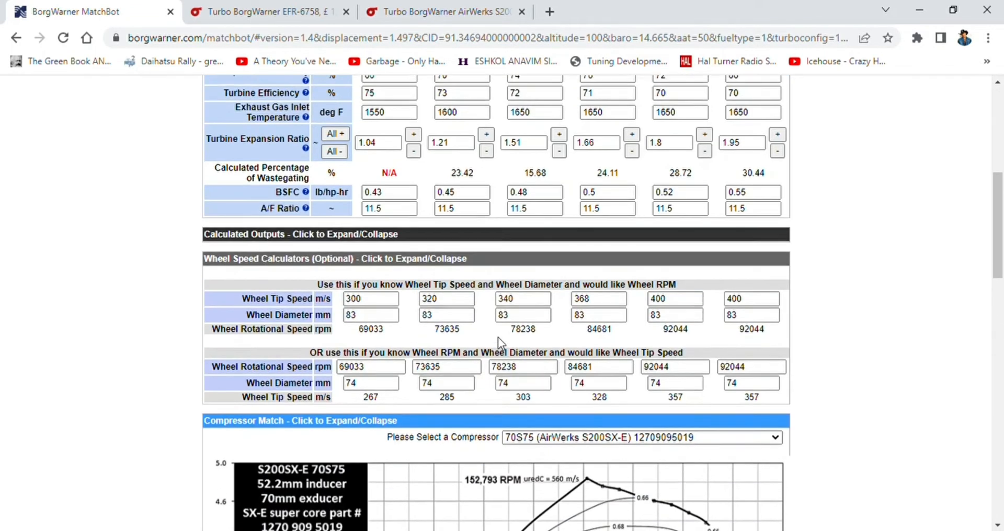
pyautogui.scroll(-3)
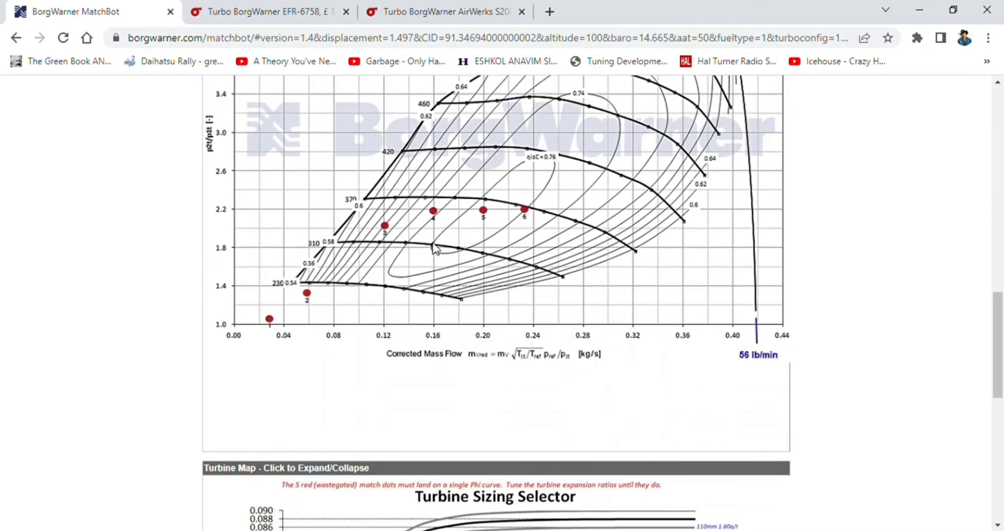
pyautogui.moveTo(306, 223)
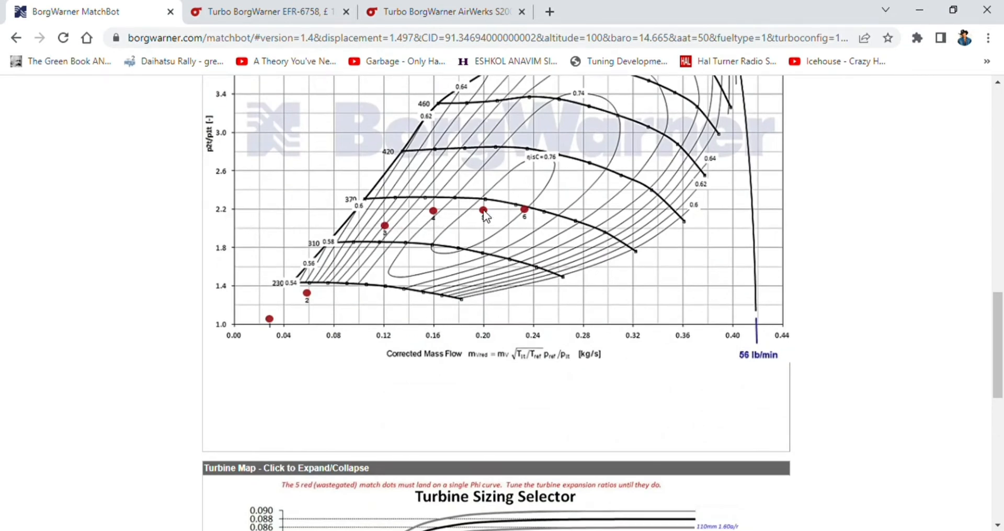
pyautogui.scroll(3)
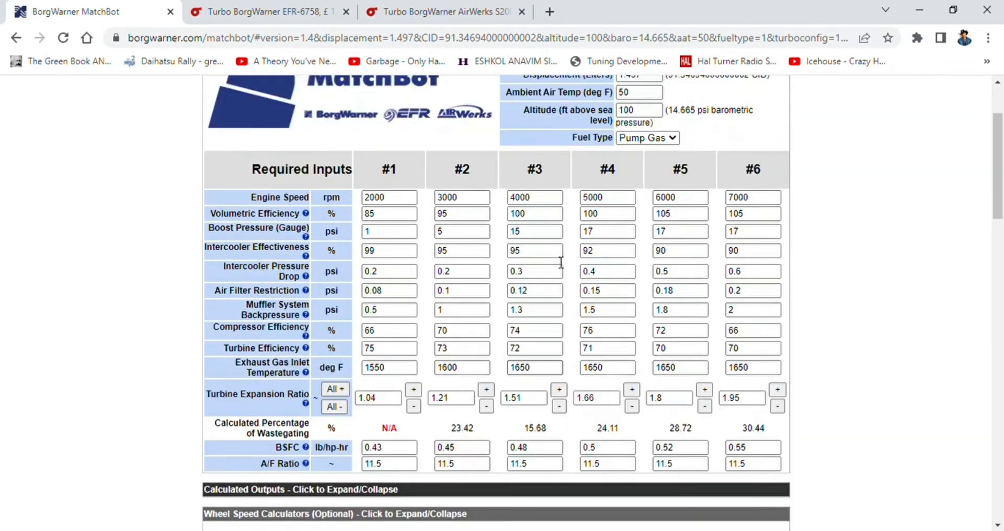
pyautogui.scroll(3)
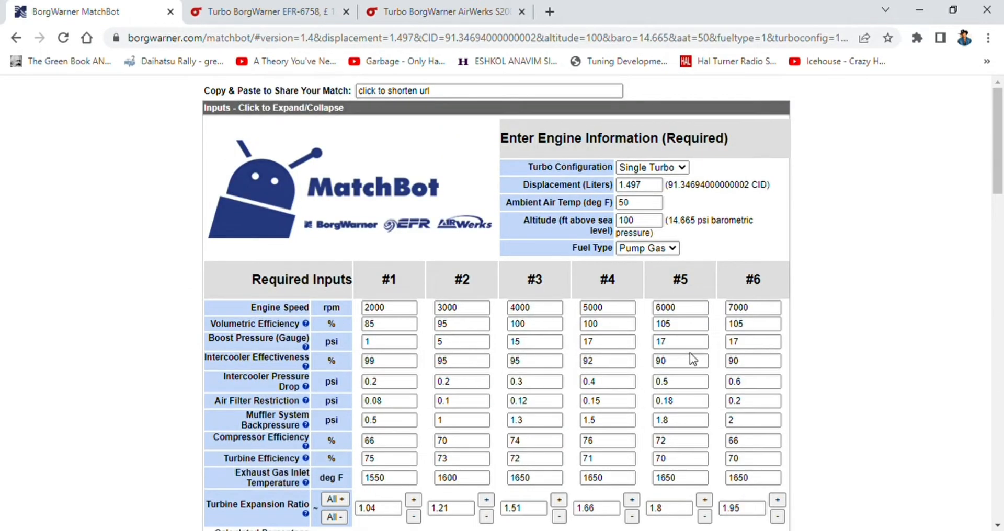
pyautogui.scroll(-3)
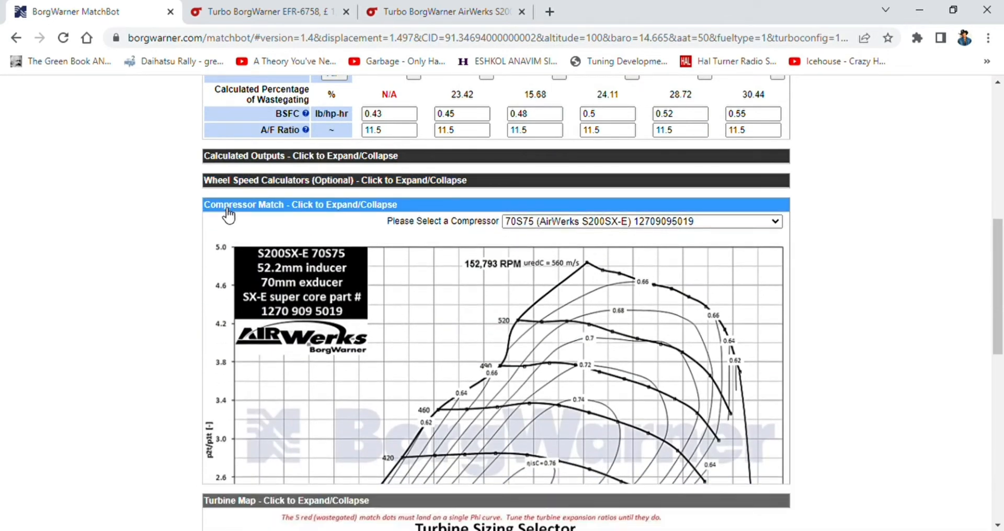
pyautogui.scroll(-3)
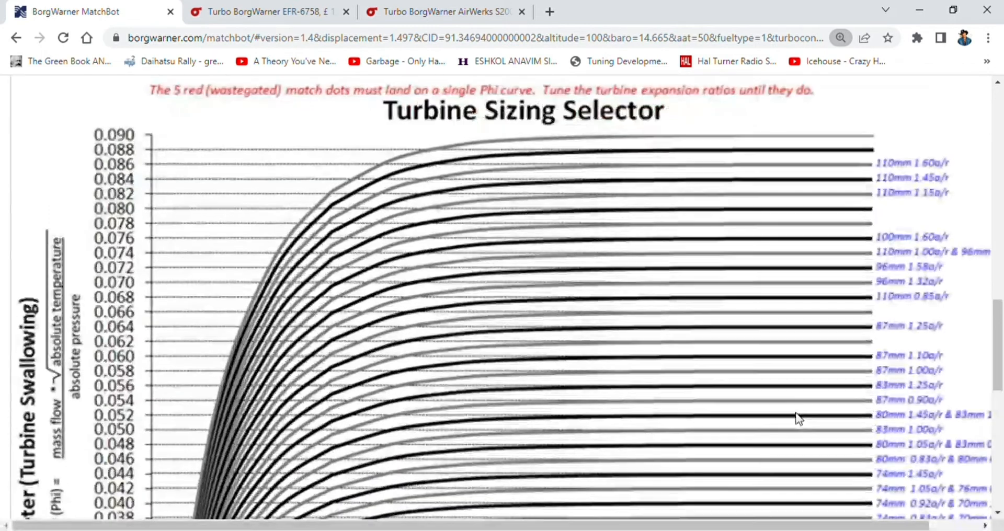
pyautogui.scroll(-3)
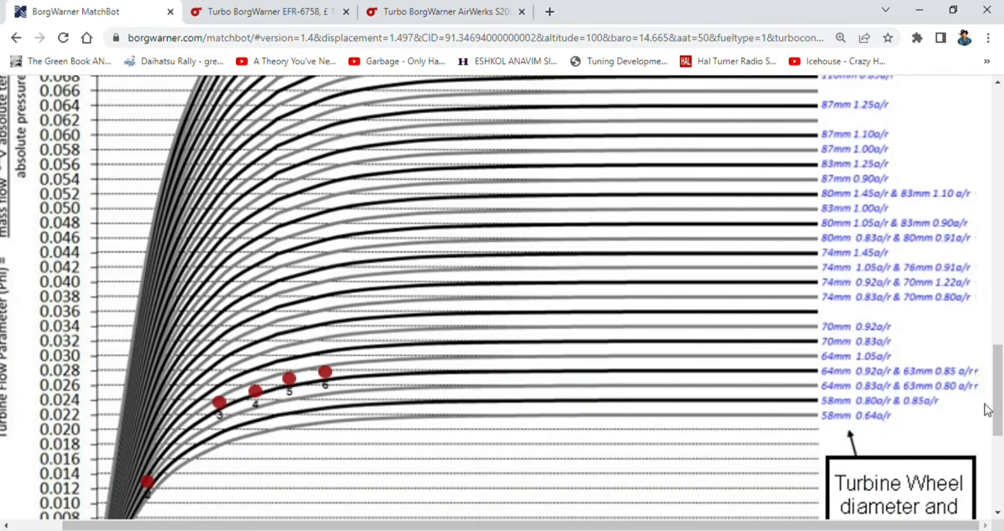
pyautogui.moveTo(946, 351)
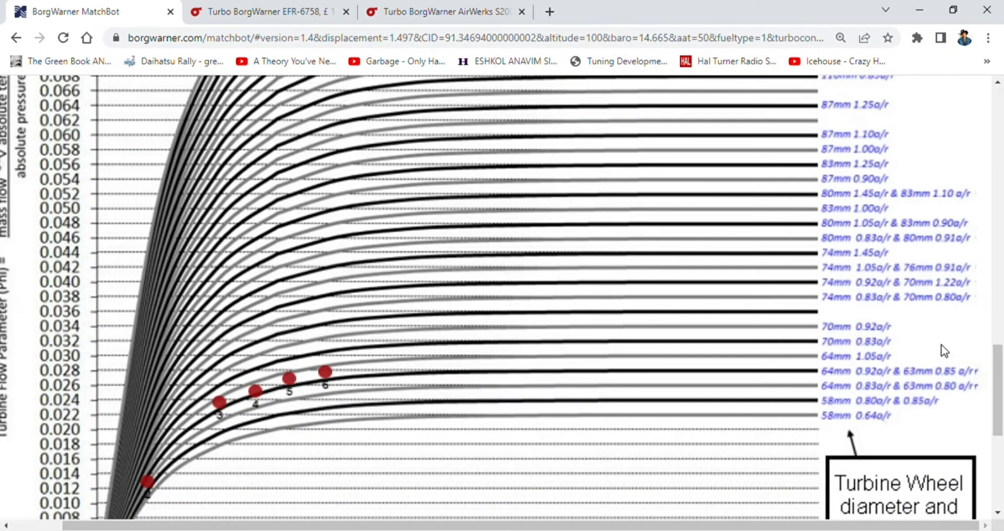
pyautogui.moveTo(883, 351)
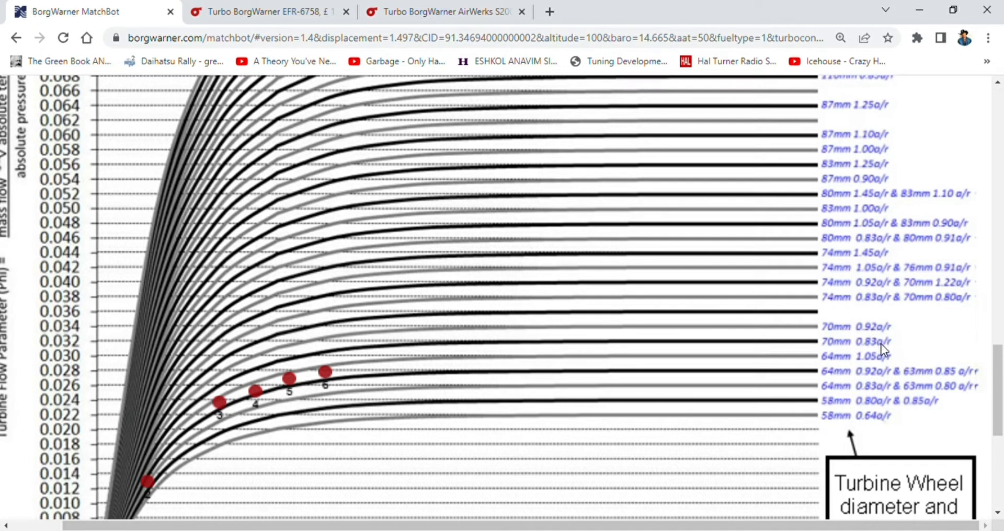
pyautogui.moveTo(914, 333)
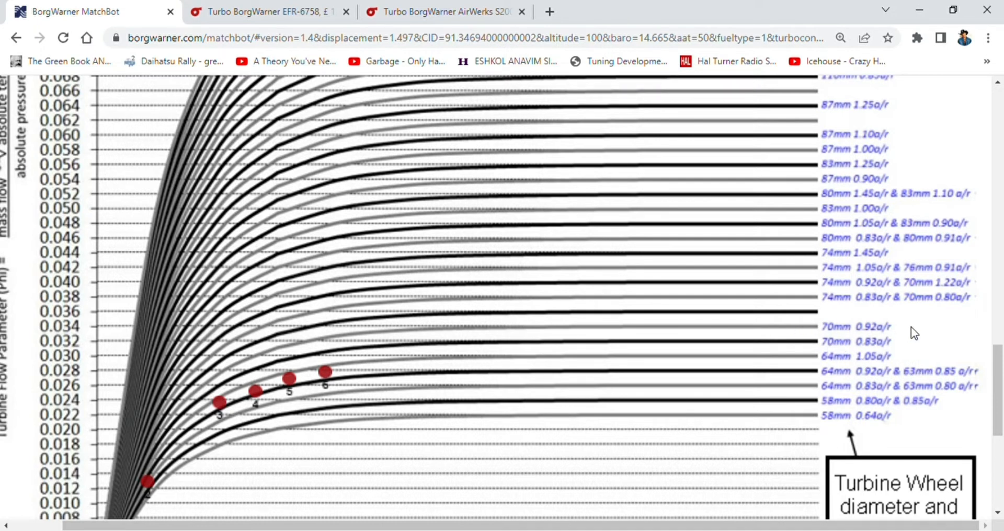
pyautogui.moveTo(292, 377)
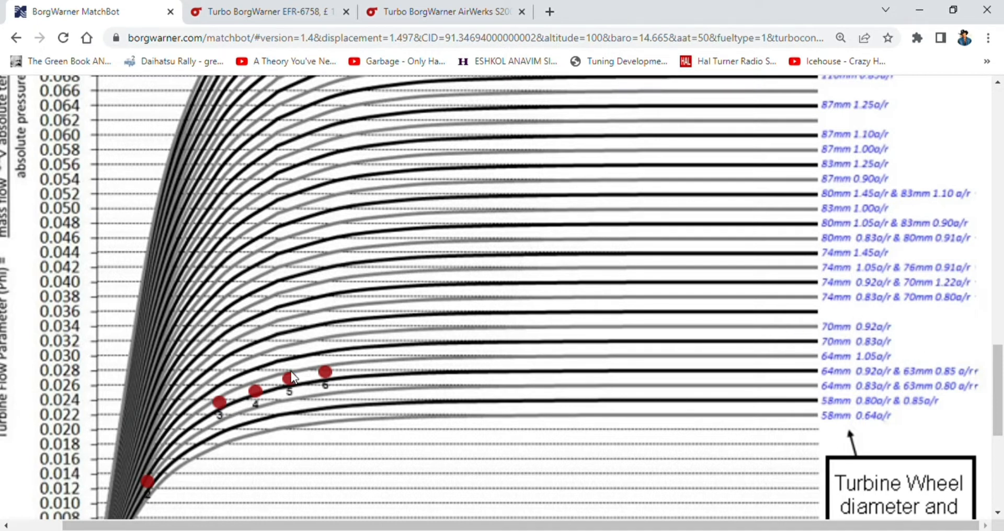
pyautogui.moveTo(469, 360)
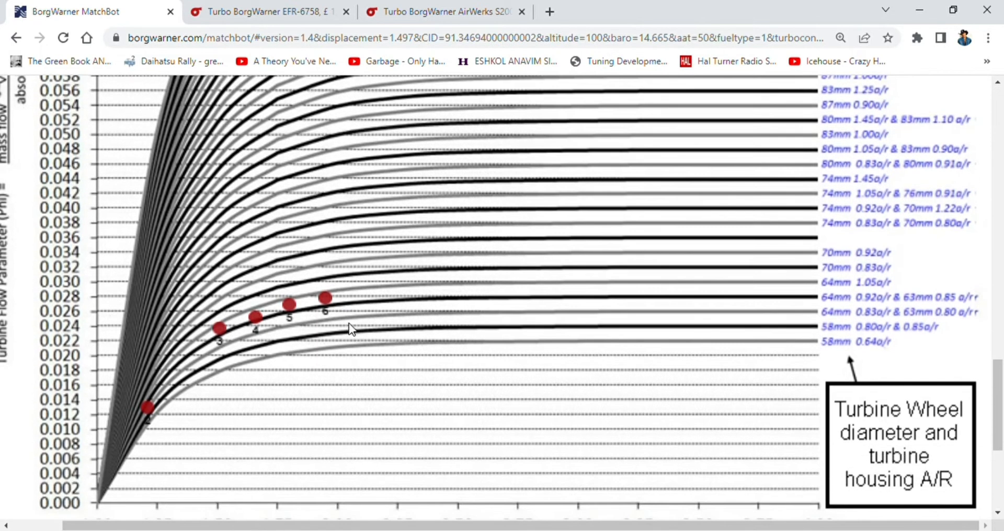
# Step: Reduce the expansion ratios for points 6 and 5 to 1.89 and 1.75
pyautogui.scroll(3)
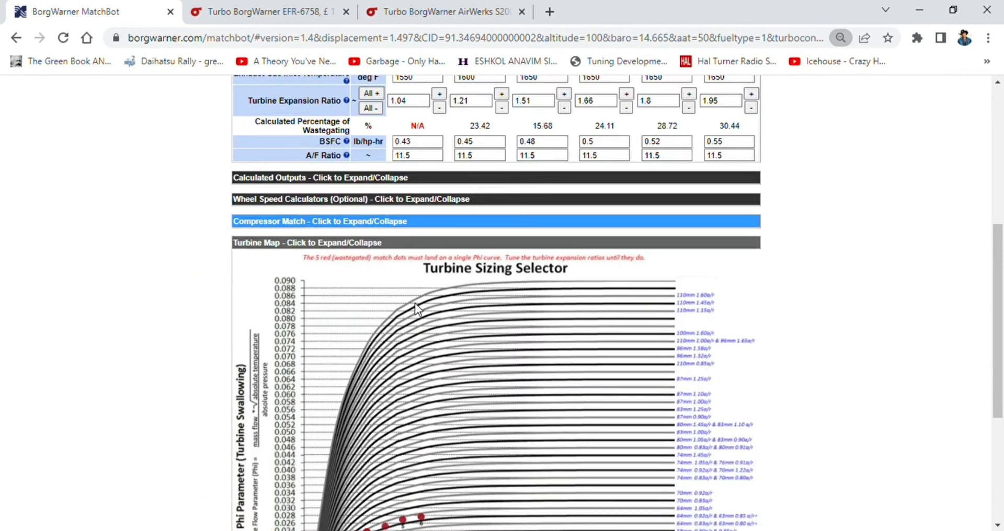
pyautogui.scroll(-3)
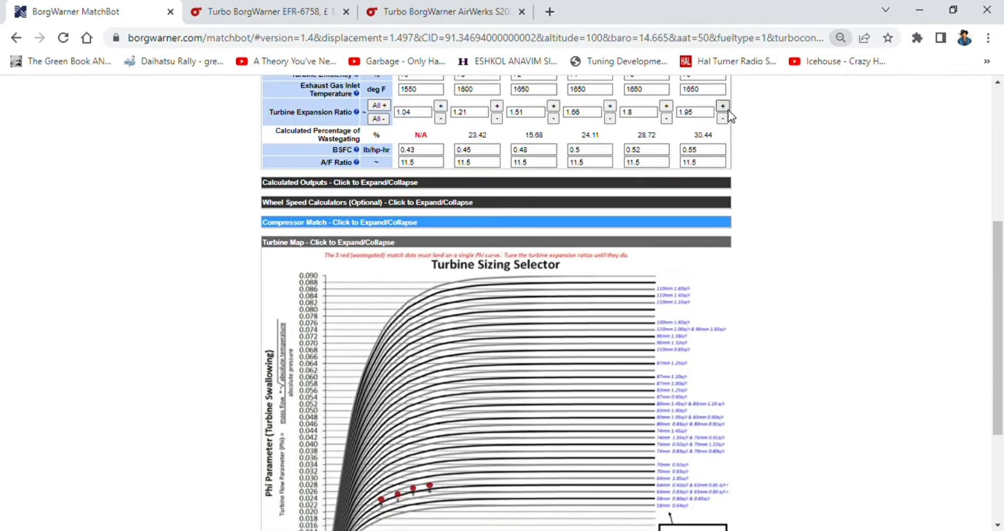
pyautogui.click(723, 106)
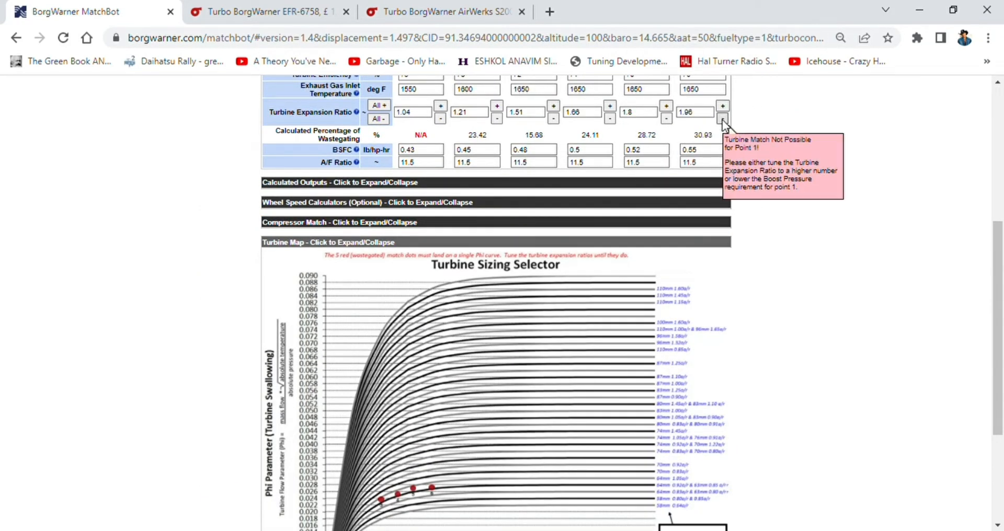
pyautogui.click(723, 119)
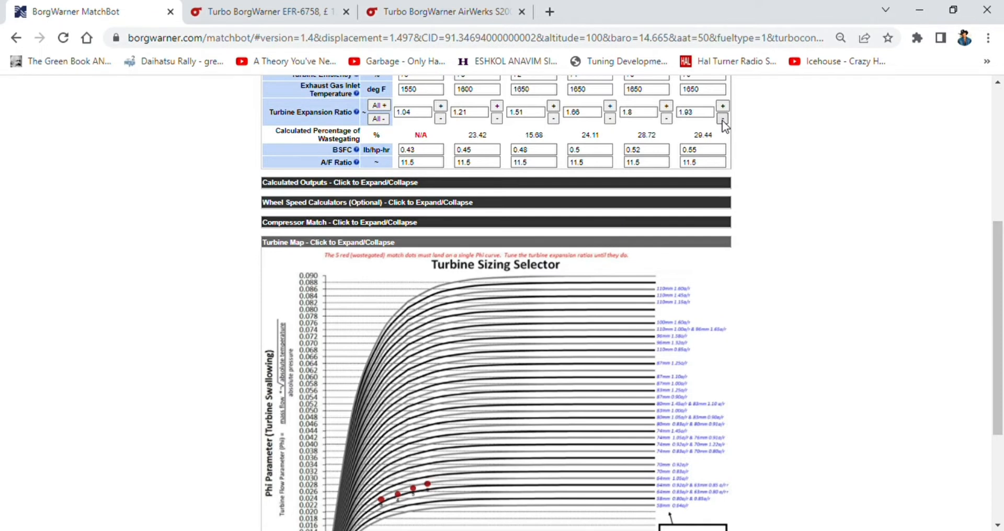
pyautogui.click(723, 121)
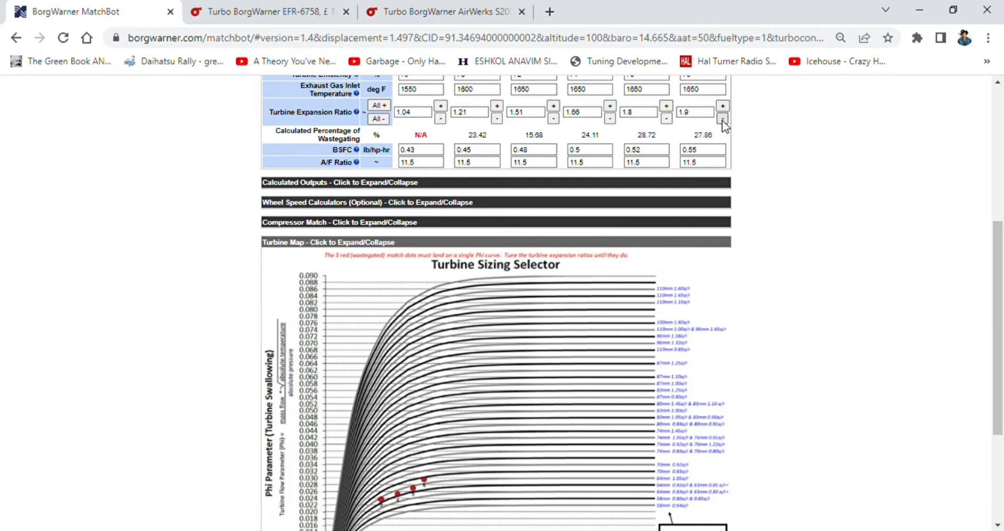
pyautogui.click(723, 106)
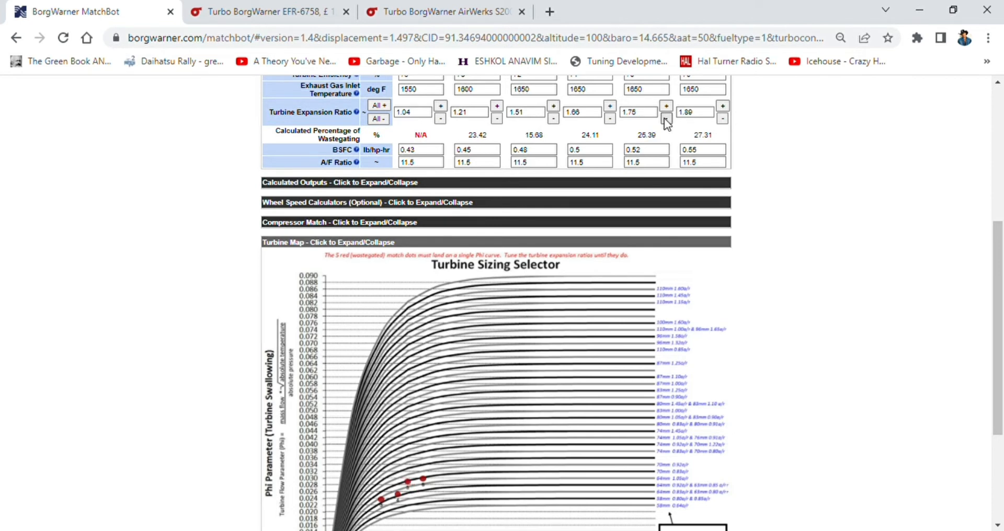
# Step: Reduce the expansion ratios for points 4, 3 and 2 to 1.61, 1.49 and 1.18
pyautogui.click(552, 120)
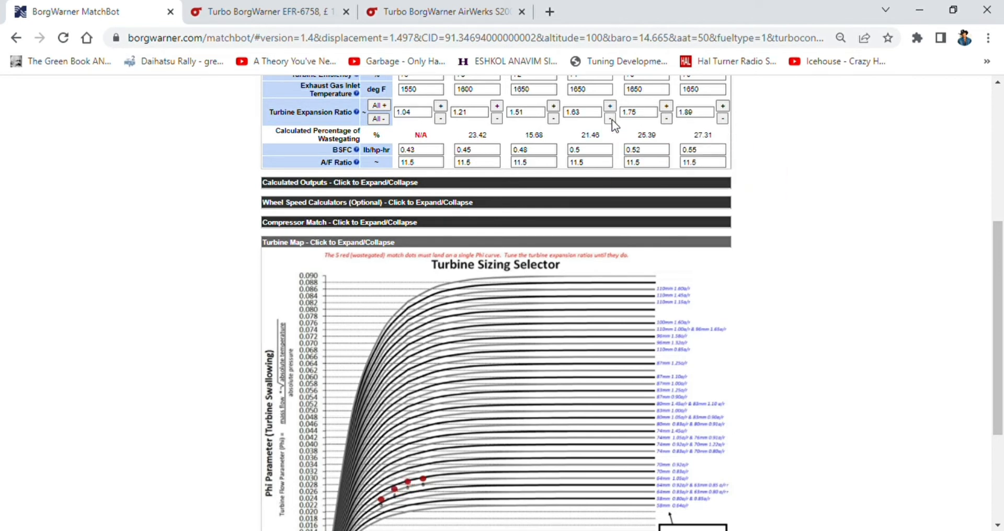
pyautogui.click(553, 120)
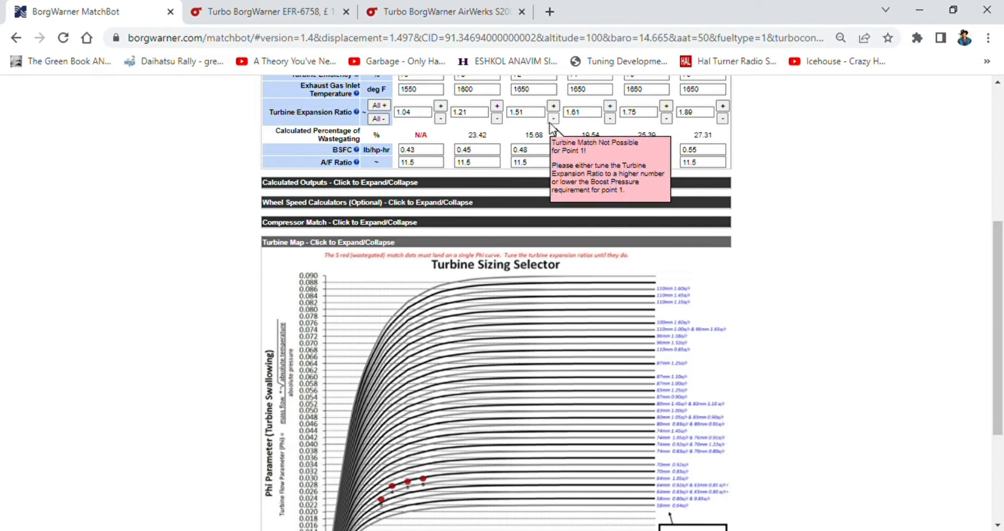
pyautogui.click(496, 120)
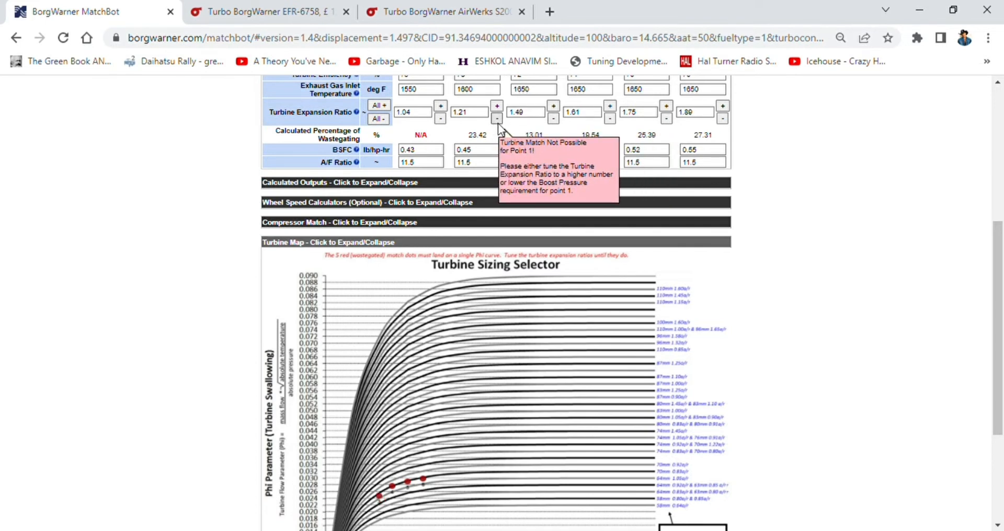
pyautogui.click(497, 119)
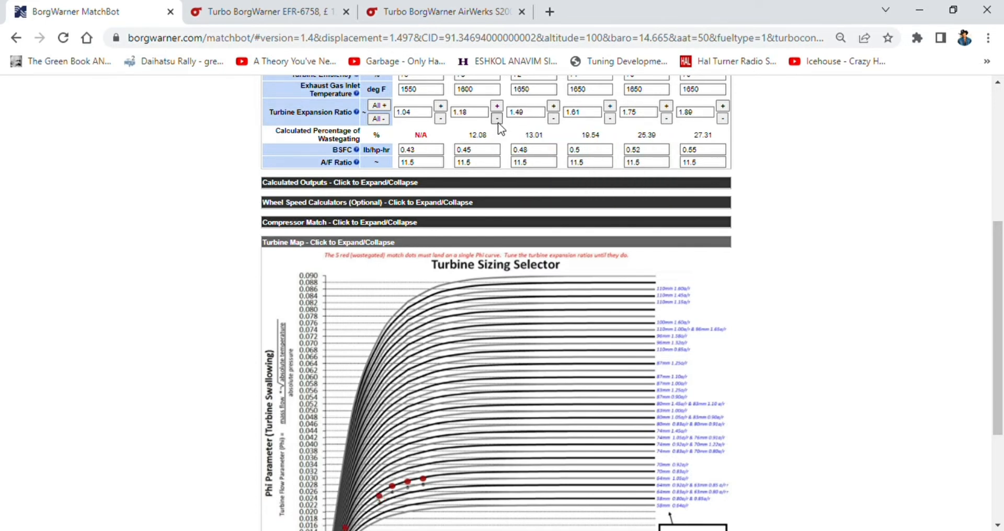
# Step: Raise Turbine Expansion Ratio #1 to 1.08 so its match dot joins the turbine curve
pyautogui.scroll(-3)
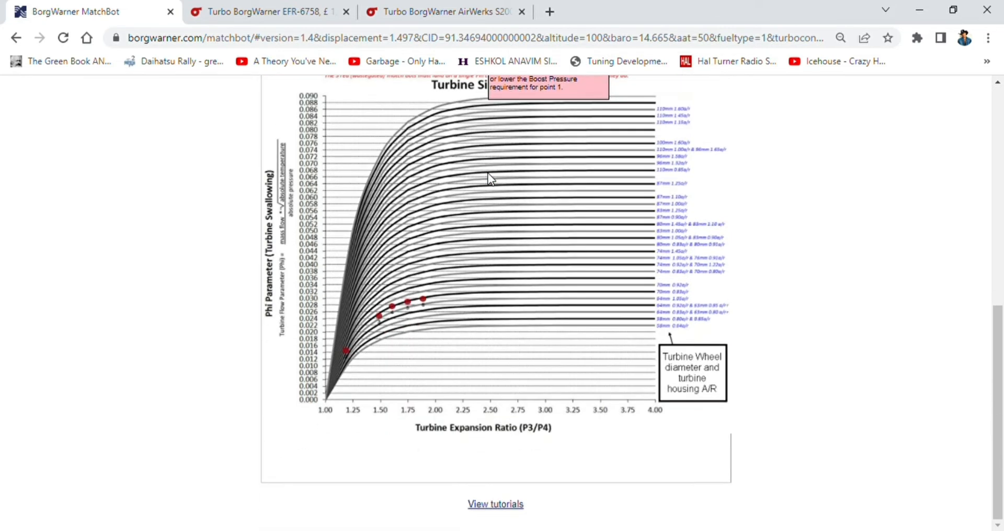
pyautogui.scroll(3)
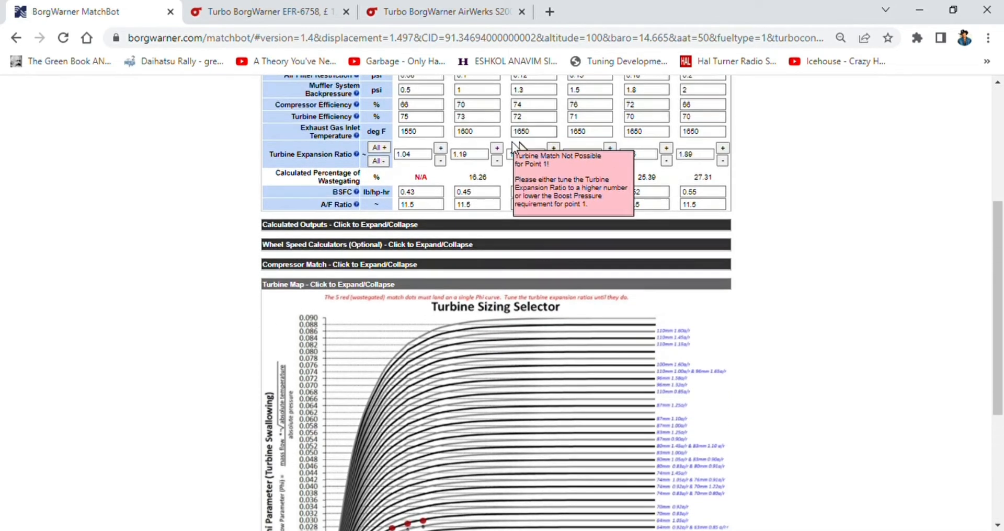
pyautogui.scroll(-3)
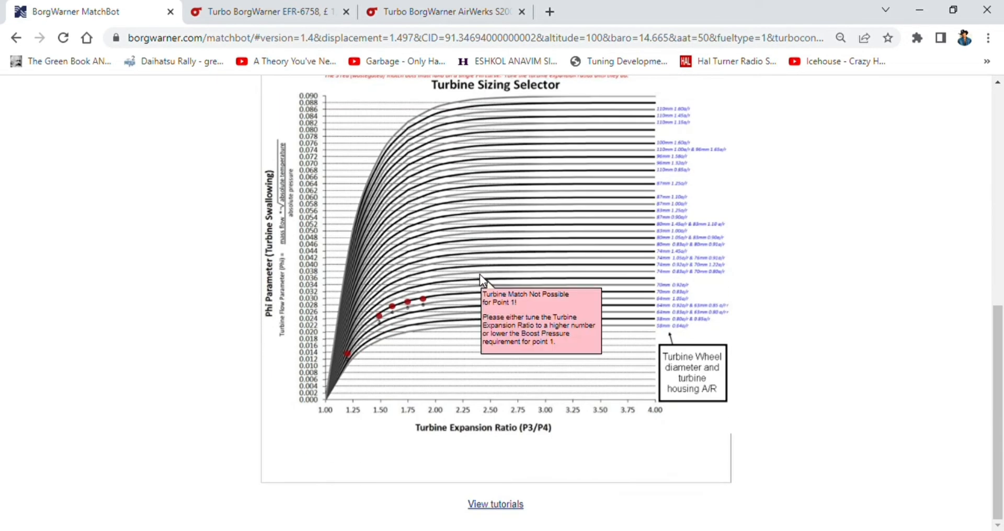
pyautogui.scroll(3)
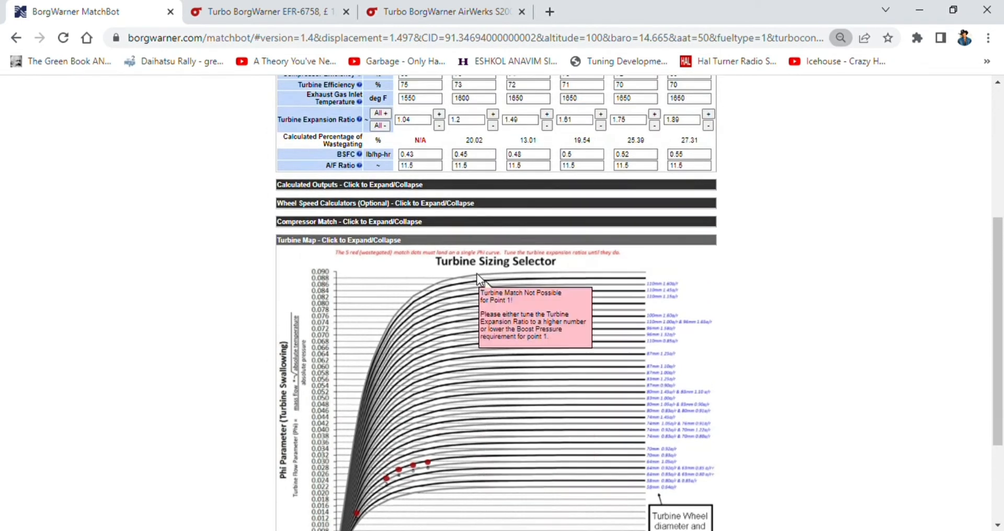
pyautogui.click(441, 117)
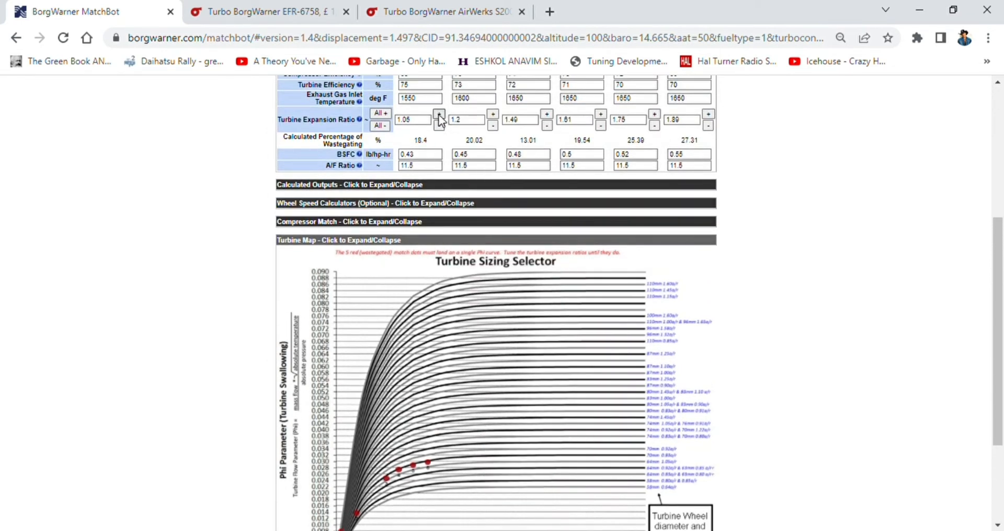
pyautogui.scroll(3)
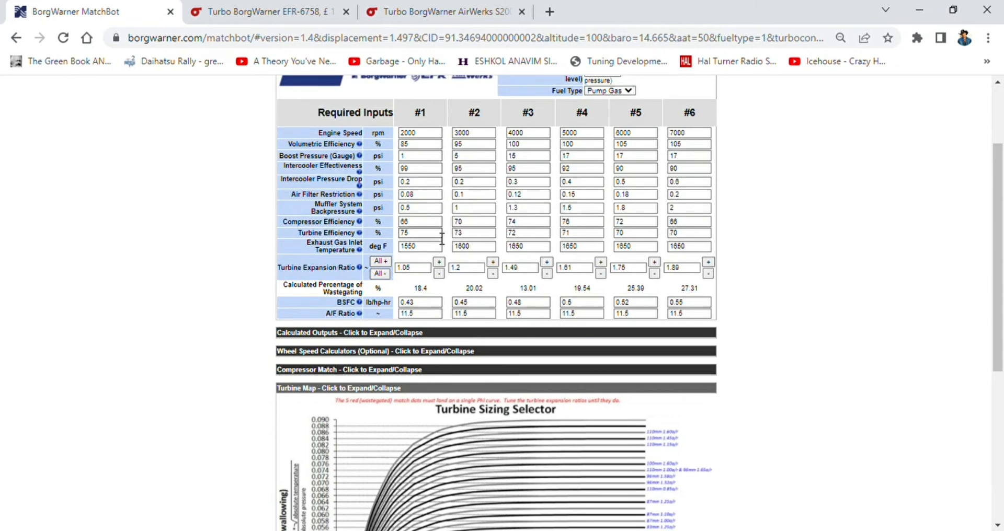
pyautogui.scroll(-3)
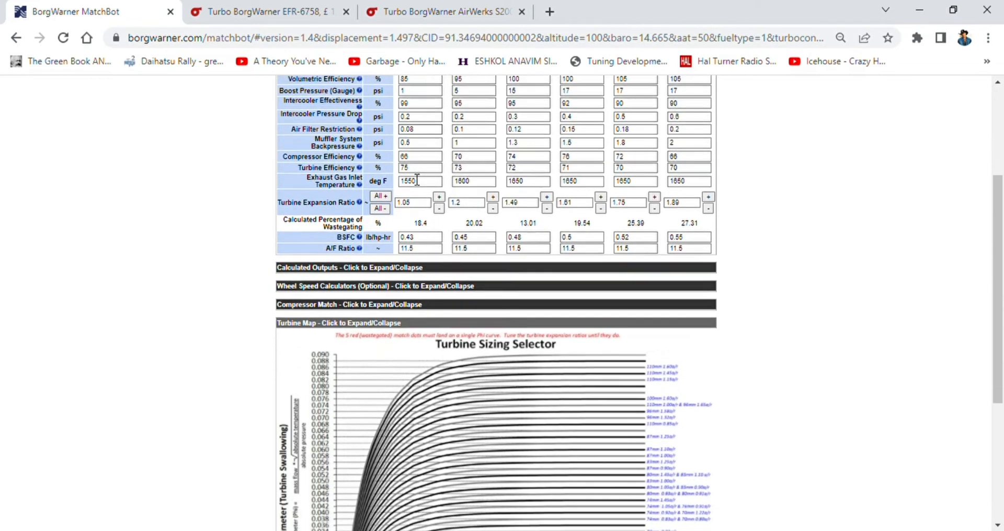
# Step: Scroll to the turbine map and confirm all match dots sit on one turbine curve
pyautogui.scroll(-3)
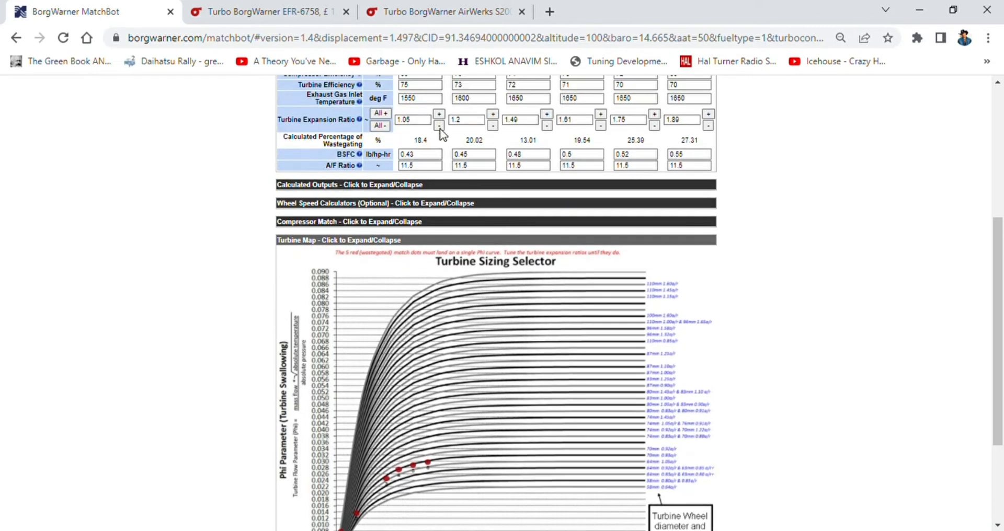
pyautogui.scroll(-3)
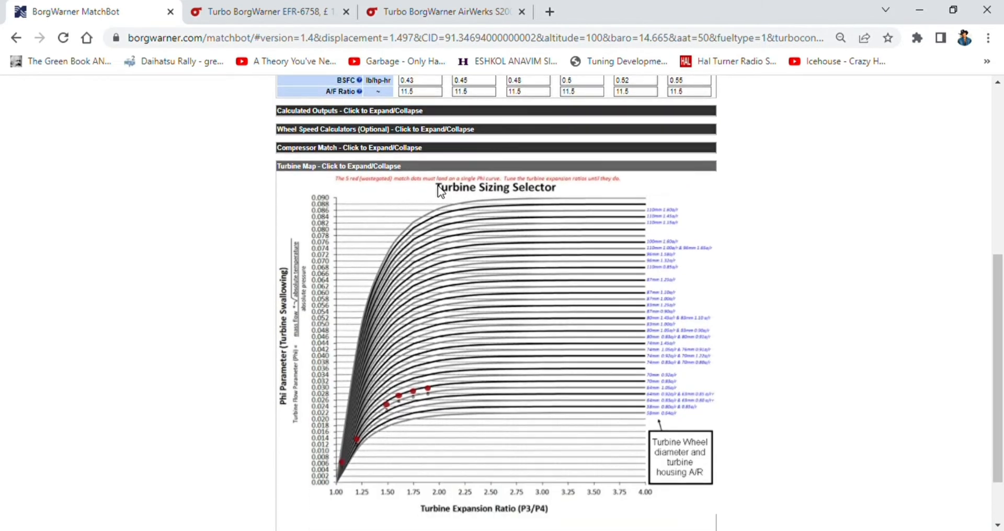
pyautogui.scroll(3)
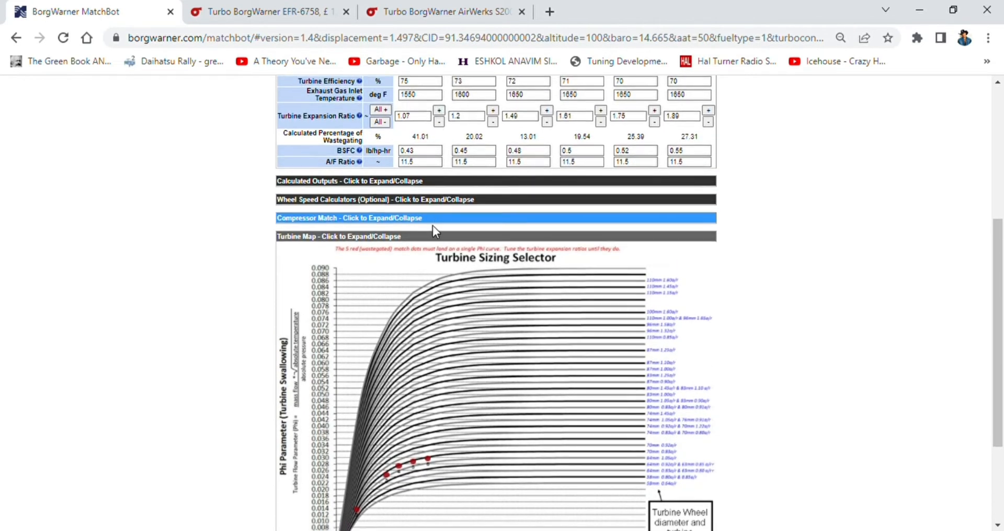
pyautogui.scroll(-3)
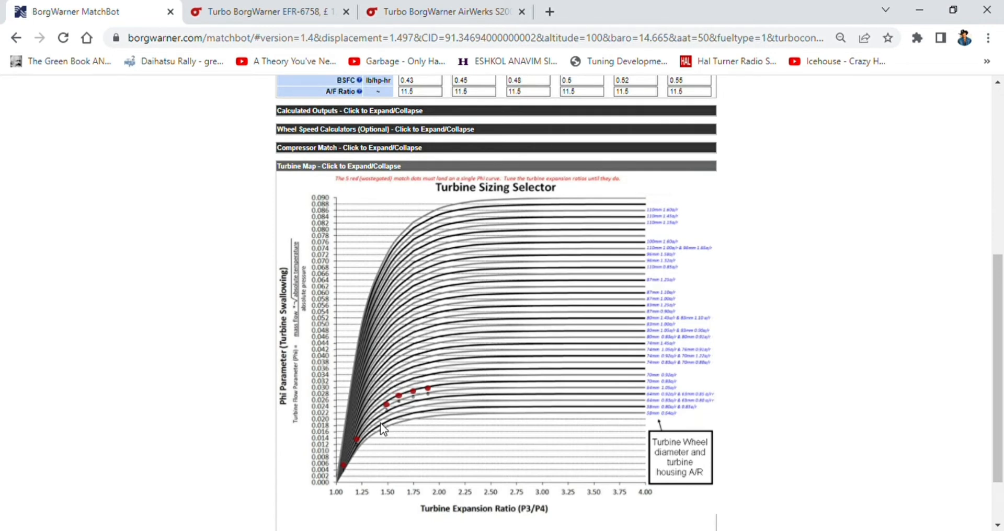
pyautogui.moveTo(391, 358)
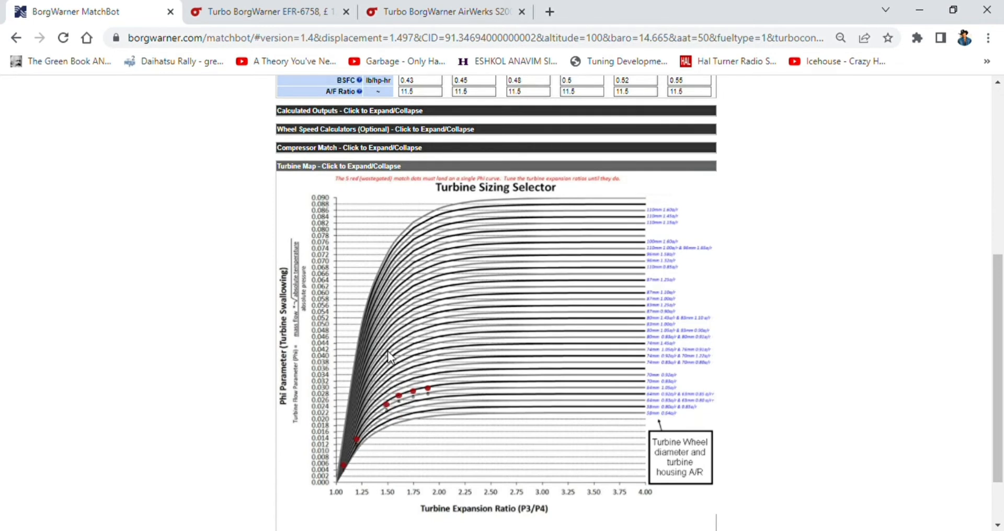
pyautogui.moveTo(417, 339)
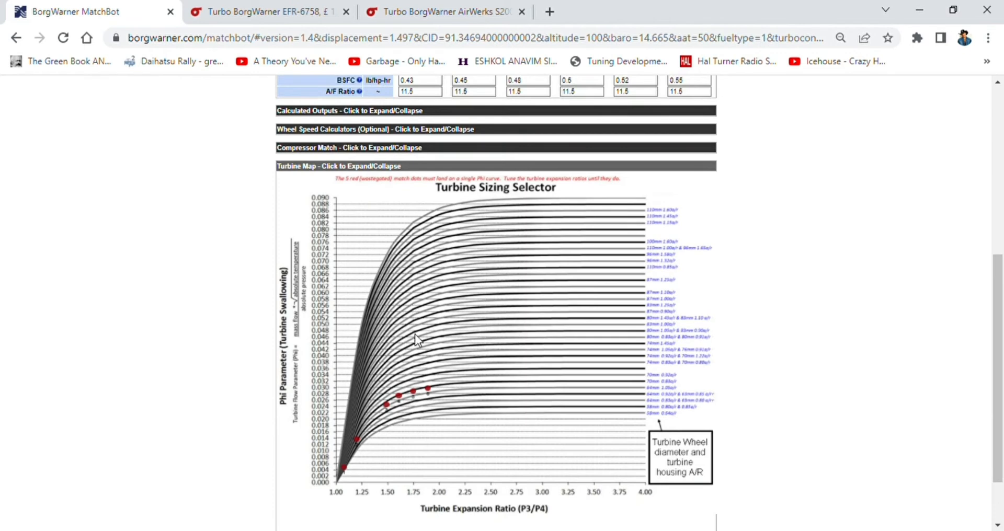
pyautogui.scroll(3)
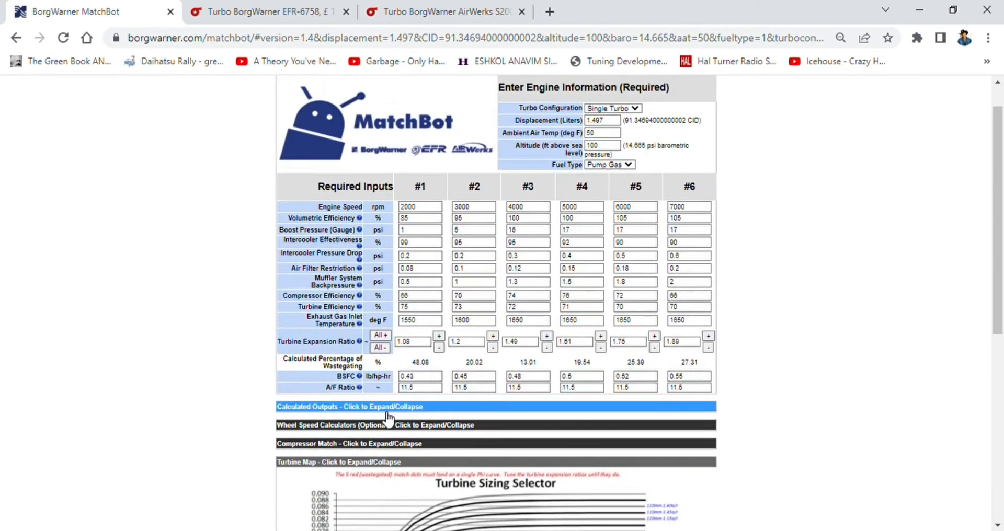
pyautogui.moveTo(417, 363)
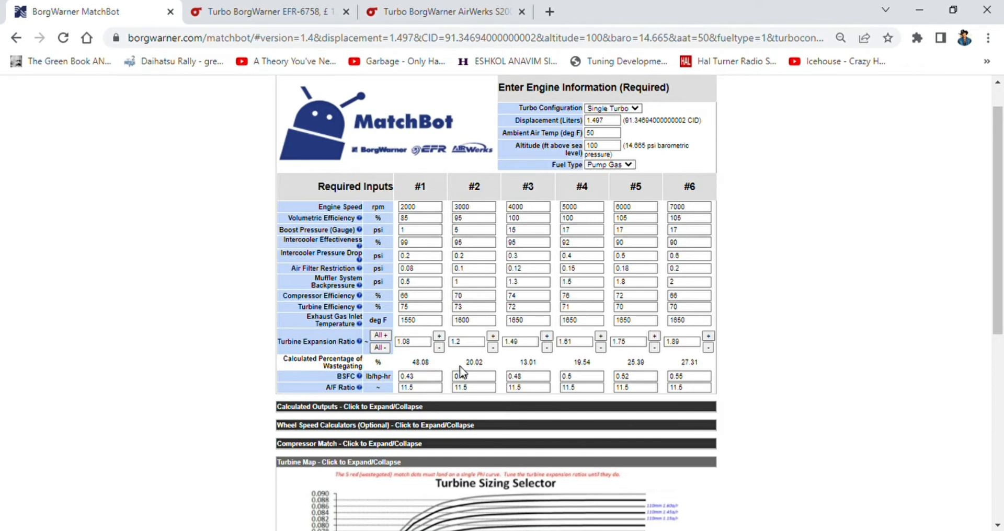
pyautogui.scroll(-3)
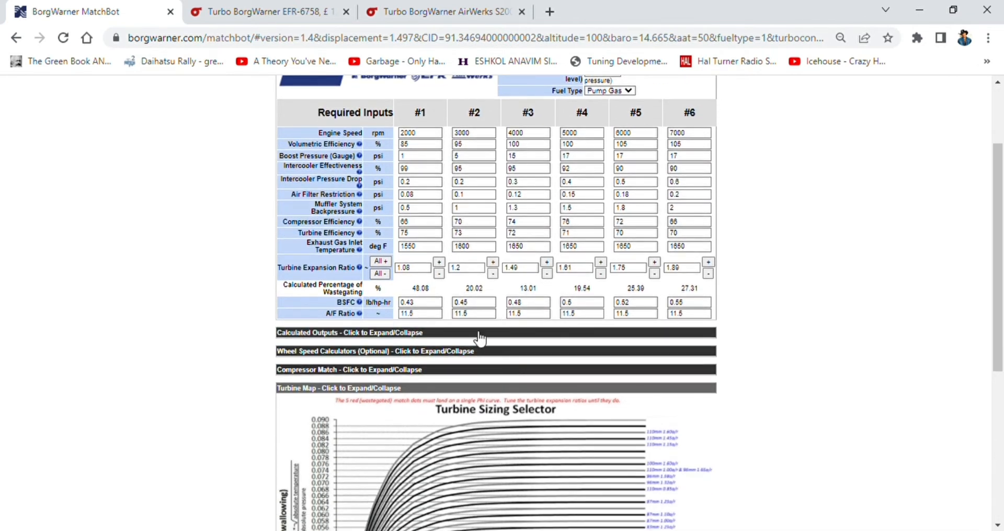
pyautogui.moveTo(320, 392)
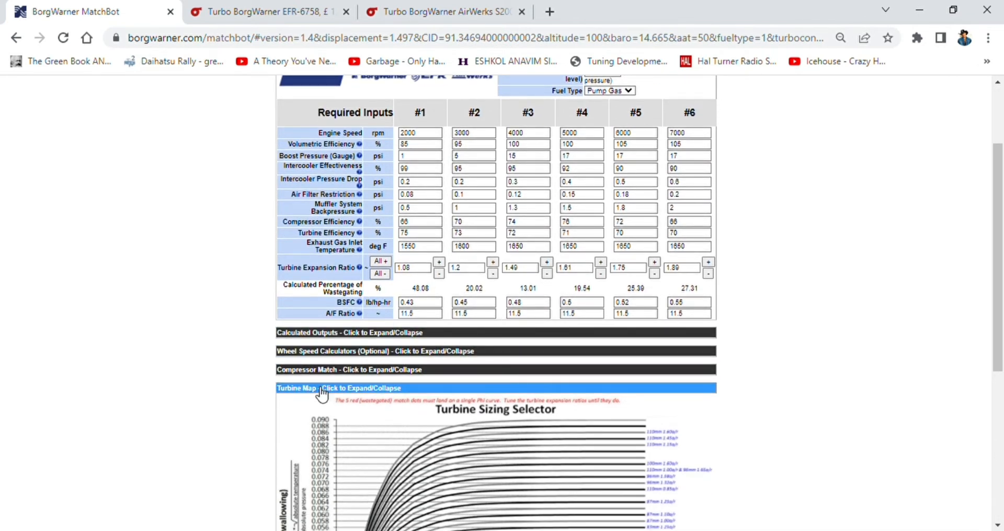
pyautogui.moveTo(311, 365)
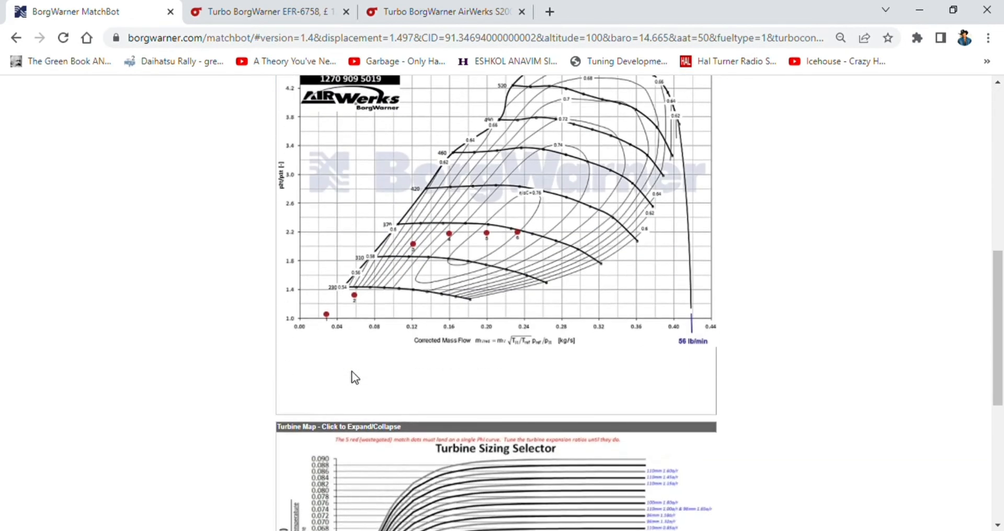
pyautogui.scroll(3)
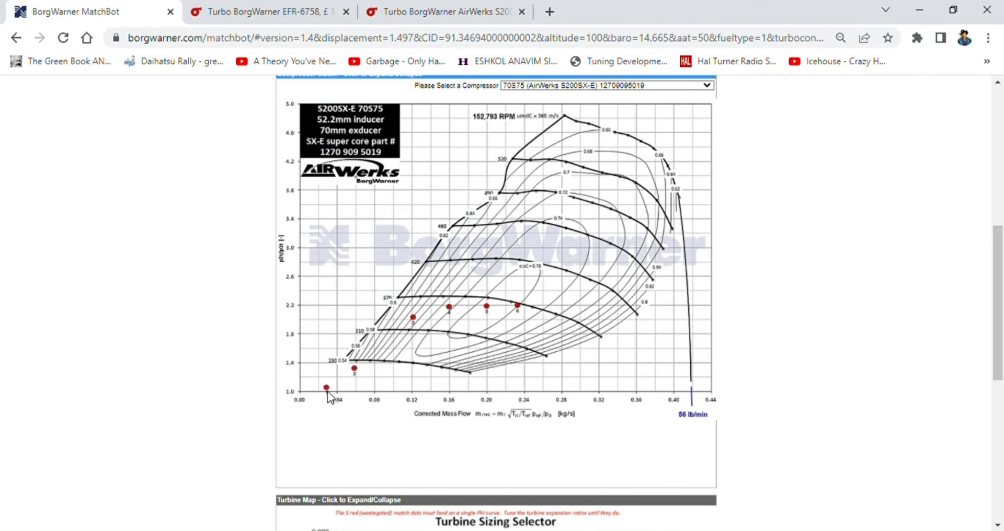
pyautogui.moveTo(328, 389)
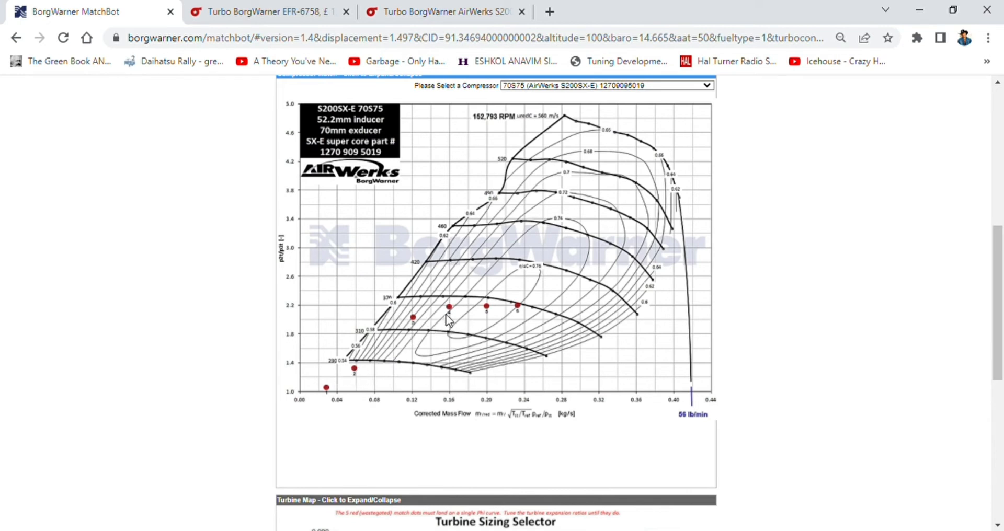
pyautogui.moveTo(411, 315)
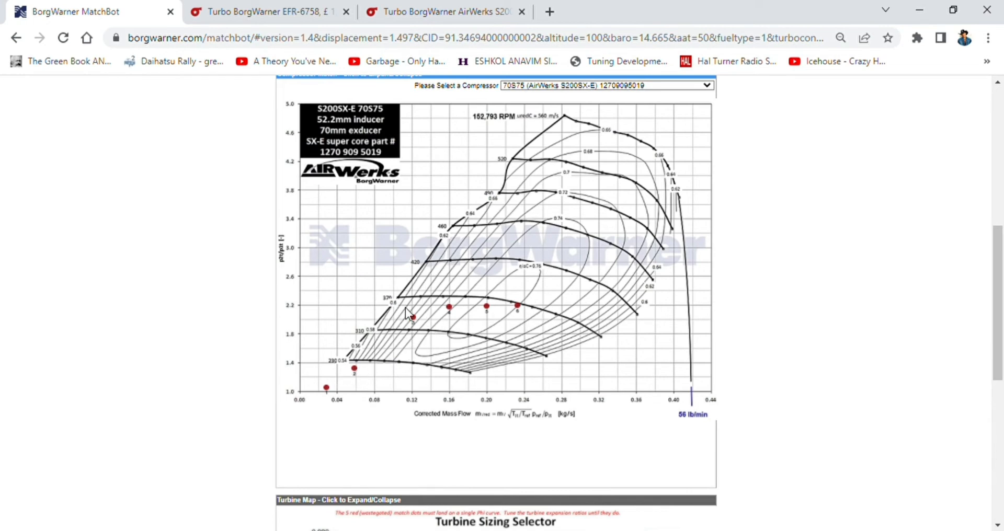
pyautogui.moveTo(477, 283)
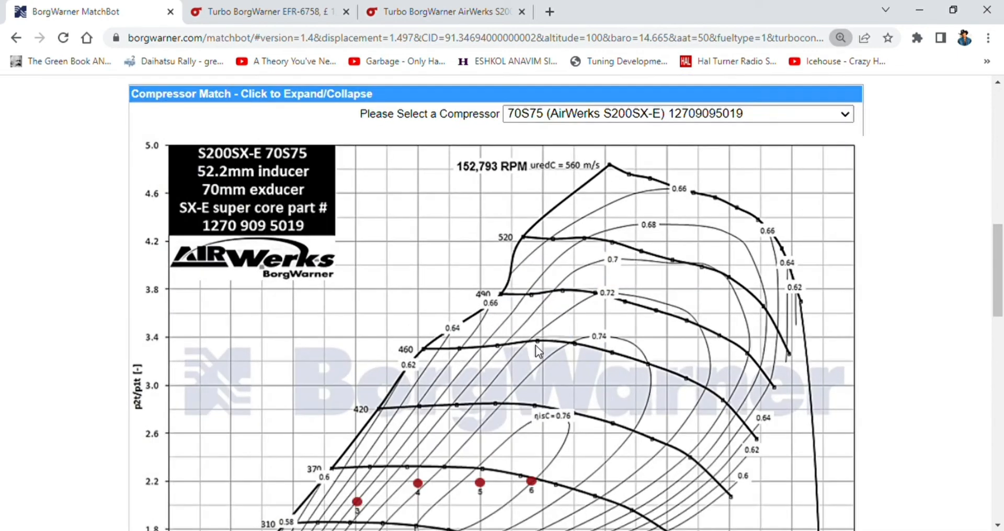
pyautogui.scroll(-3)
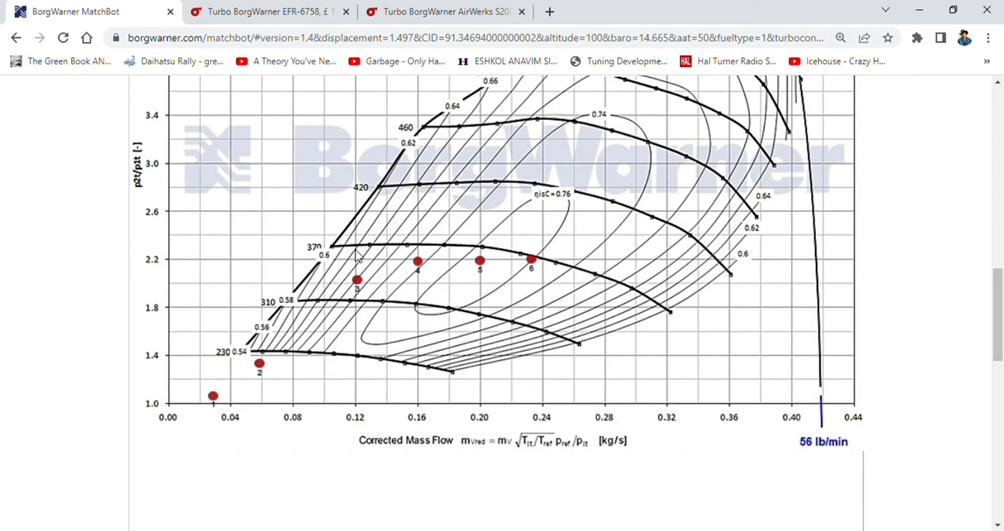
pyautogui.moveTo(537, 275)
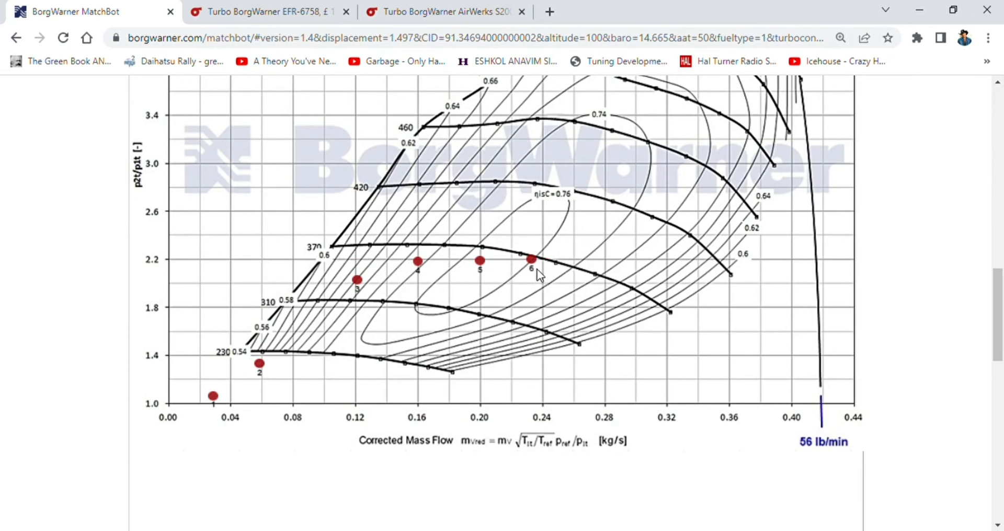
pyautogui.moveTo(159, 255)
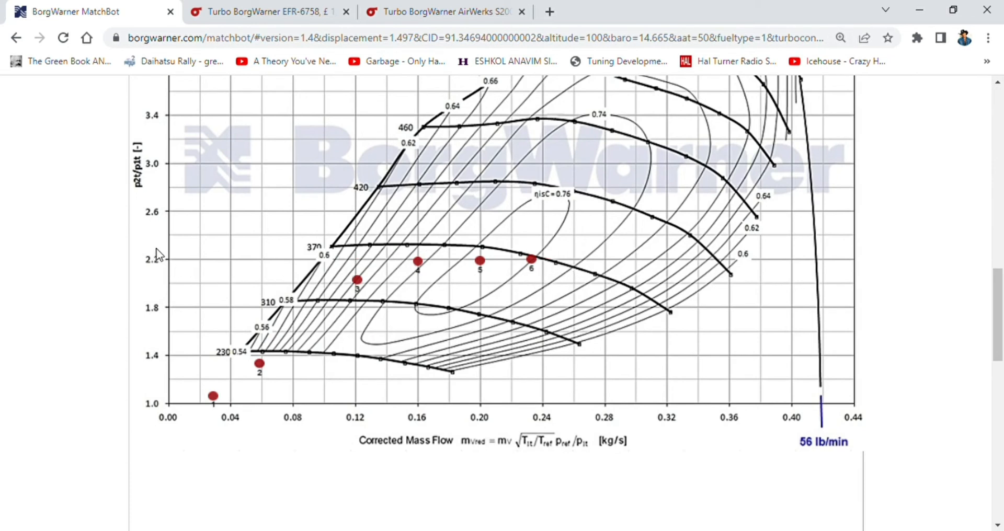
pyautogui.moveTo(167, 270)
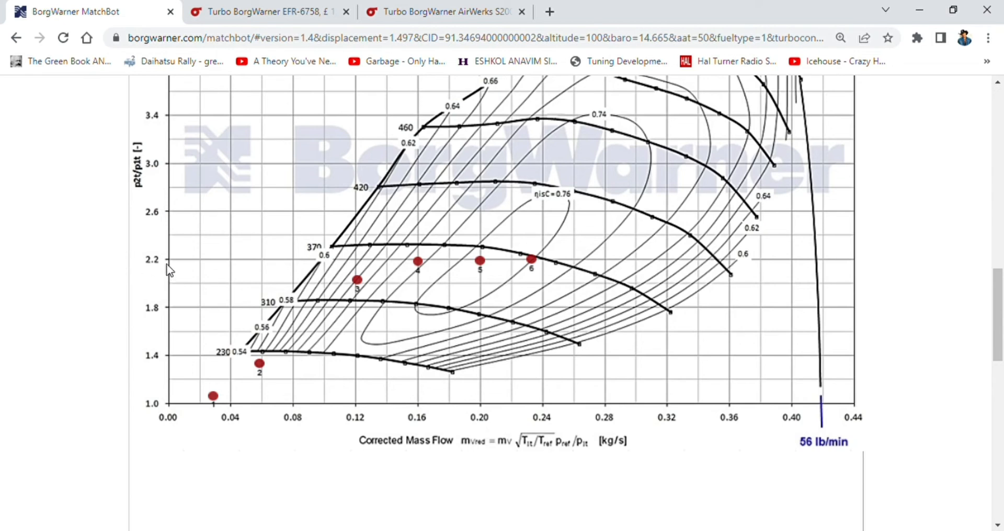
pyautogui.moveTo(480, 375)
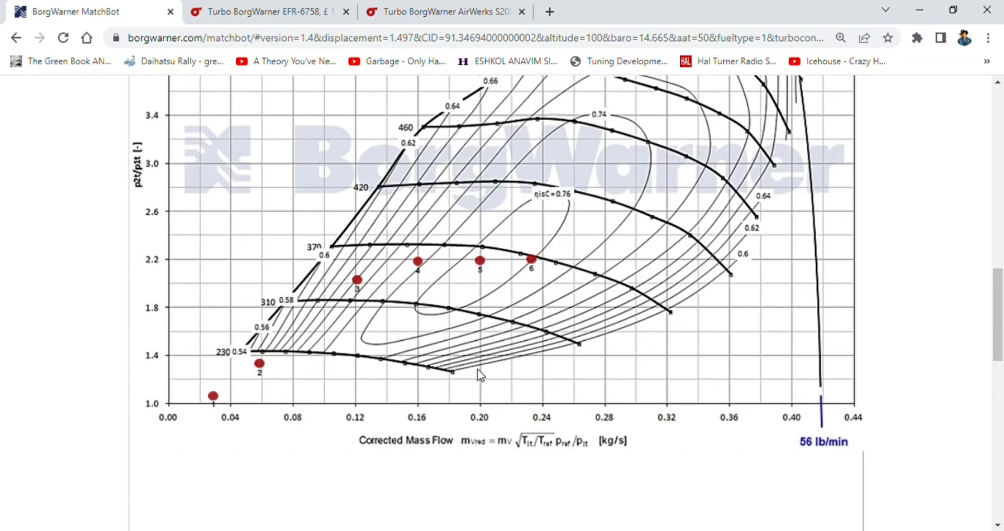
pyautogui.moveTo(536, 290)
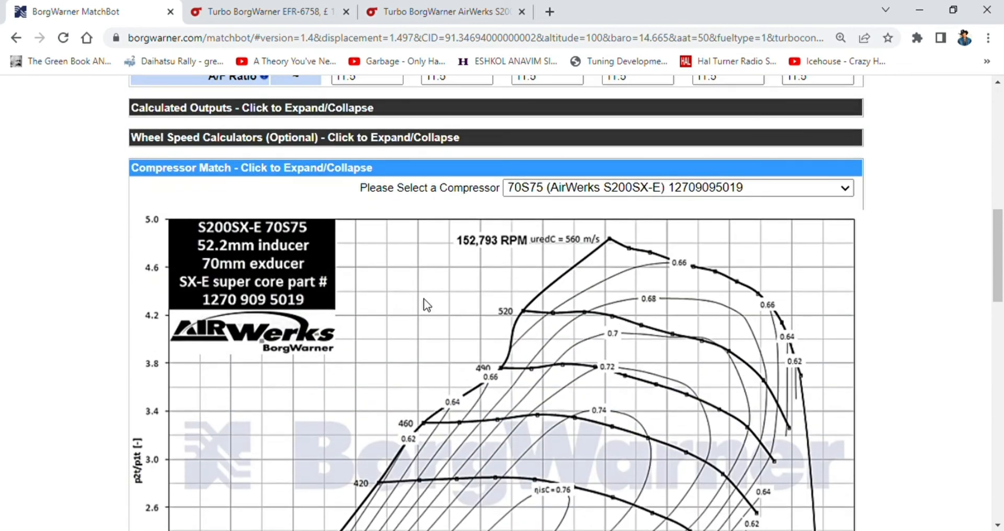
pyautogui.scroll(-3)
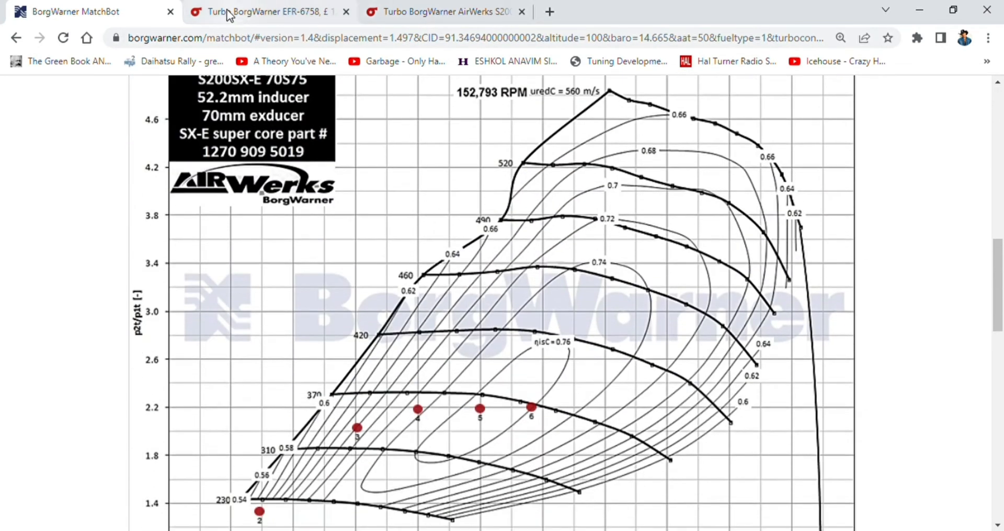
pyautogui.moveTo(464, 167)
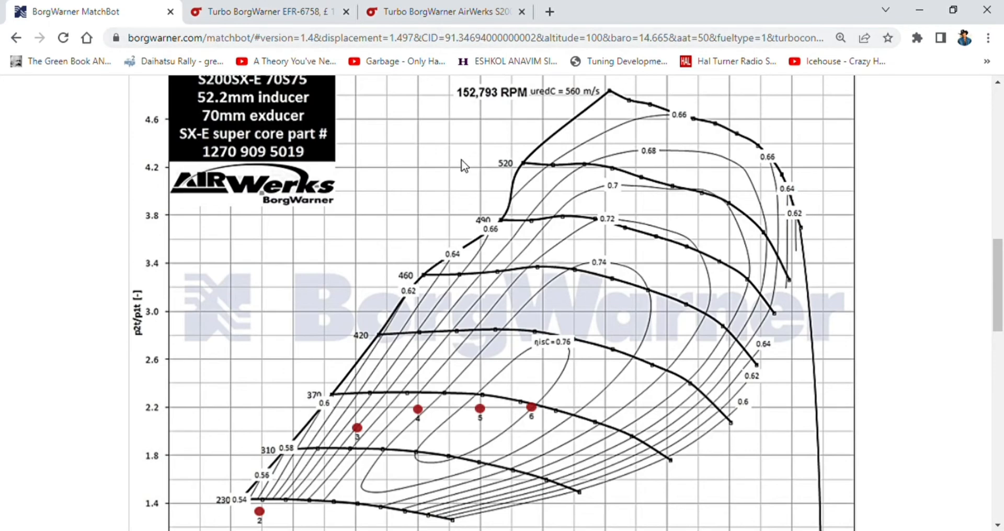
pyautogui.scroll(3)
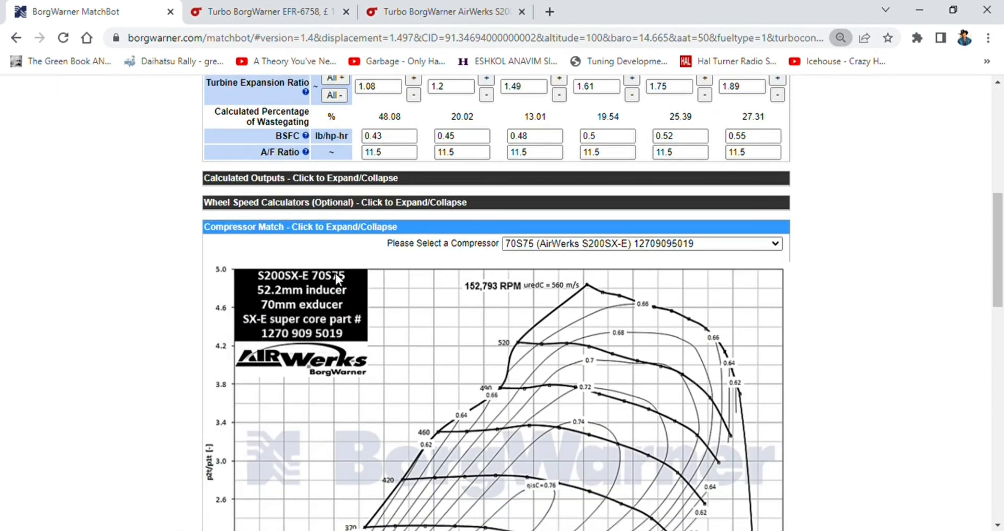
pyautogui.scroll(3)
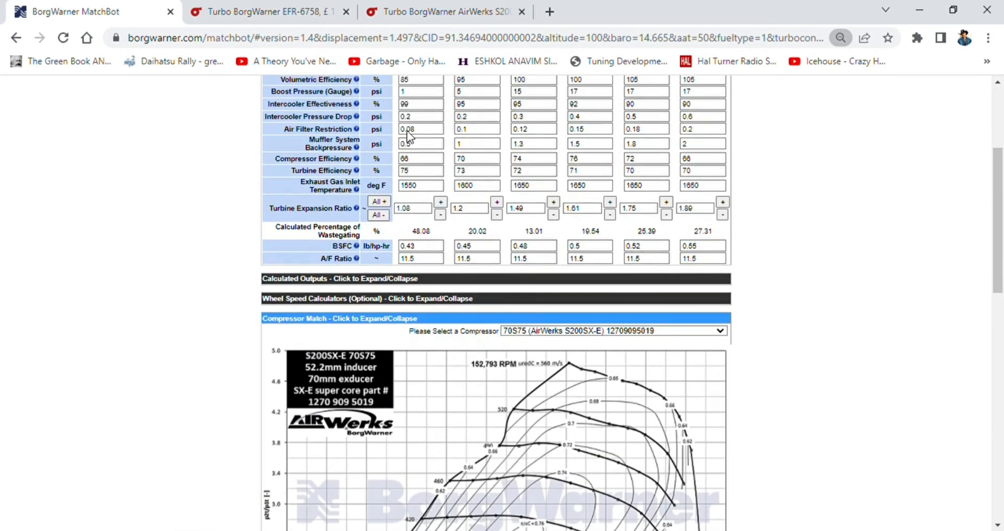
# Step: Compare the AirWerks S200SX-E page with the EFR-6758-AL turbo page at £1,636.02
pyautogui.click(444, 12)
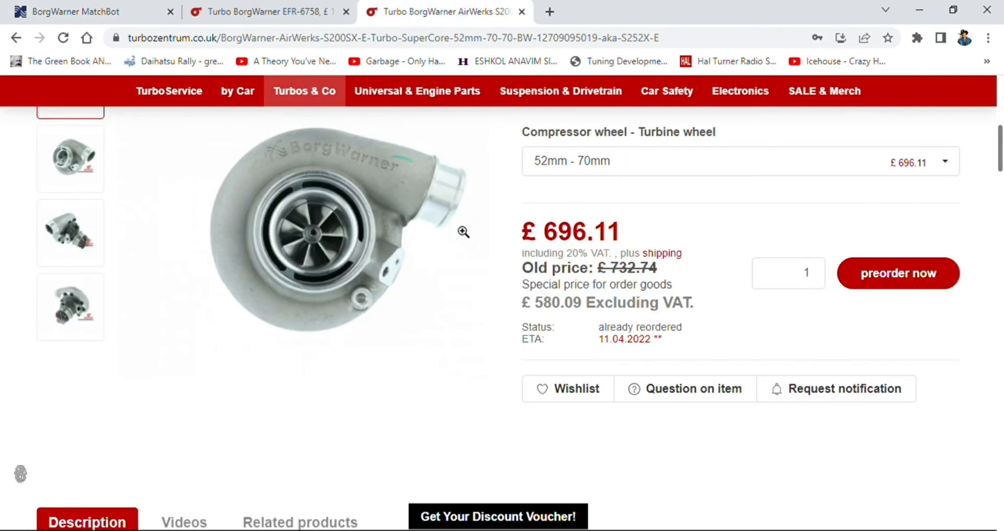
pyautogui.scroll(3)
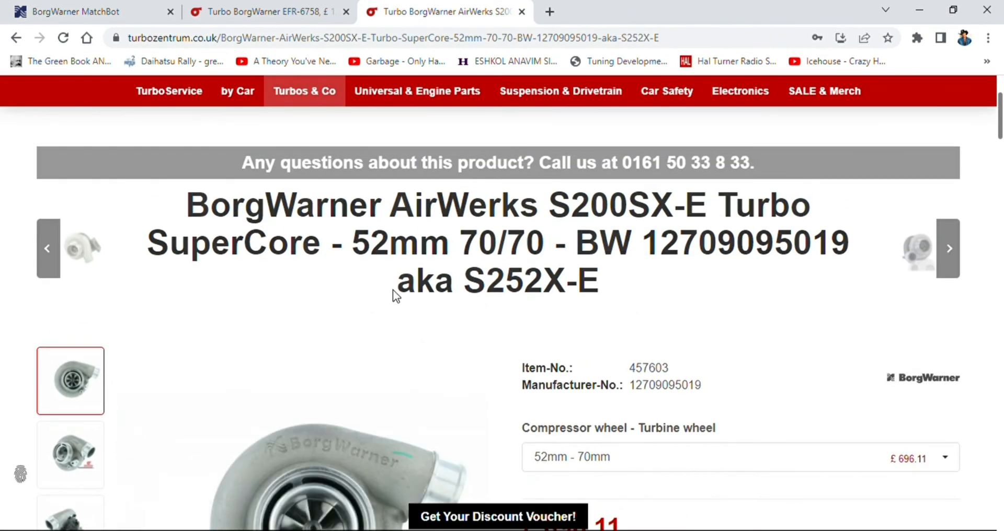
pyautogui.click(263, 12)
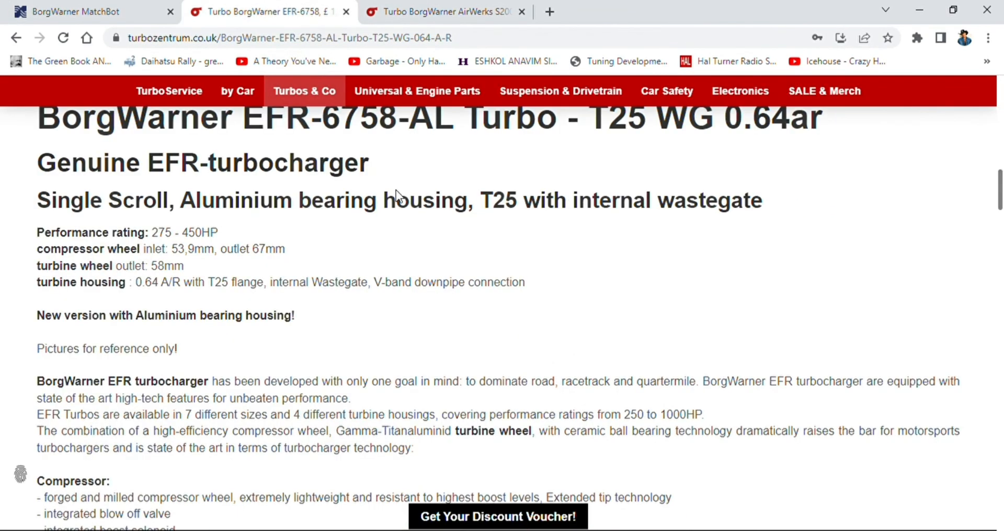
pyautogui.scroll(3)
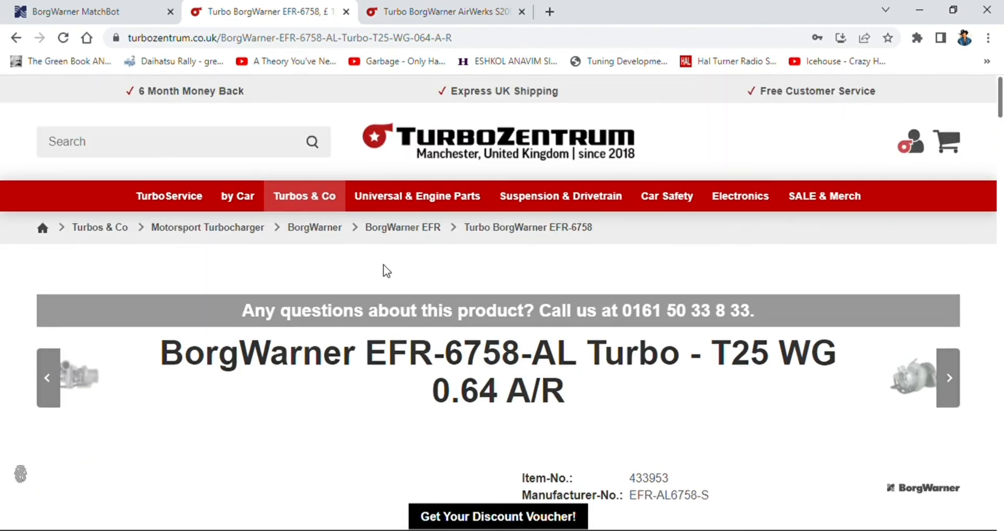
pyautogui.scroll(-3)
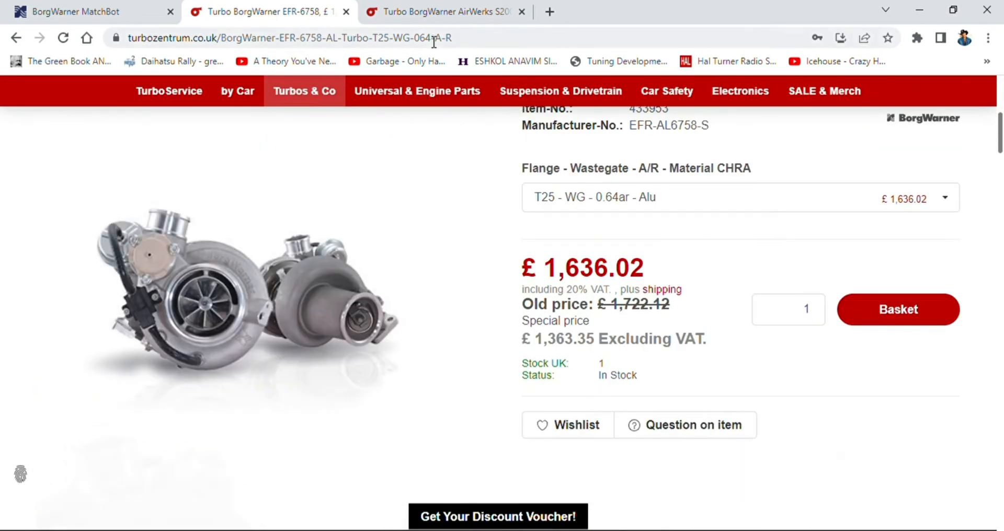
# Step: Return to the AirWerks S200SX-E SuperCore product page at £696.11 and review it
pyautogui.click(442, 11)
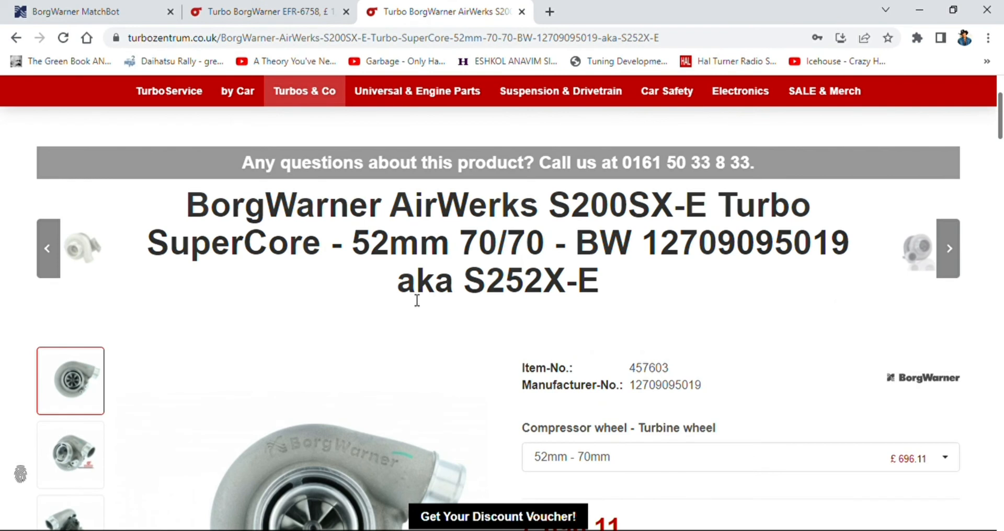
pyautogui.moveTo(286, 363)
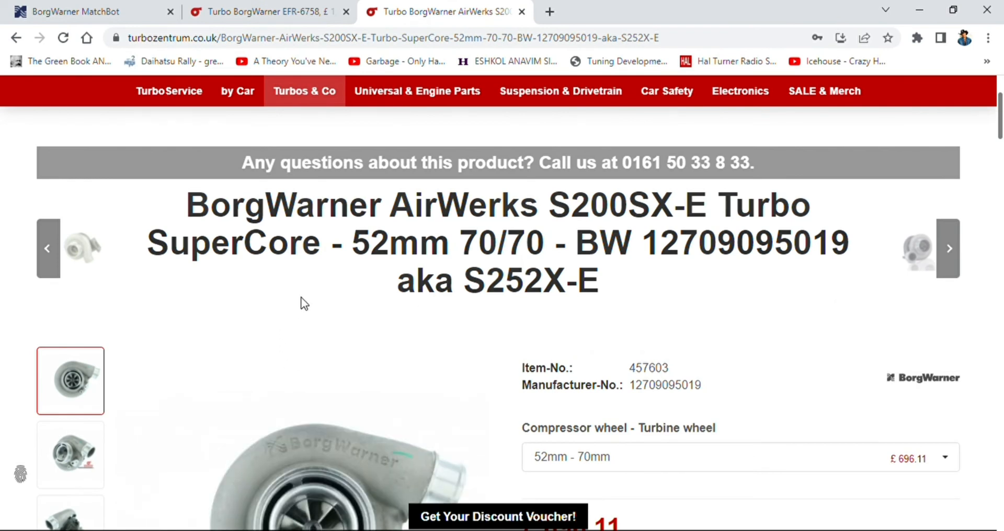
pyautogui.scroll(-3)
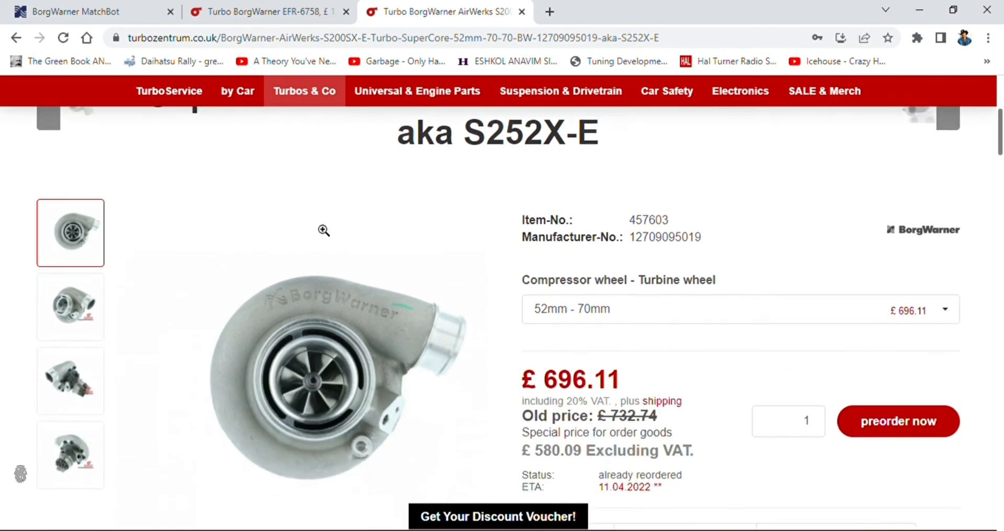
pyautogui.scroll(3)
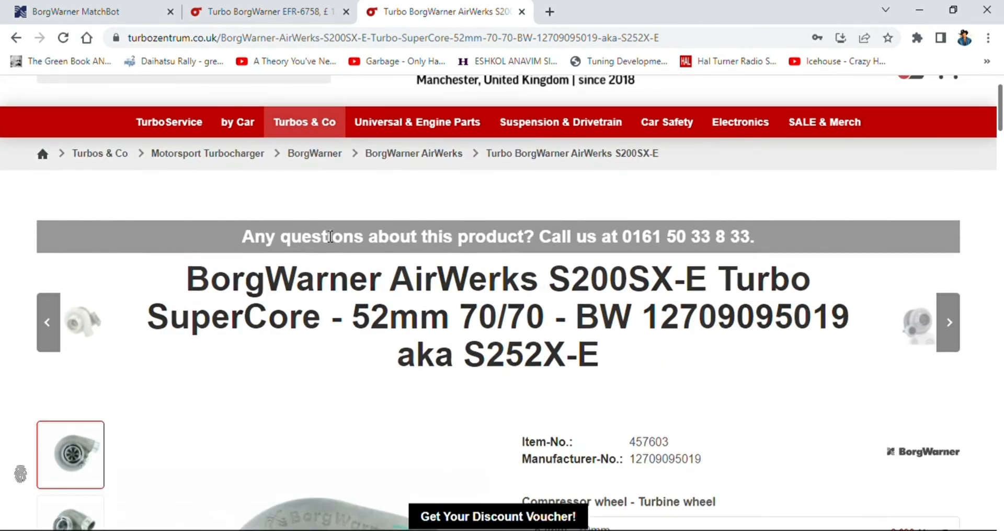
pyautogui.moveTo(332, 316)
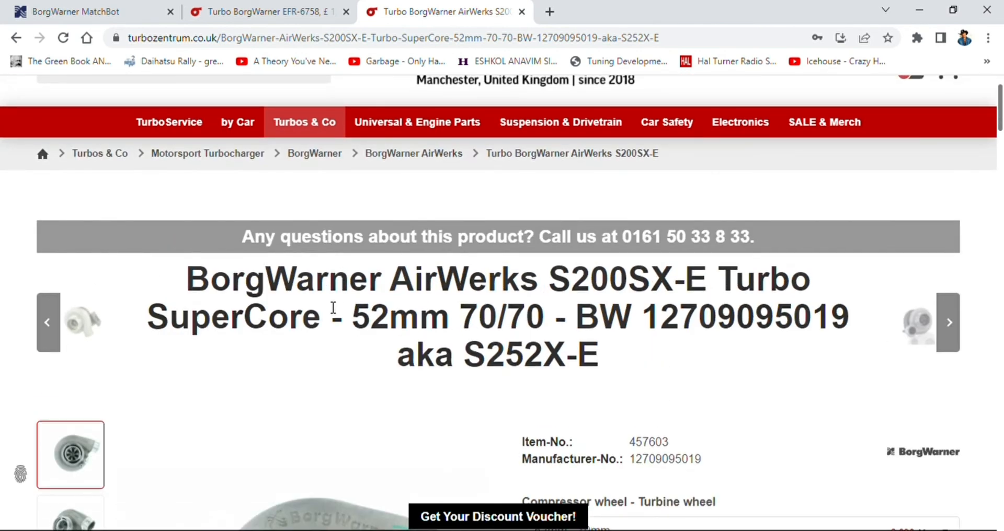
pyautogui.scroll(-3)
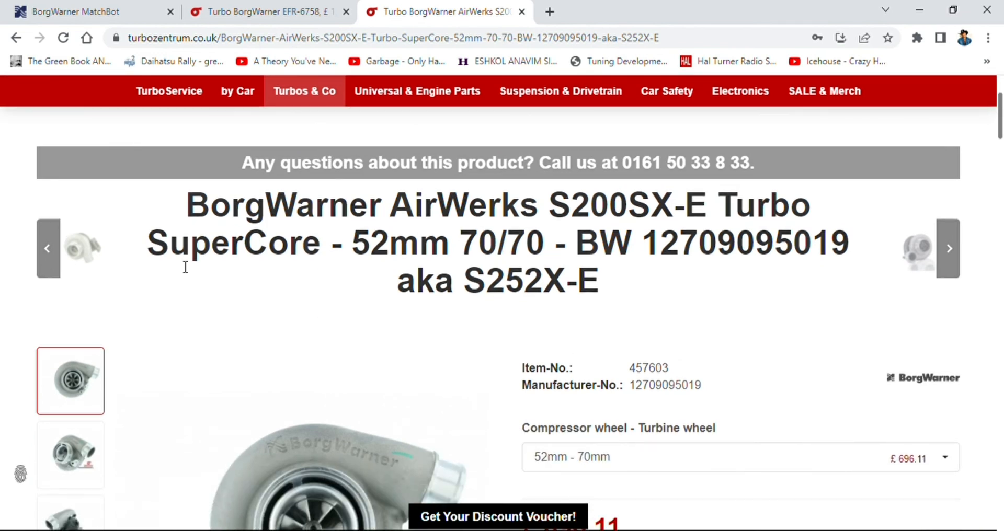
pyautogui.moveTo(397, 372)
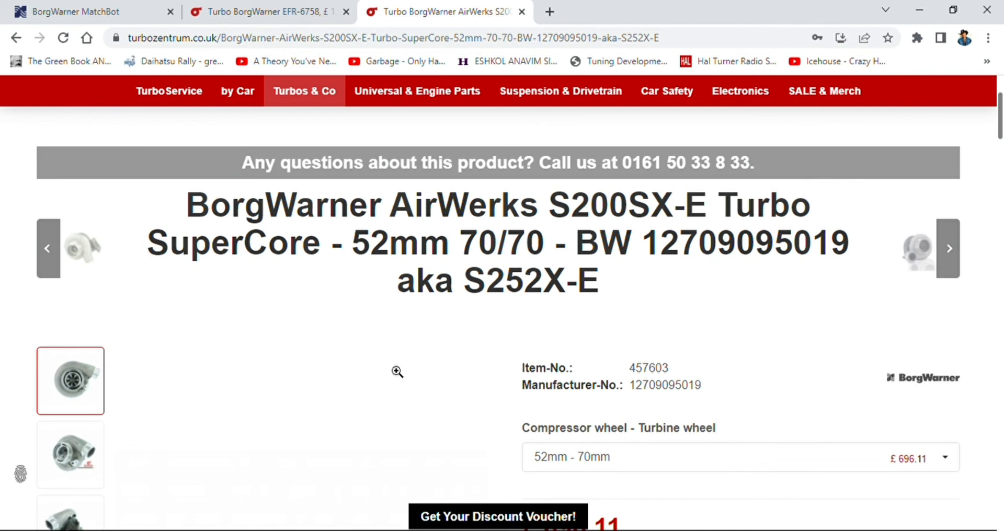
pyautogui.moveTo(391, 368)
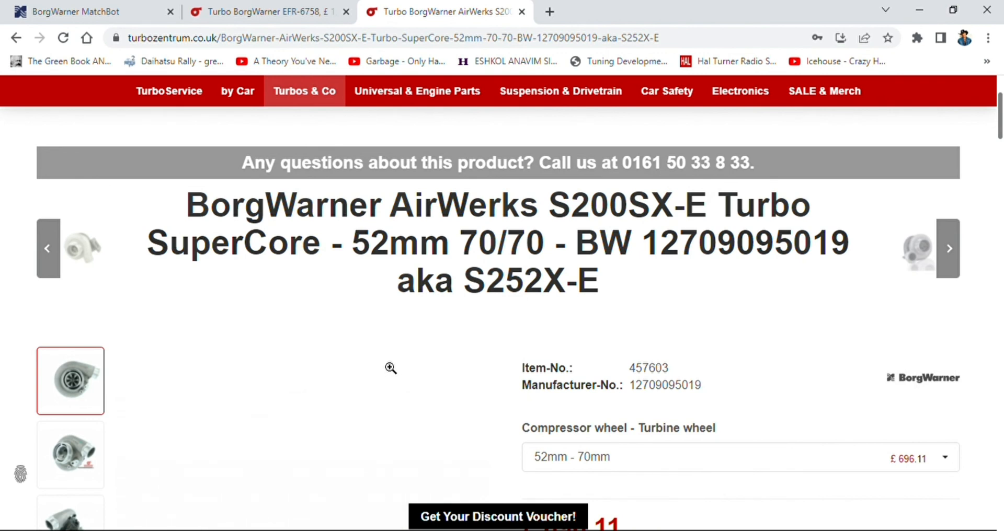
pyautogui.moveTo(401, 364)
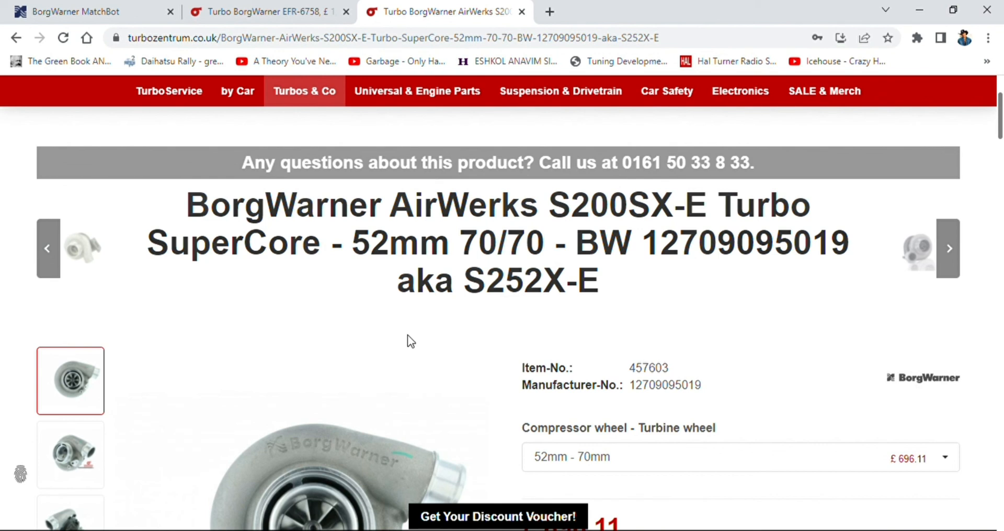
pyautogui.moveTo(398, 338)
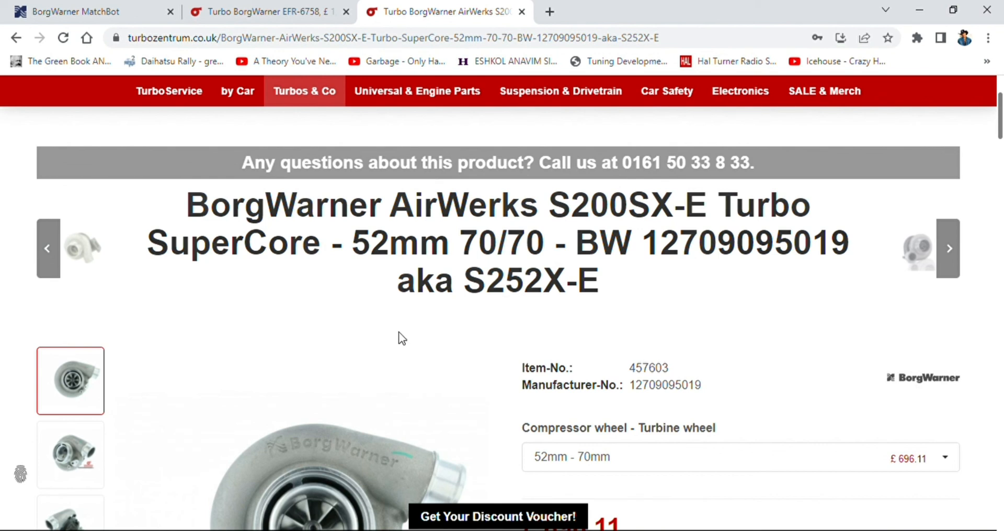